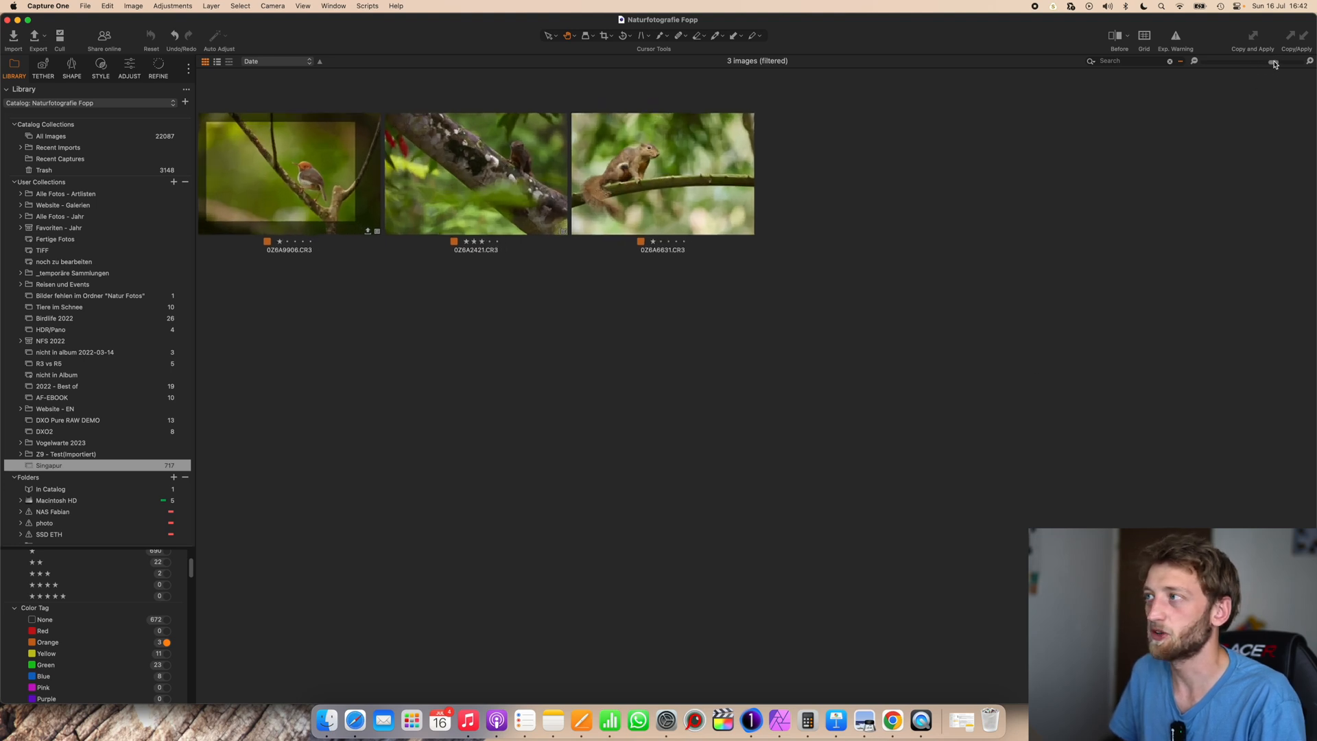
{"action": "mouse_move", "coordinate": [772, 178]}
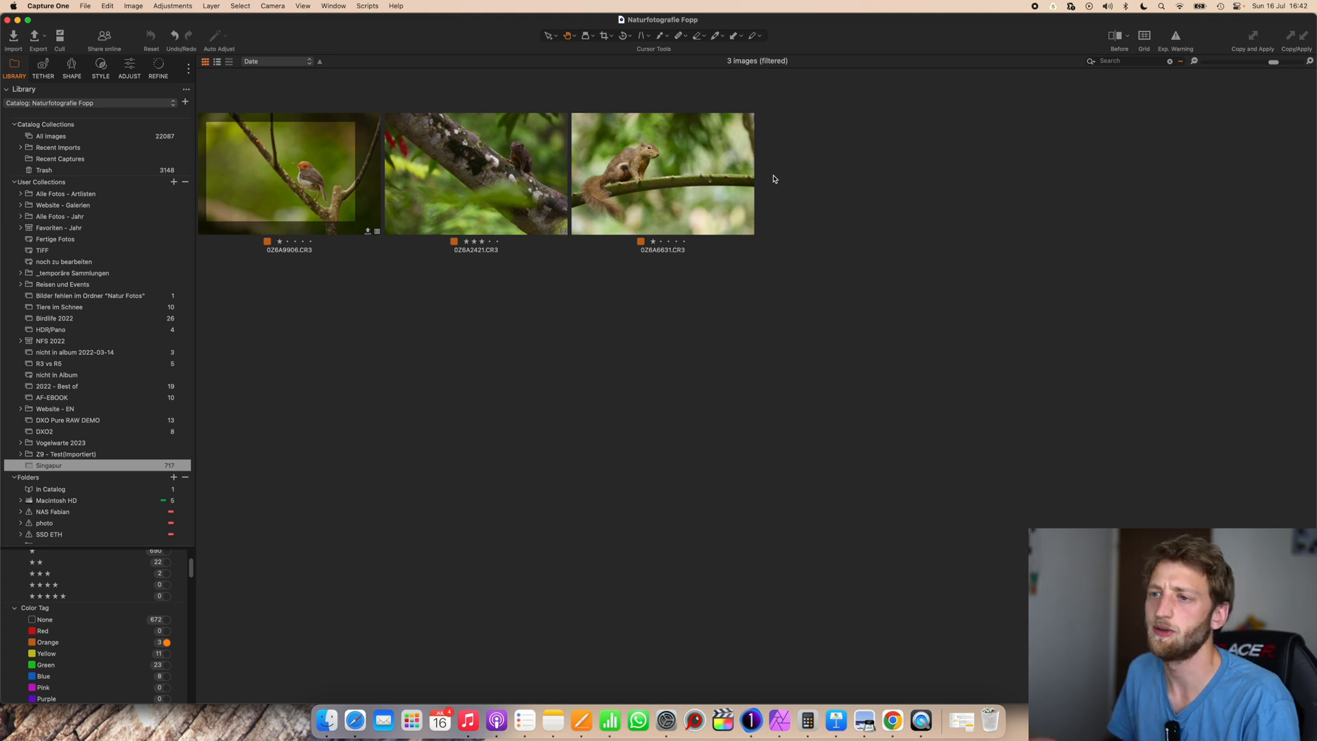
{"action": "mouse_move", "coordinate": [790, 416]}
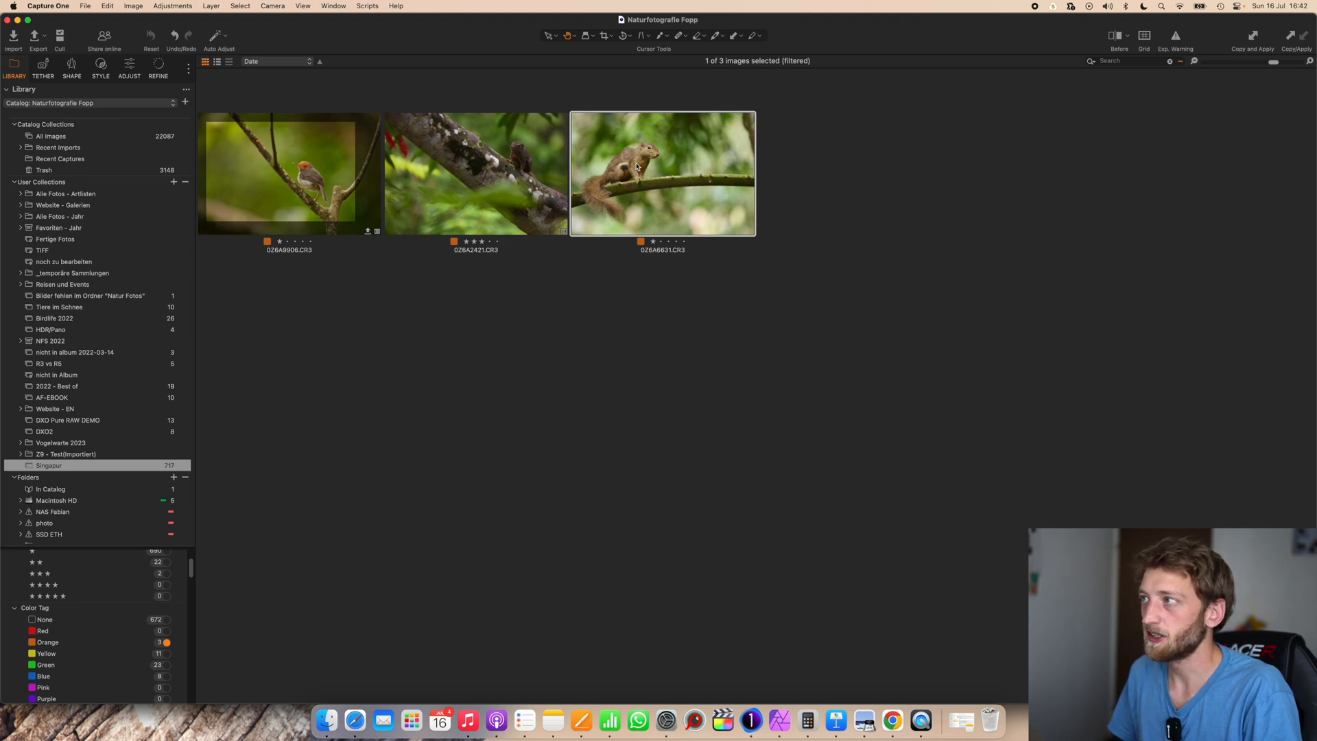
View the squirrel photo large to check the noisy fur and eye detail up close.
{"action": "double_click", "coordinate": [662, 174]}
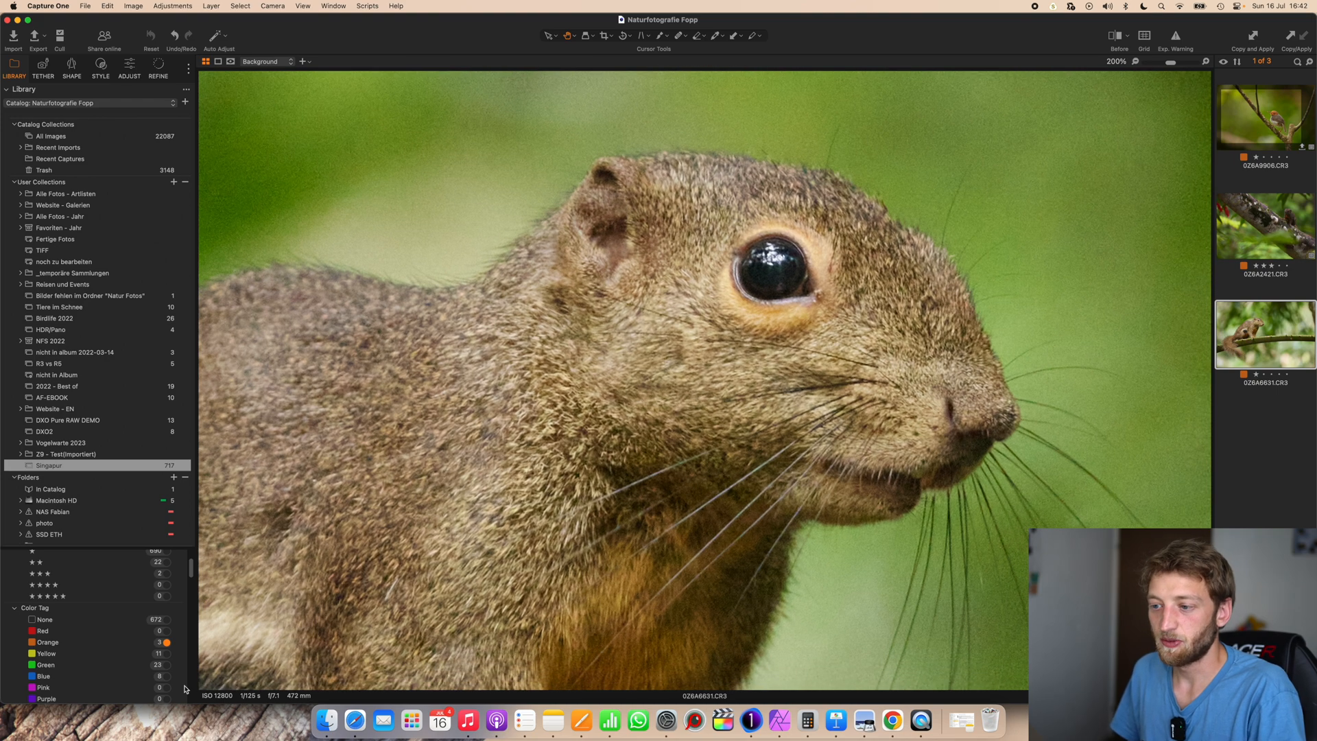
{"action": "mouse_move", "coordinate": [757, 256]}
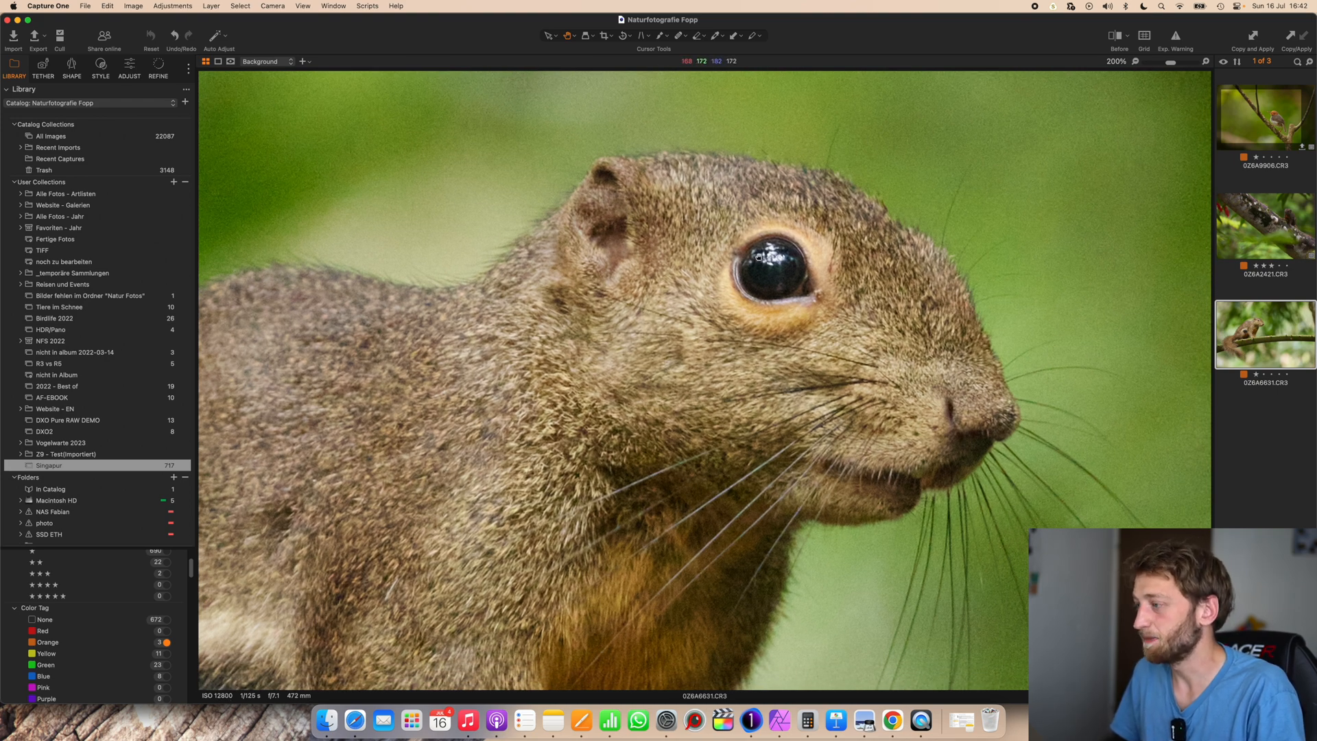
{"action": "mouse_move", "coordinate": [945, 277]}
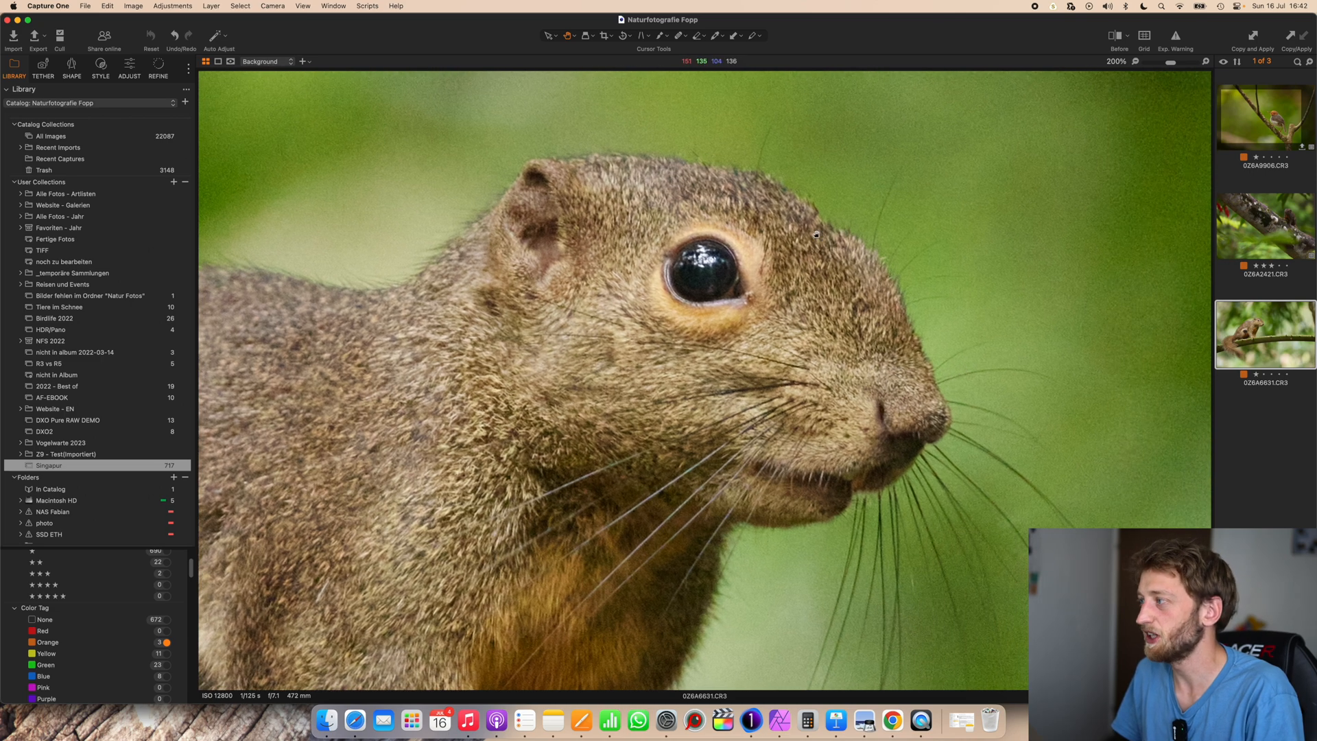
{"action": "mouse_move", "coordinate": [742, 327]}
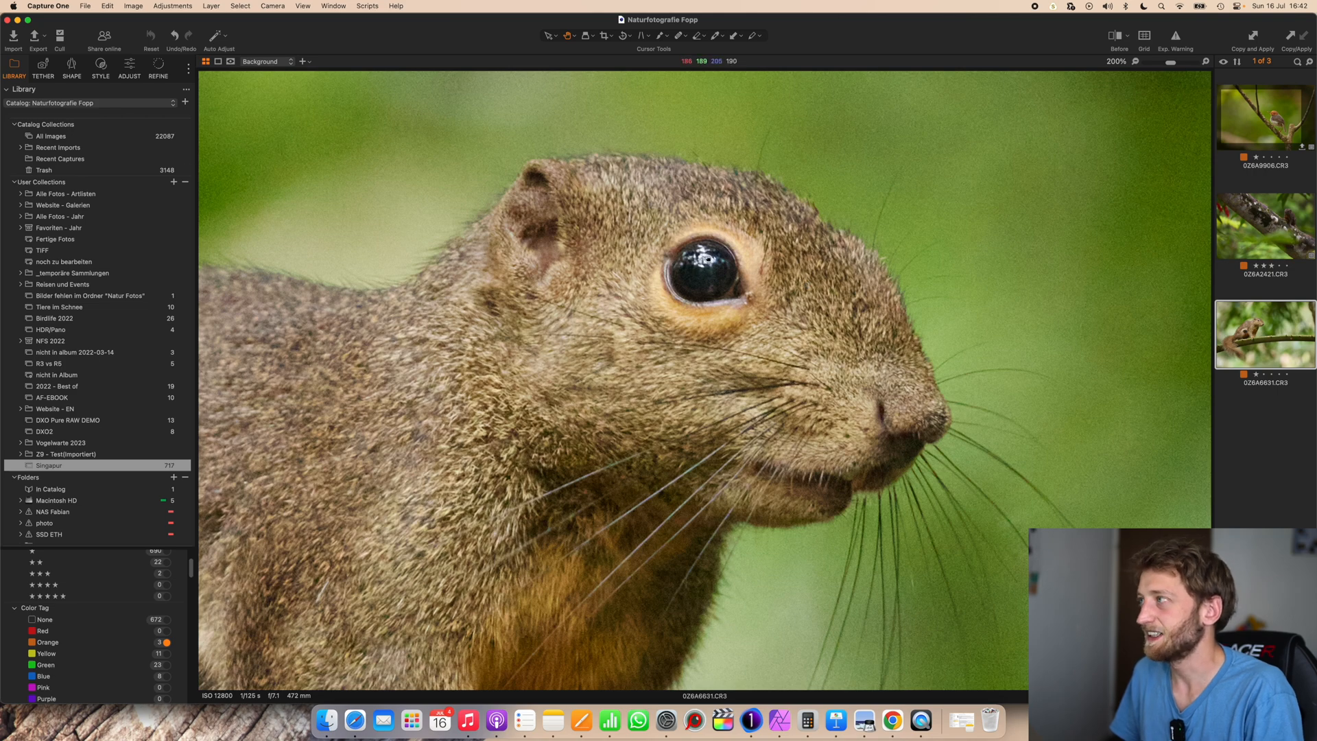
{"action": "mouse_move", "coordinate": [667, 131]}
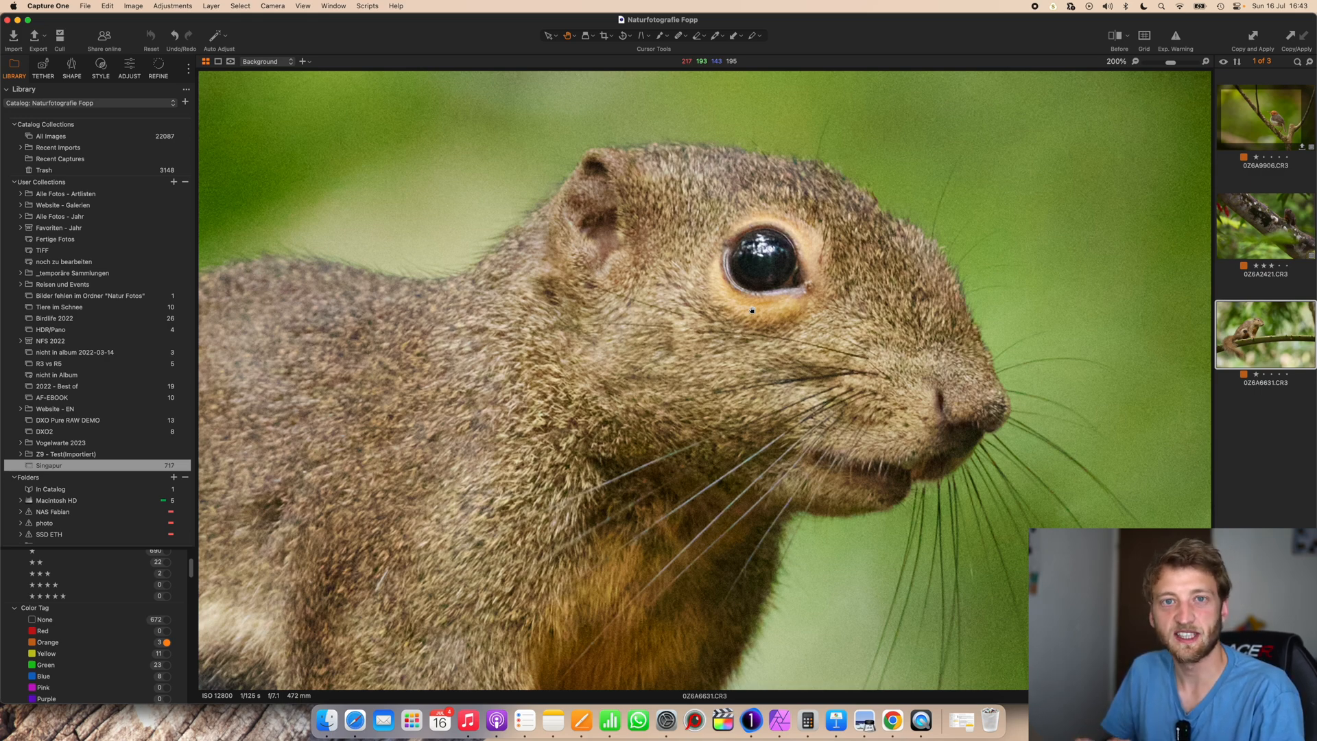
{"action": "mouse_move", "coordinate": [760, 313]}
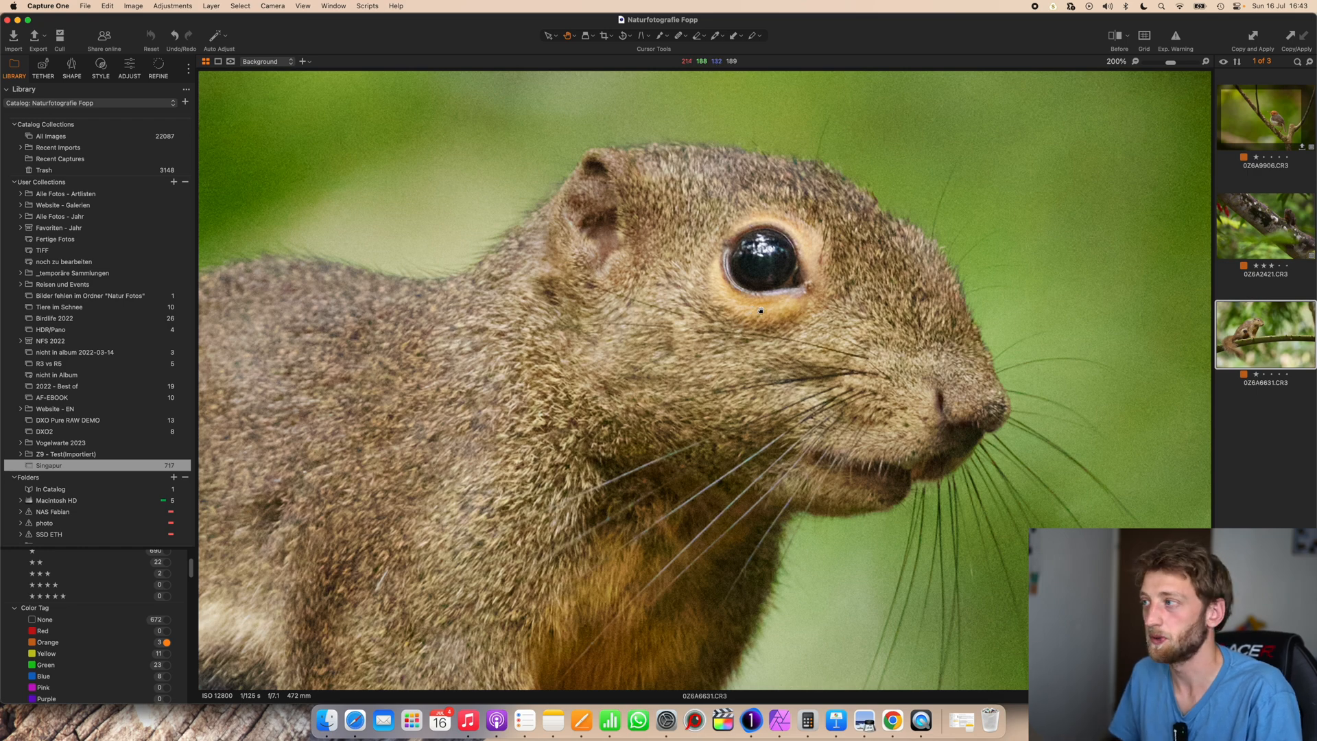
Select all three images in the grid and bring up their Open With choices including DxO PureRAW 3.
{"action": "left_click", "coordinate": [204, 61]}
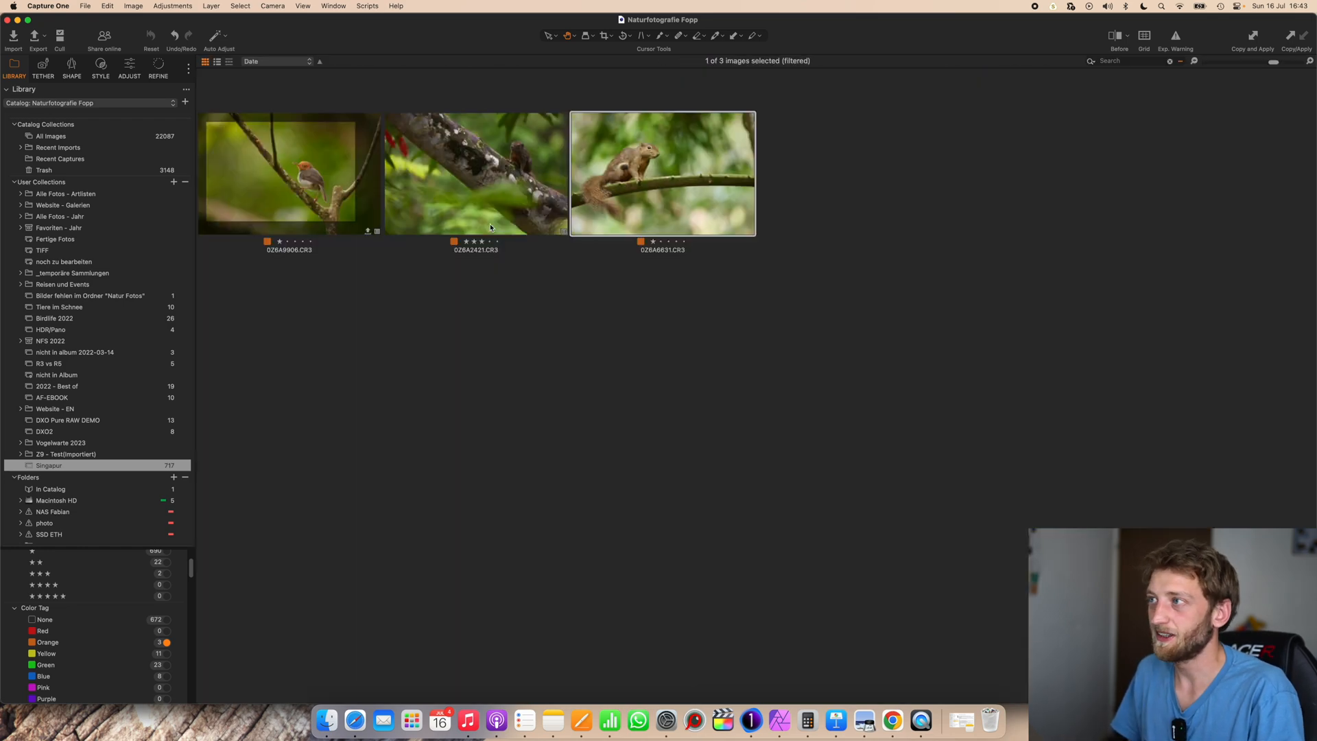
{"action": "mouse_move", "coordinate": [308, 174]}
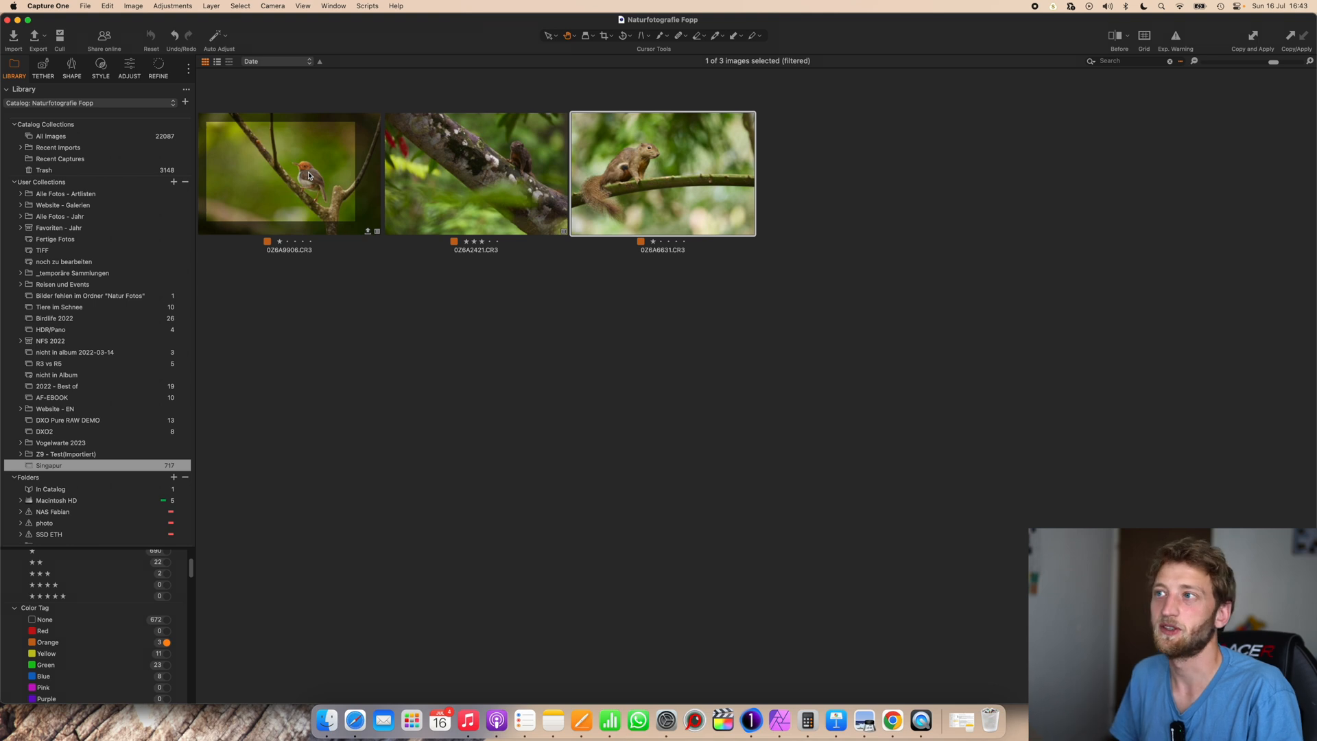
{"action": "key", "text": "cmd+a"}
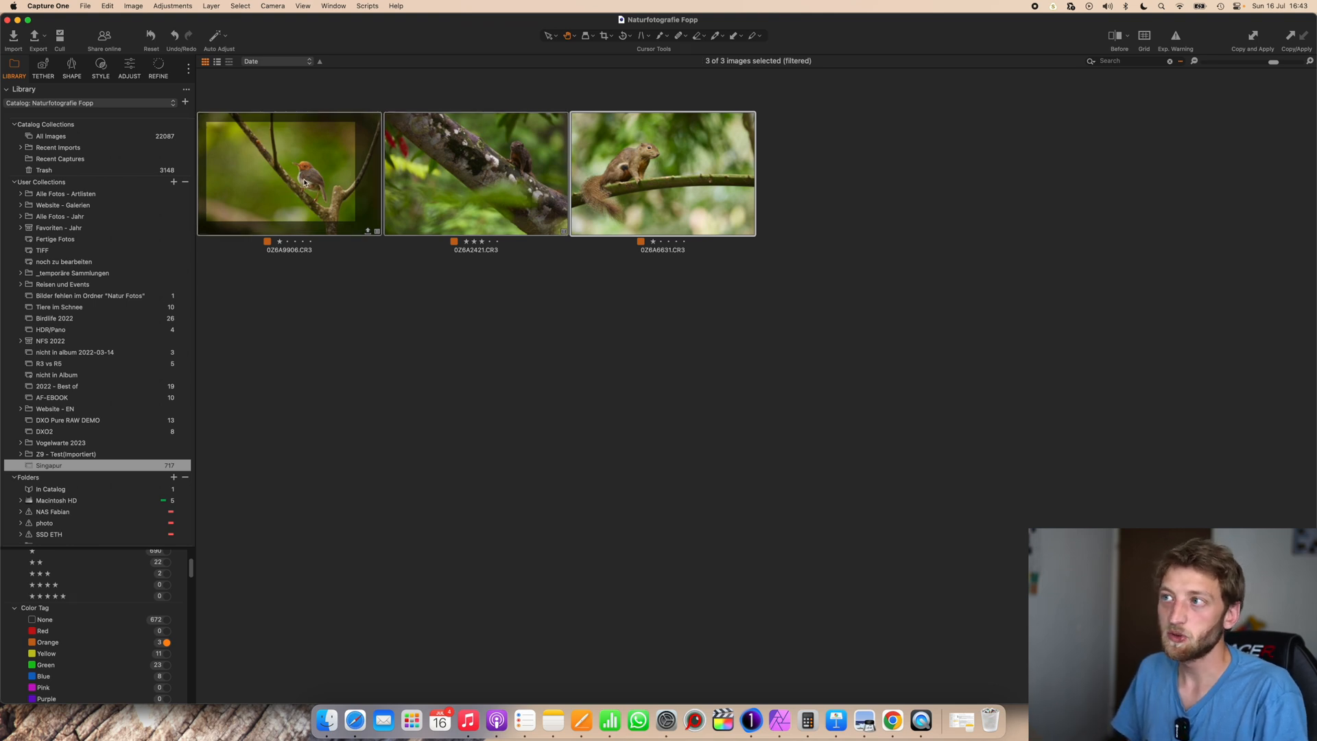
{"action": "right_click", "coordinate": [302, 177]}
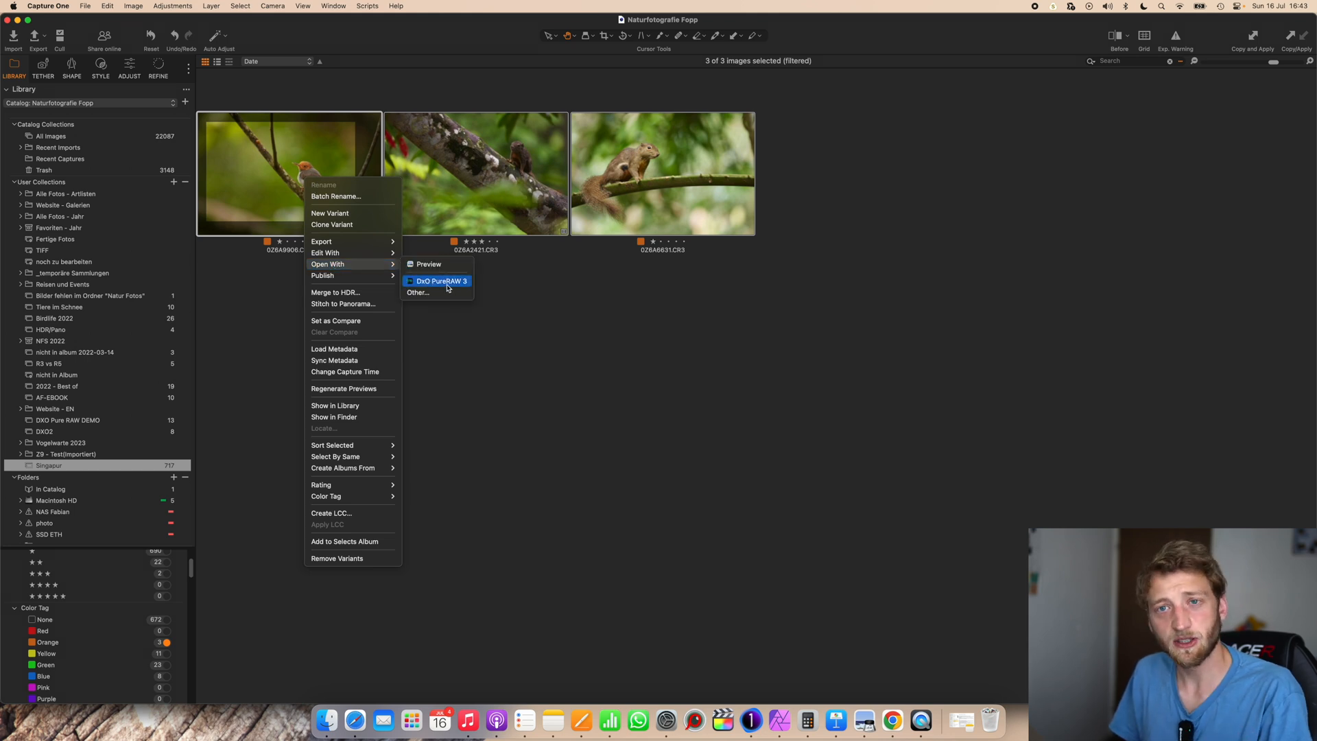
{"action": "mouse_move", "coordinate": [416, 292]}
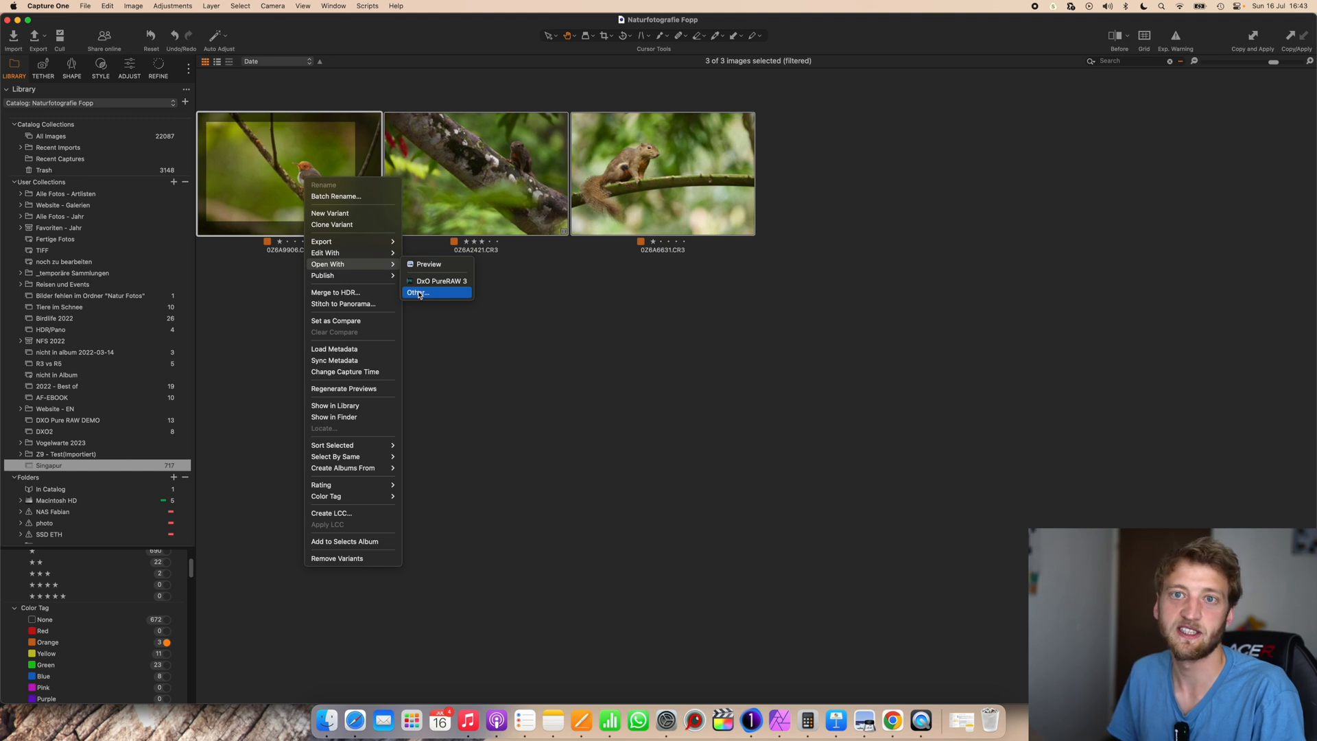
{"action": "mouse_move", "coordinate": [436, 280]}
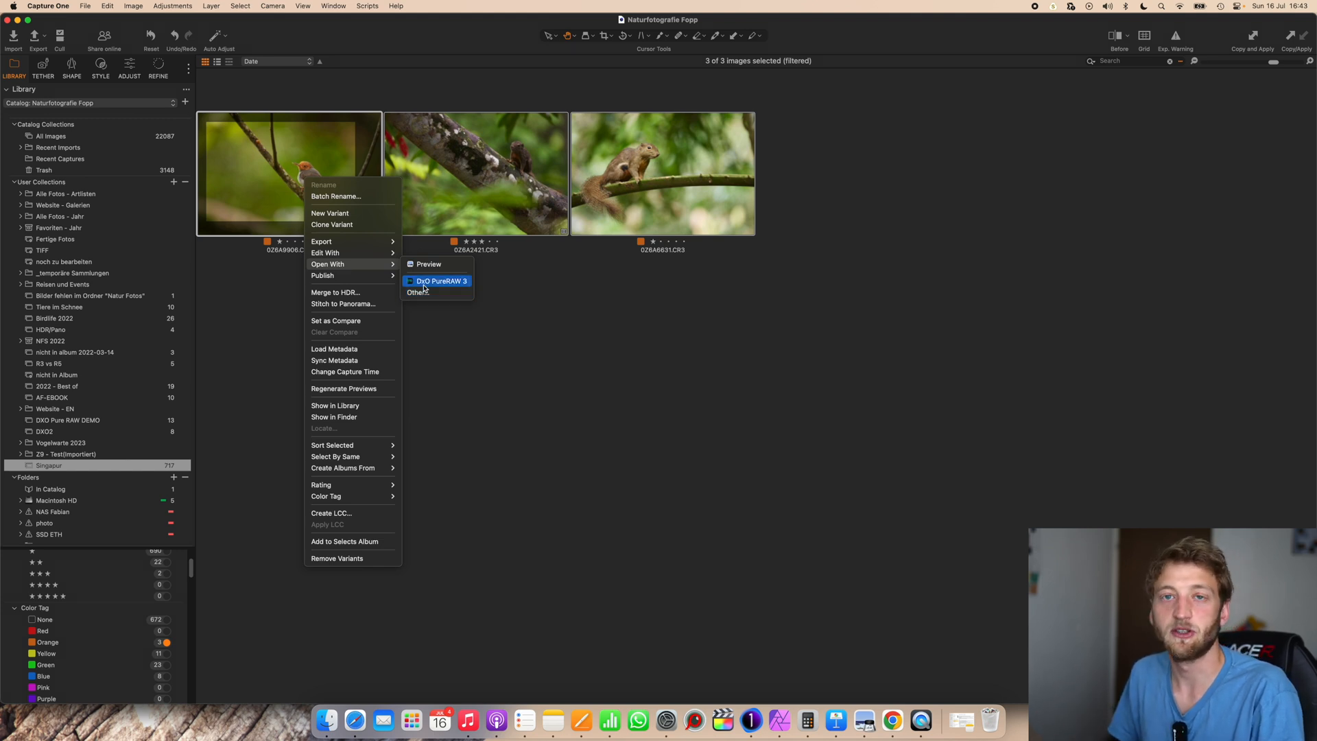
{"action": "mouse_move", "coordinate": [441, 280]}
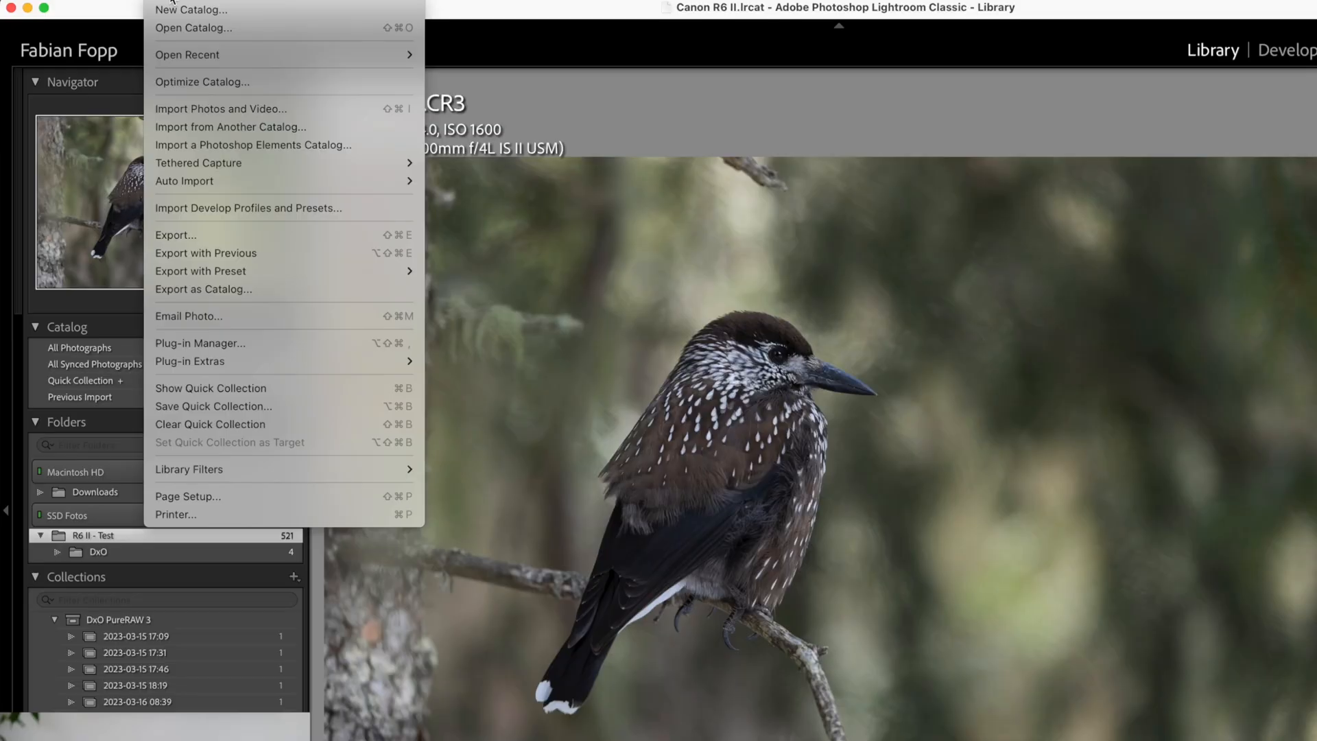
{"action": "mouse_move", "coordinate": [193, 28]}
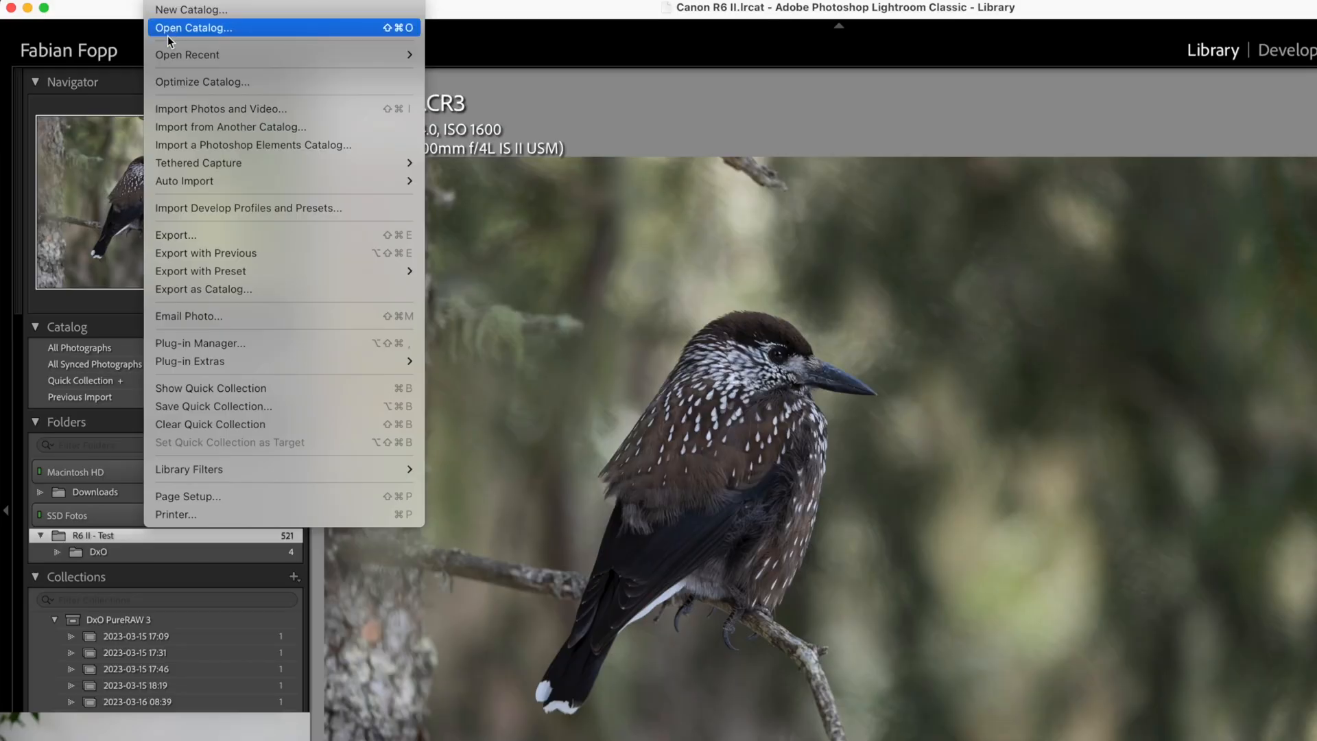
{"action": "mouse_move", "coordinate": [189, 360]}
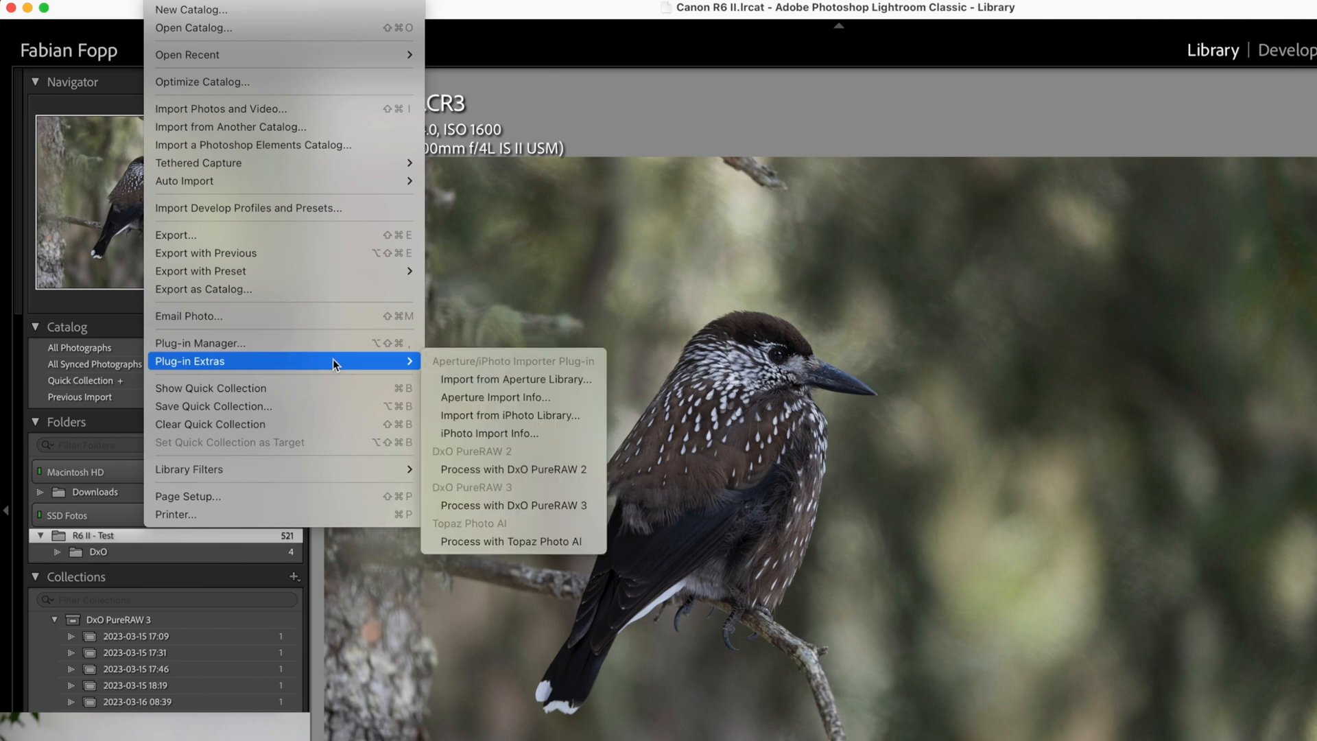
{"action": "mouse_move", "coordinate": [511, 505]}
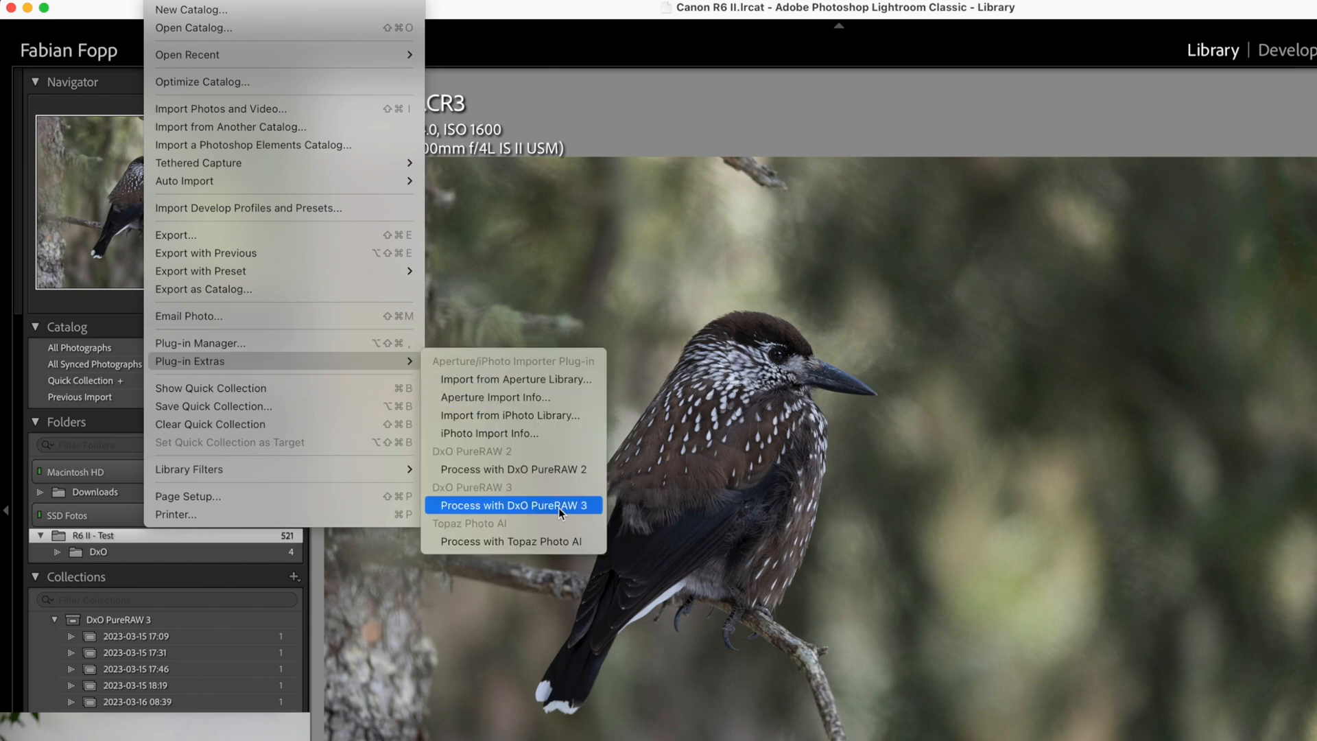
Send the bird photo from Lightroom Classic to DxO PureRAW 3 via Plug-in Extras.
{"action": "left_click", "coordinate": [513, 505]}
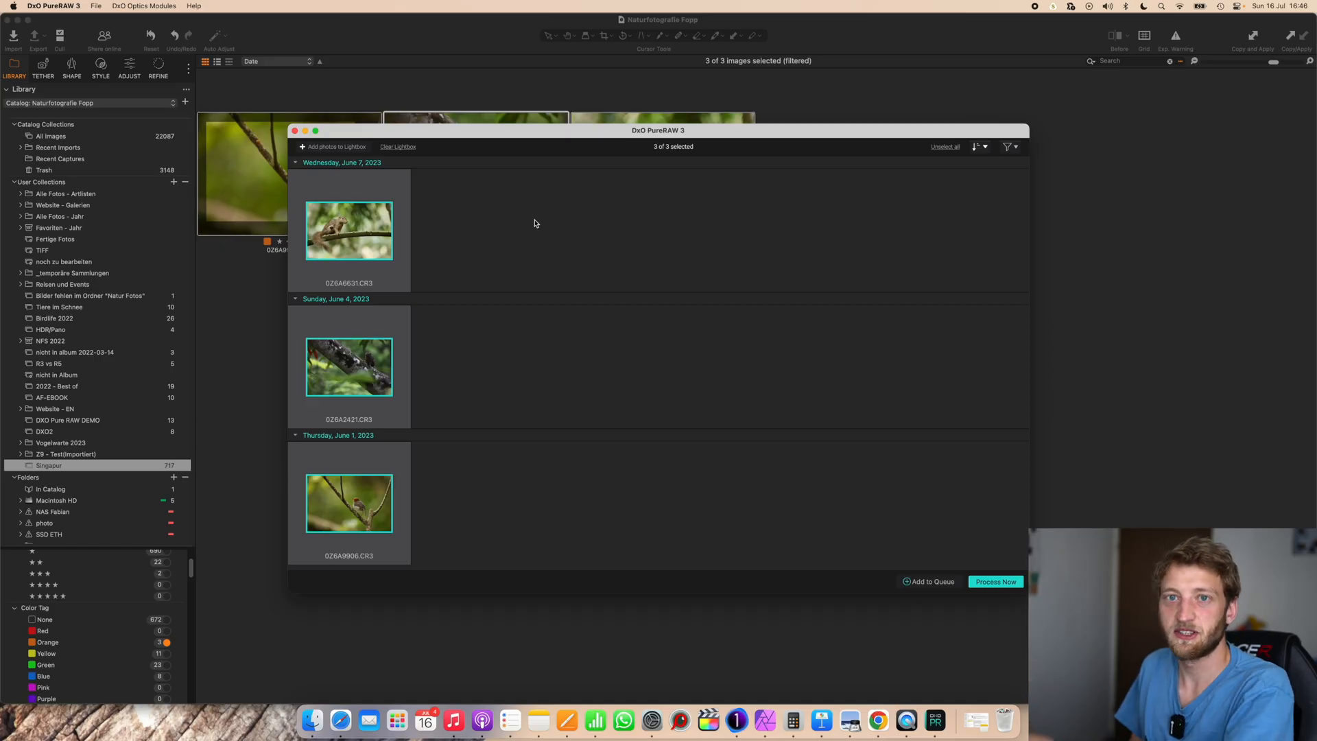
{"action": "mouse_move", "coordinate": [505, 233]}
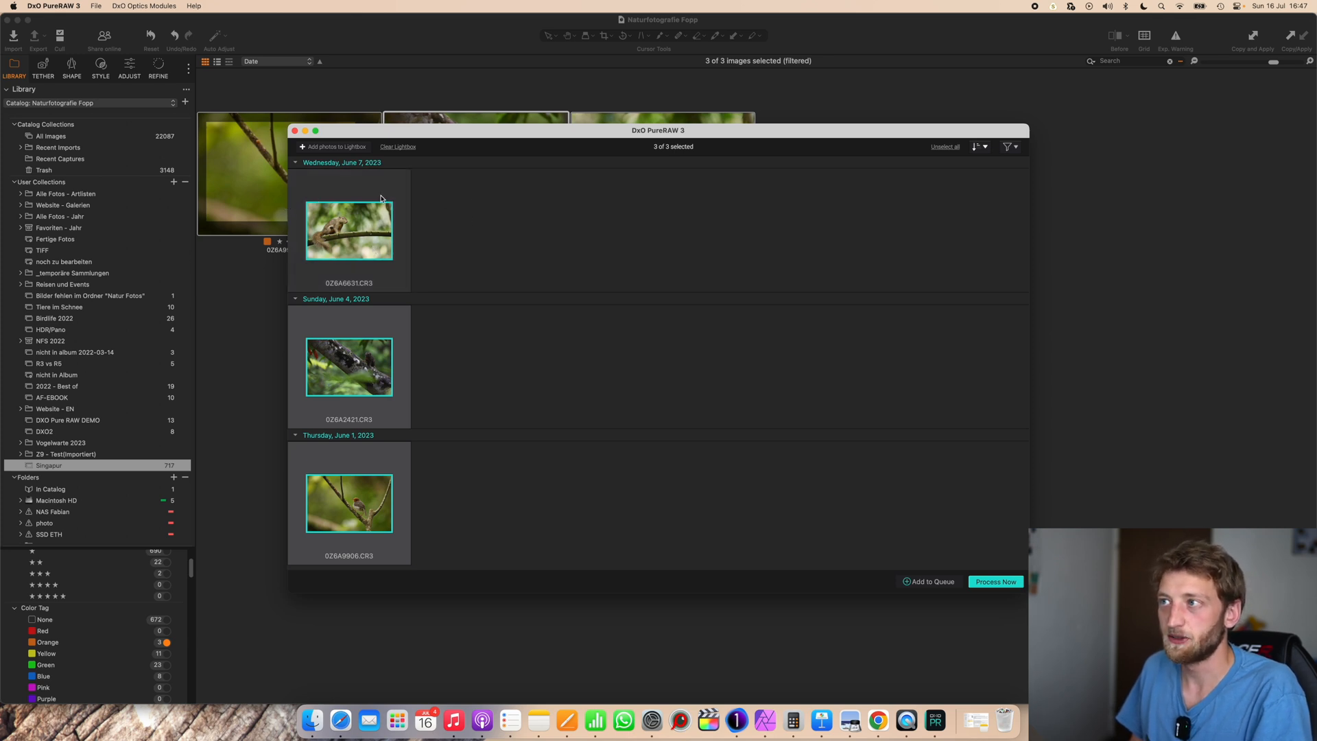
{"action": "mouse_move", "coordinate": [495, 219]}
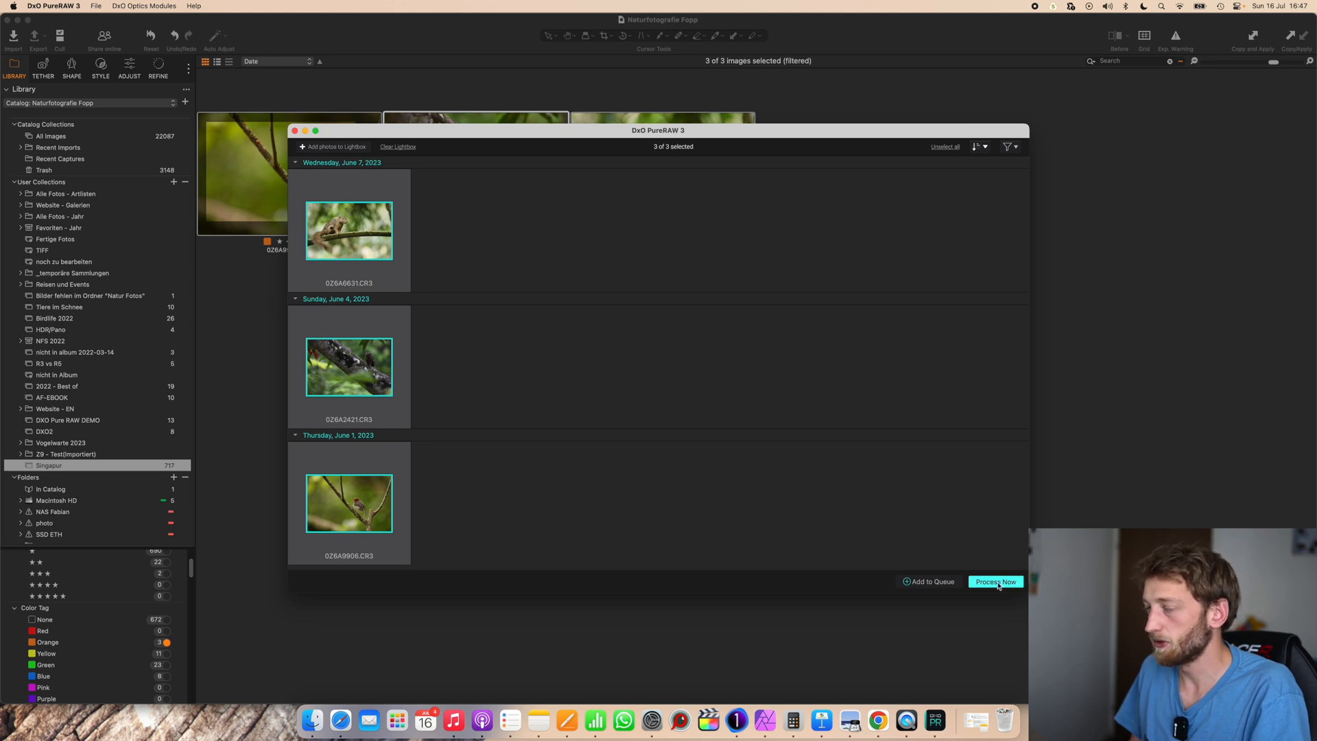
Start Process Now for the three photos loaded in the PureRAW lightbox.
{"action": "left_click", "coordinate": [995, 582]}
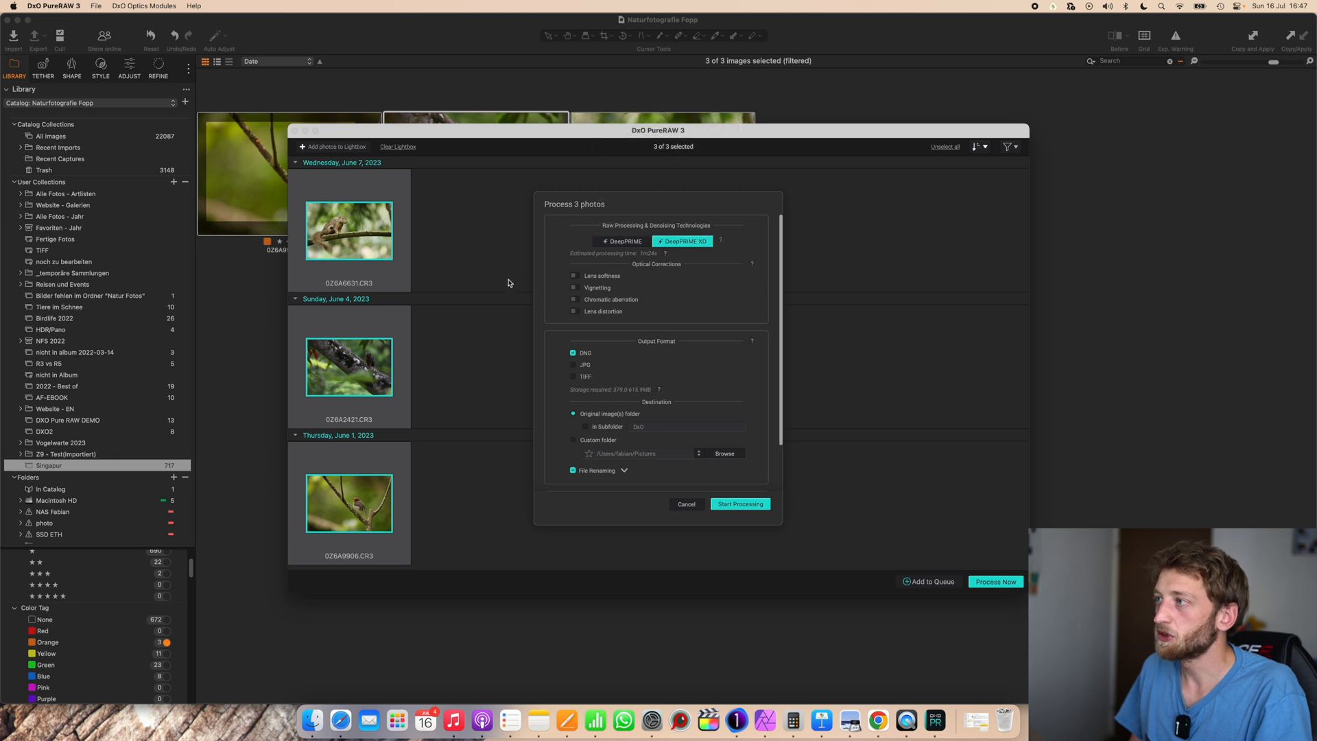
{"action": "mouse_move", "coordinate": [521, 248]}
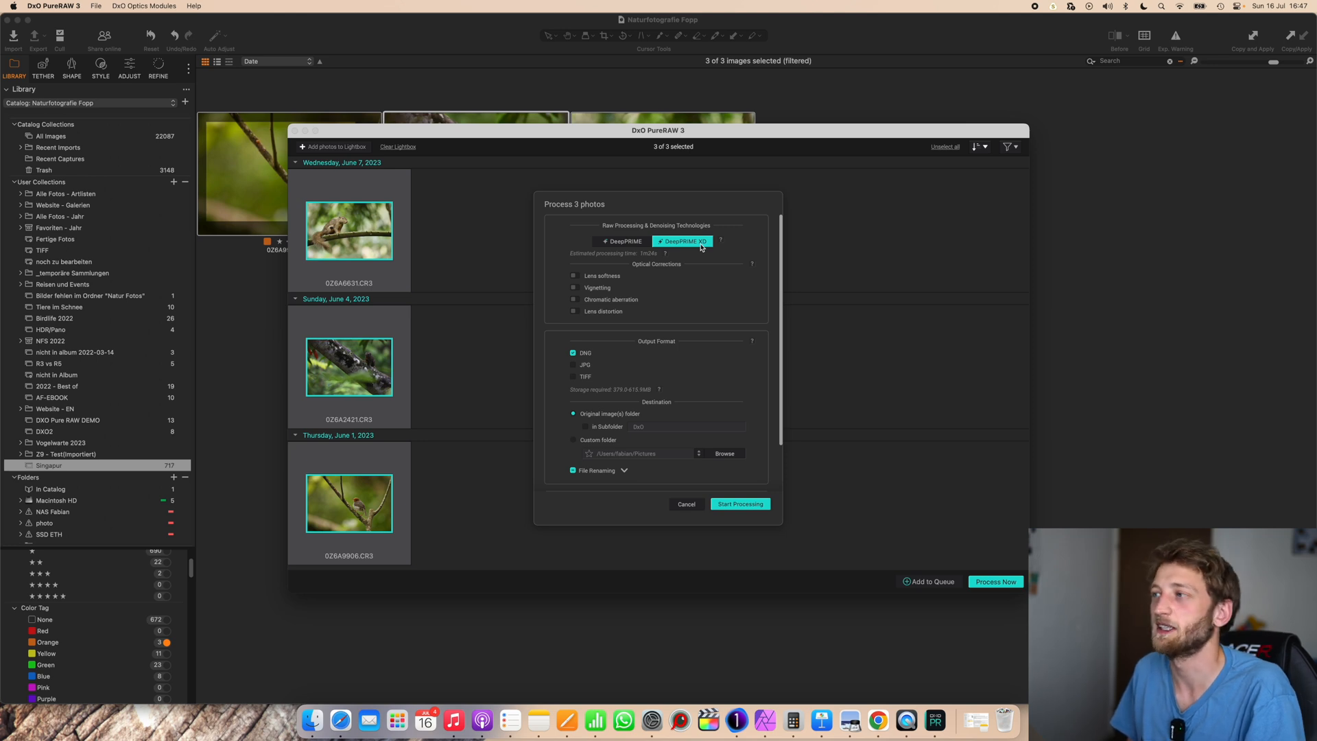
{"action": "mouse_move", "coordinate": [577, 293]}
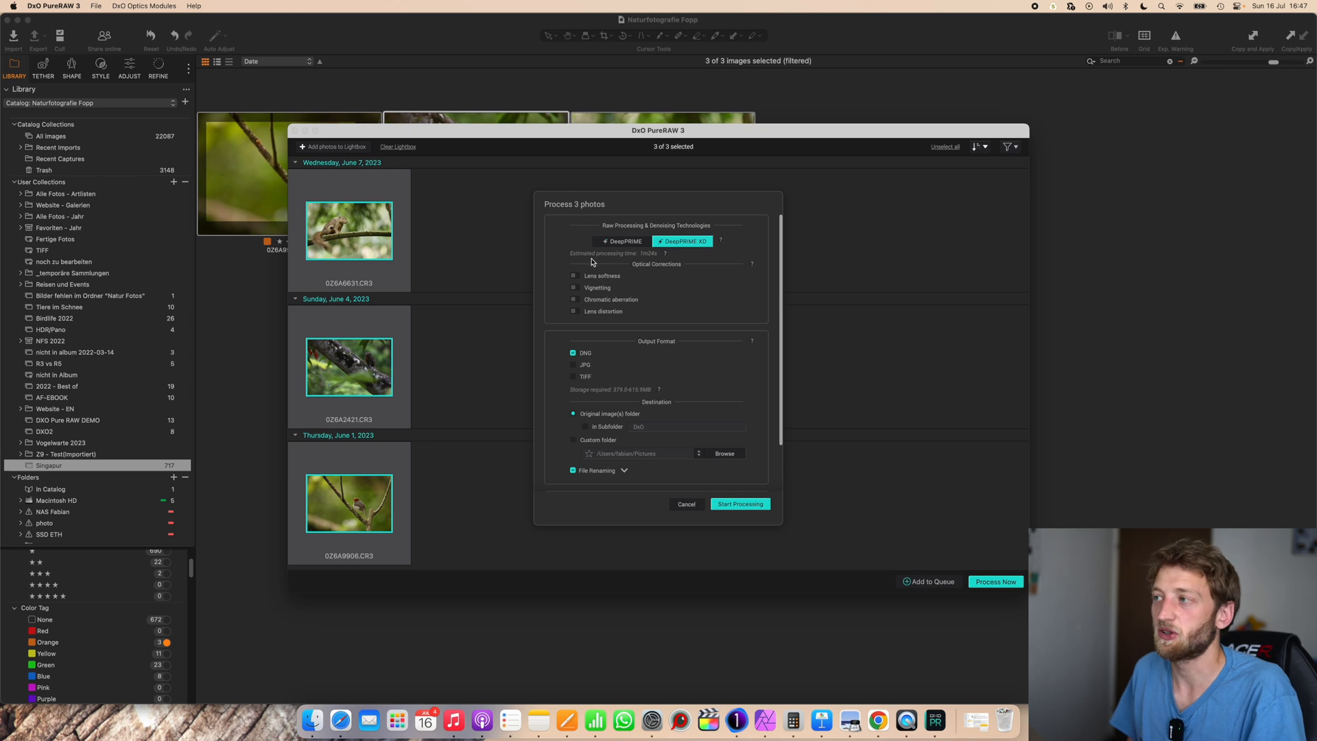
Toggle the lens softness correction in the DeepPRIME XD processing settings.
{"action": "left_click", "coordinate": [573, 276]}
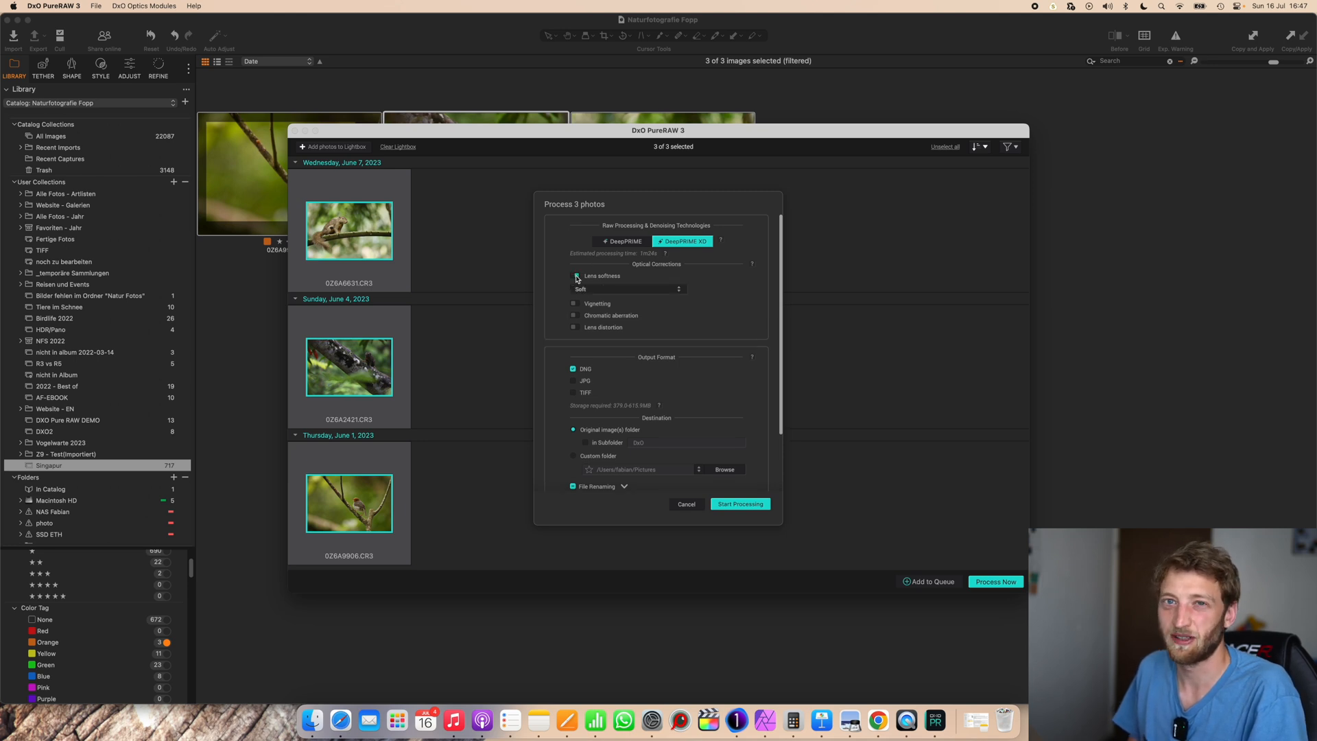
{"action": "left_click", "coordinate": [573, 275]}
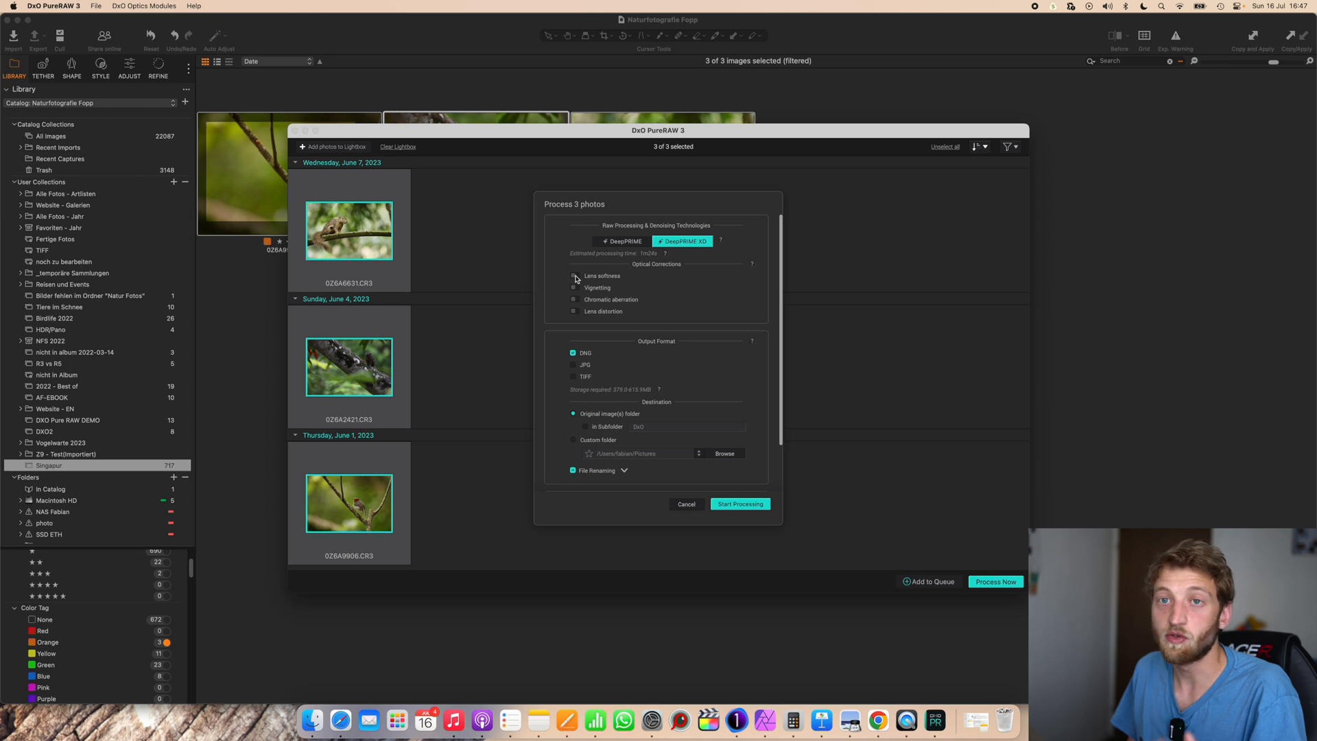
{"action": "mouse_move", "coordinate": [689, 282]}
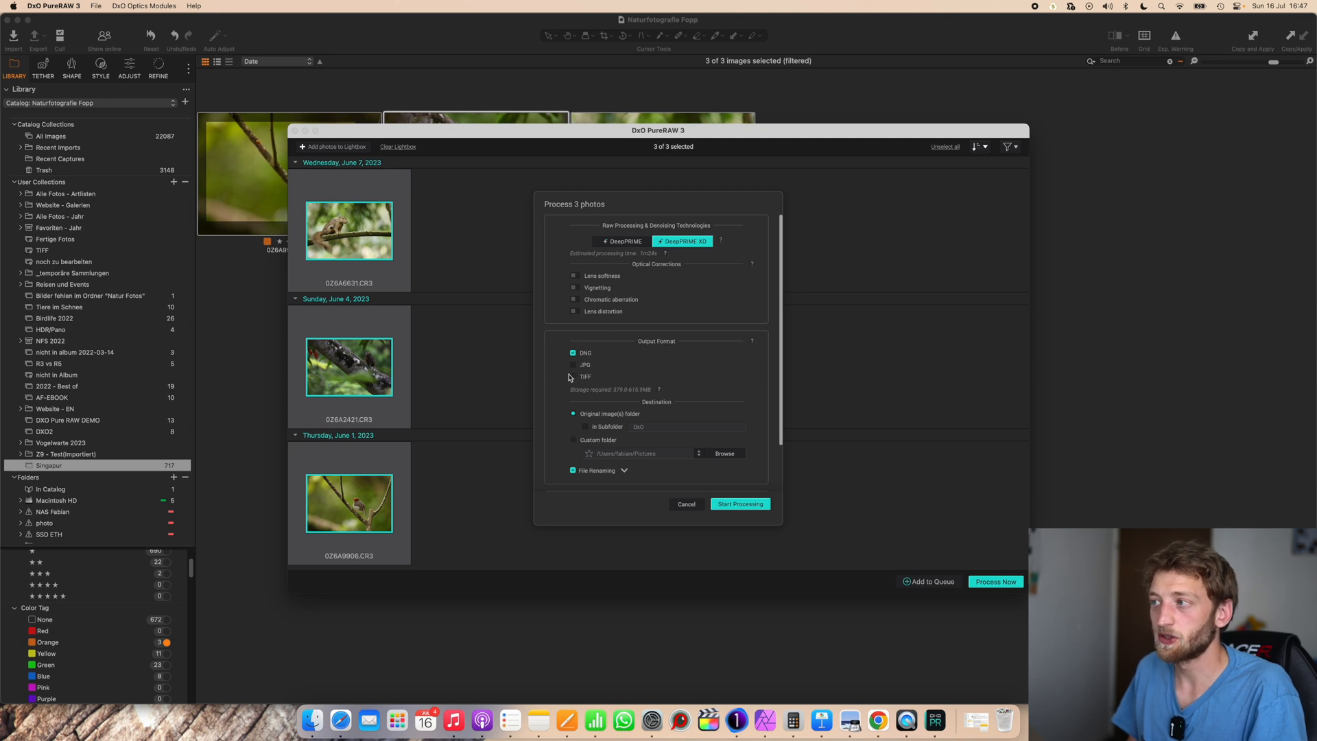
{"action": "mouse_move", "coordinate": [609, 338]}
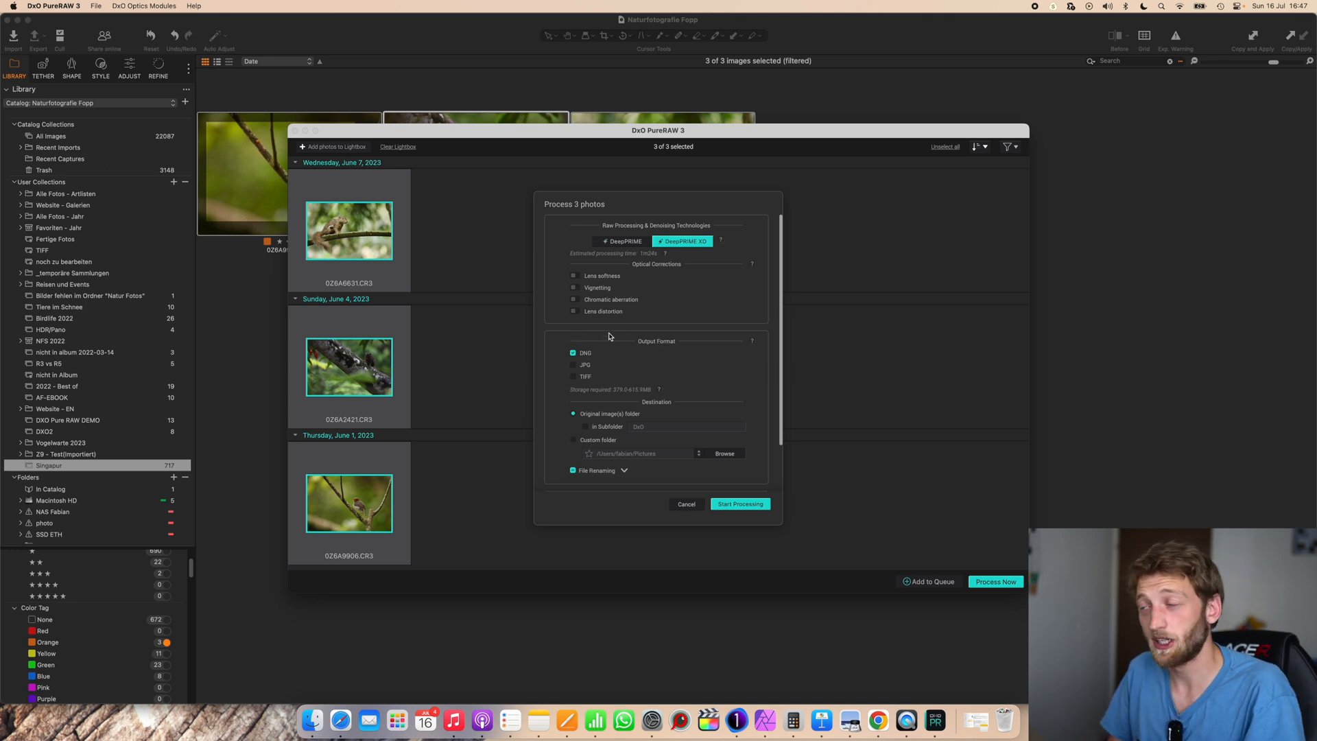
{"action": "mouse_move", "coordinate": [635, 382]}
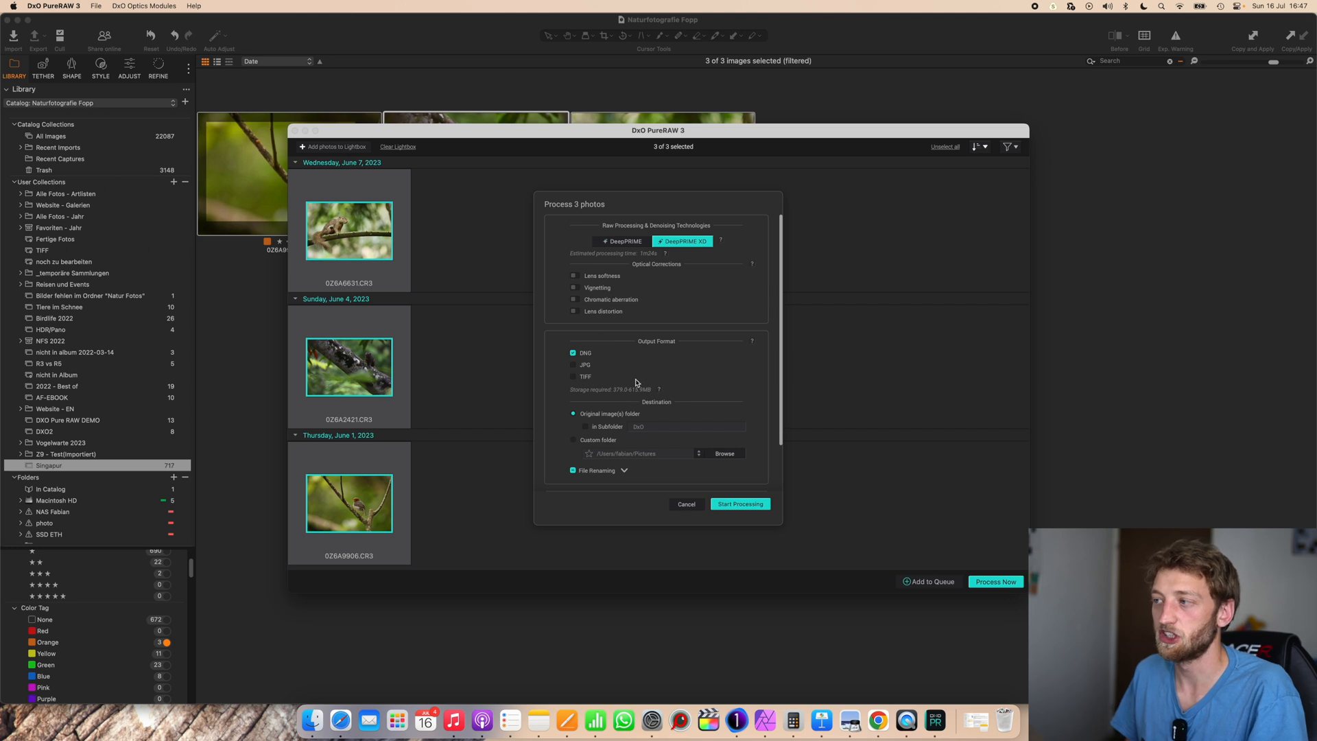
{"action": "mouse_move", "coordinate": [692, 395]}
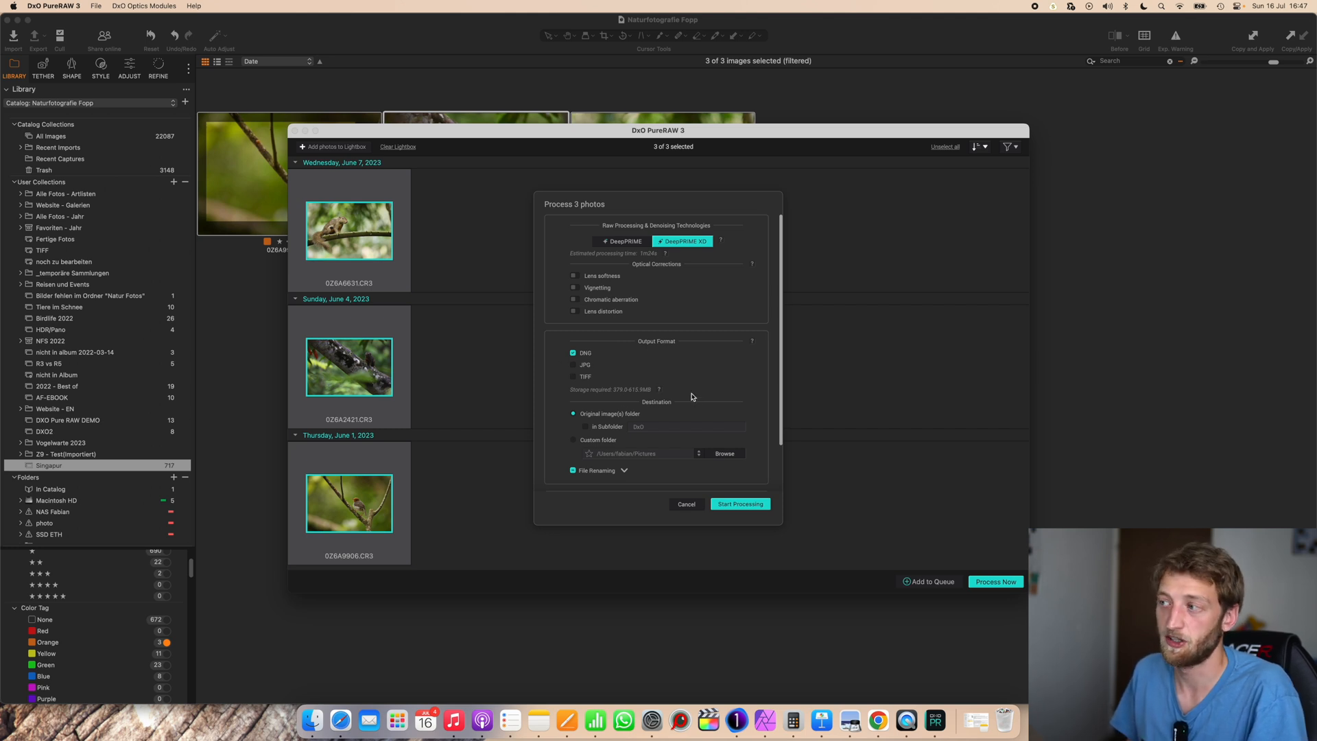
Set export to Capture One 23, review file renaming options and start DeepPRIME XD processing.
{"action": "scroll", "scroll_direction": "down", "scroll_amount": 3}
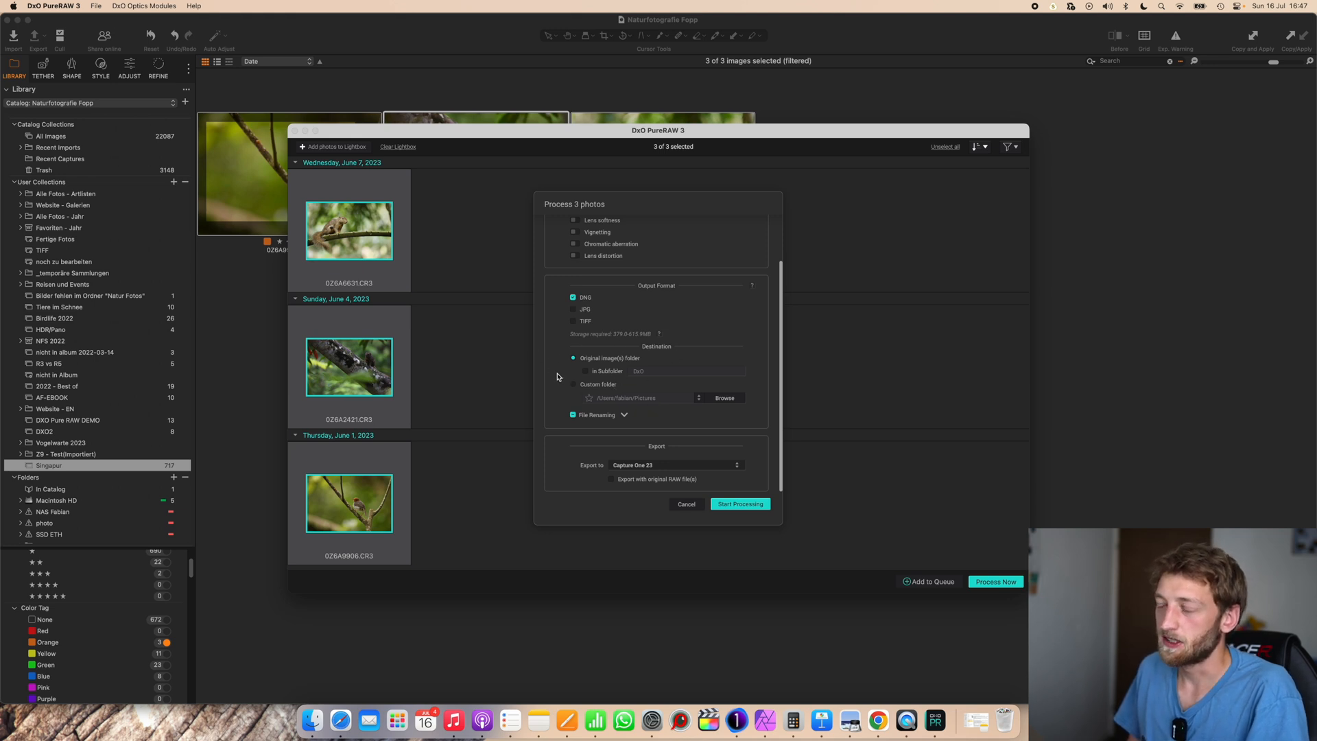
{"action": "mouse_move", "coordinate": [651, 368]}
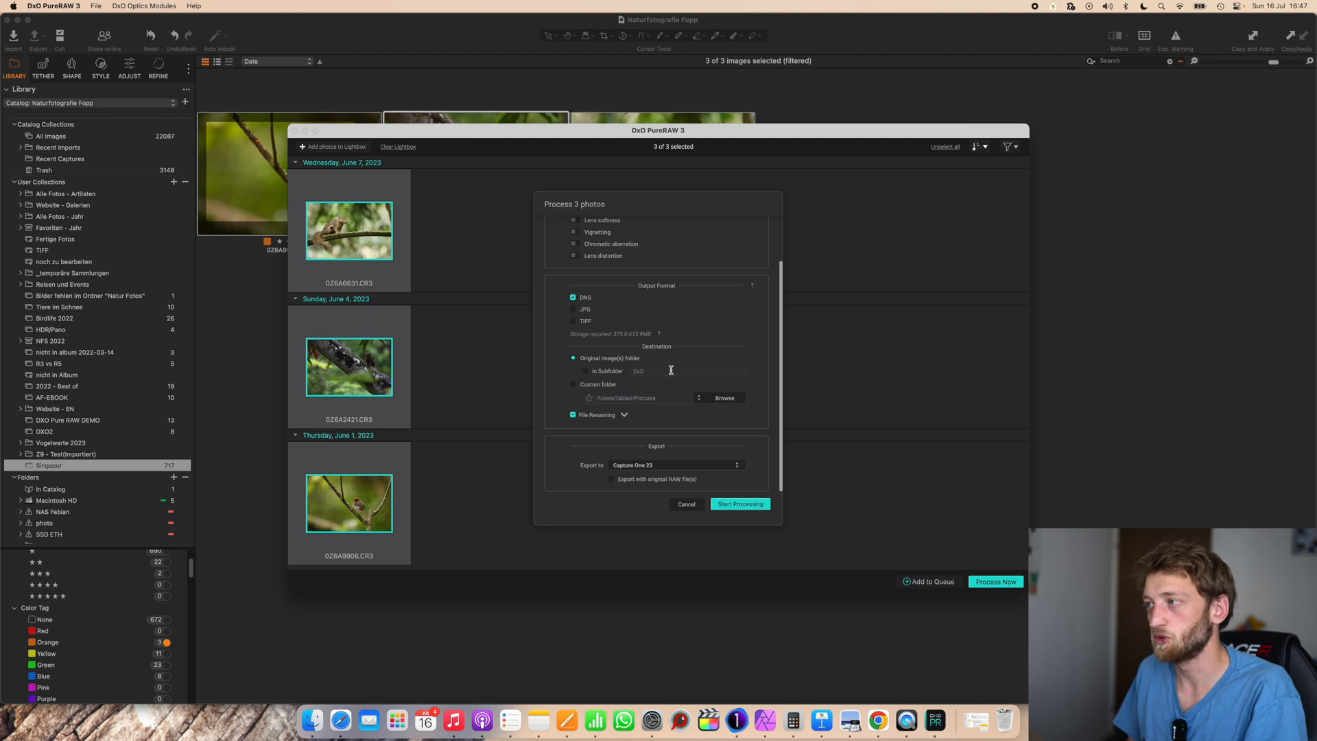
{"action": "mouse_move", "coordinate": [566, 387]}
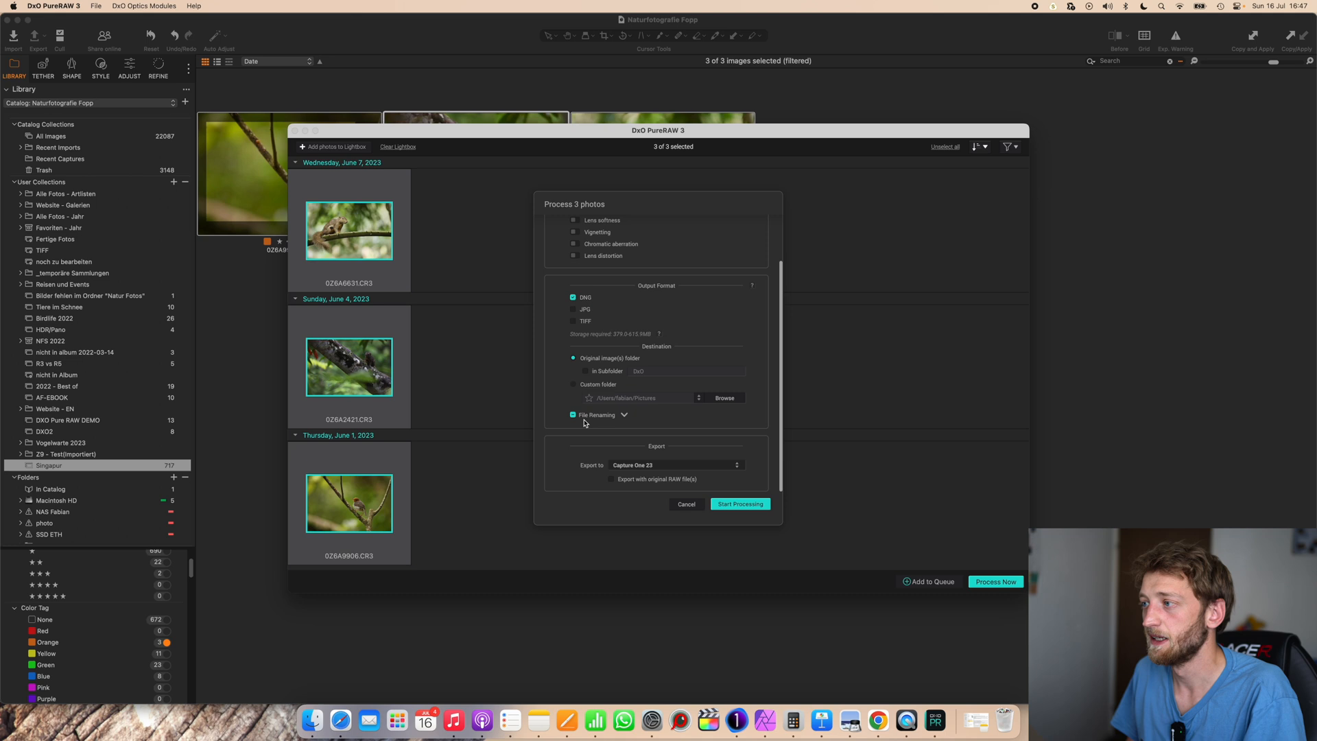
{"action": "left_click", "coordinate": [622, 414]}
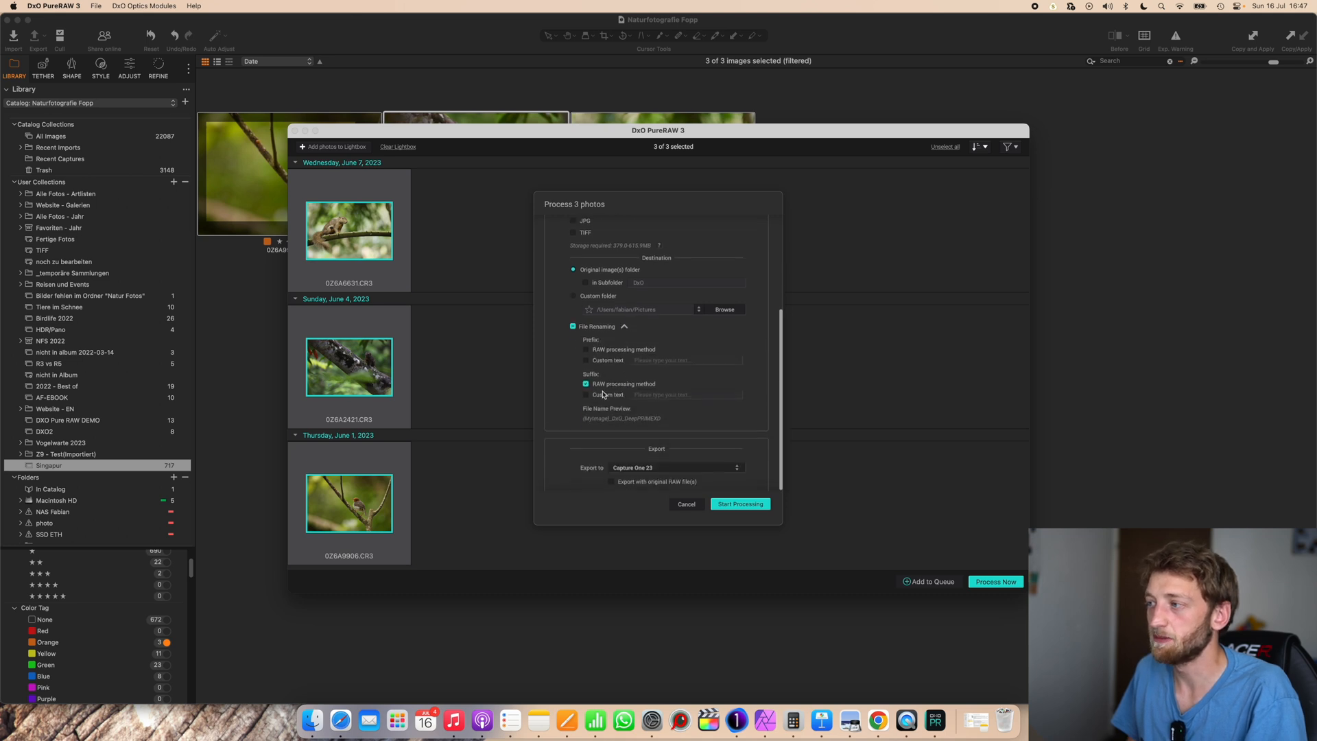
{"action": "mouse_move", "coordinate": [649, 423]}
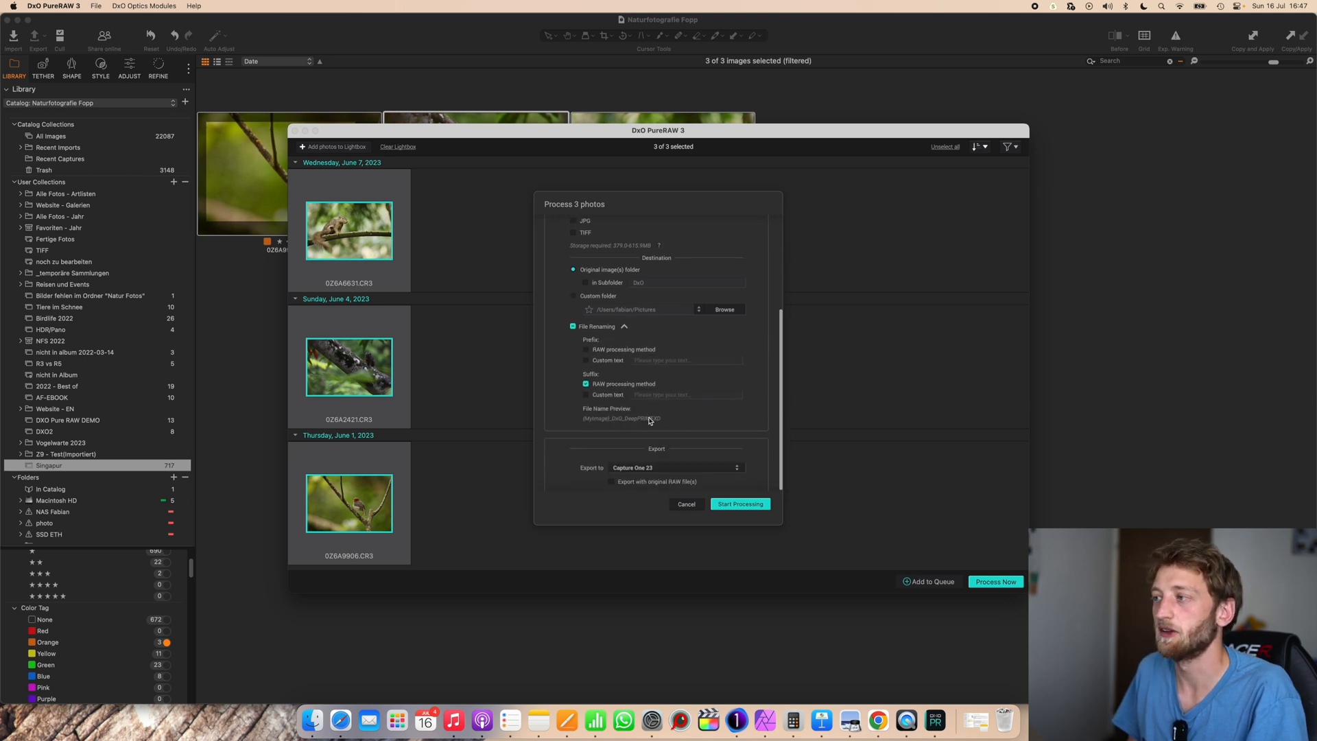
{"action": "scroll", "scroll_direction": "up", "scroll_amount": 3}
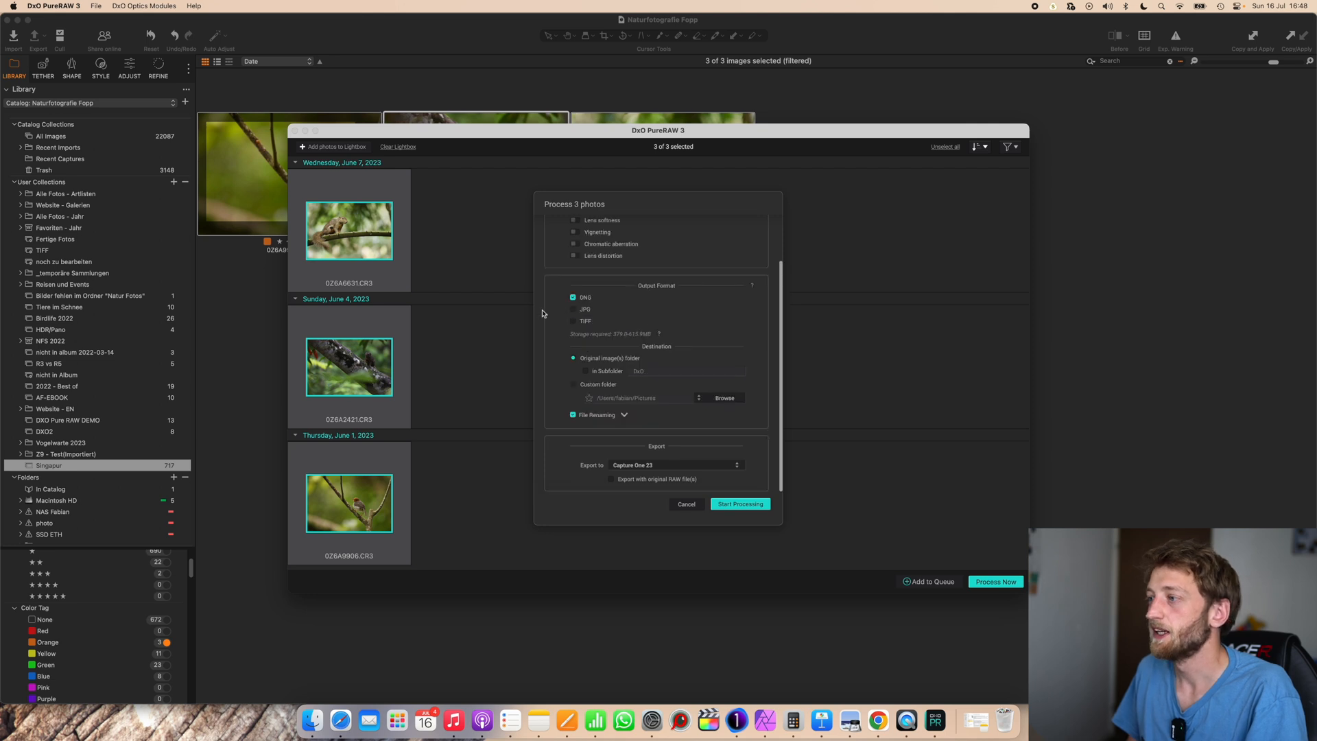
{"action": "mouse_move", "coordinate": [712, 454]}
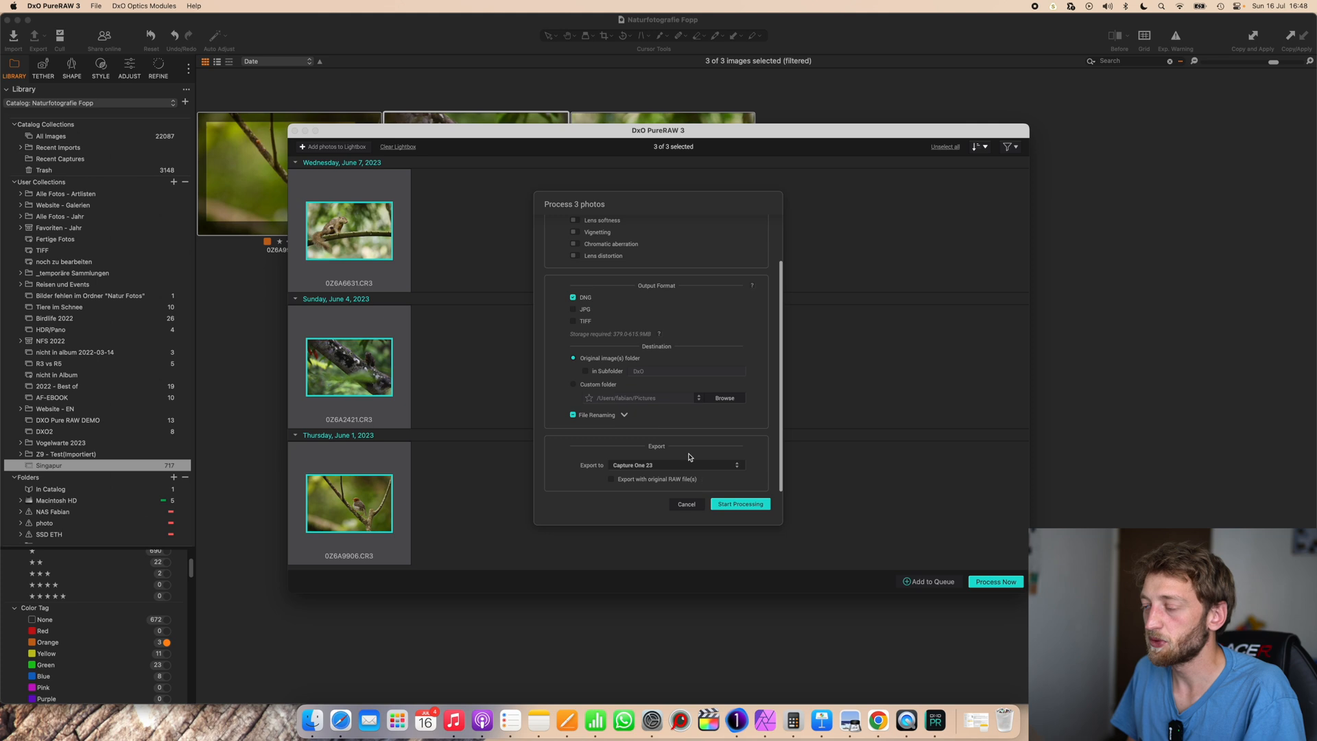
{"action": "mouse_move", "coordinate": [704, 469]}
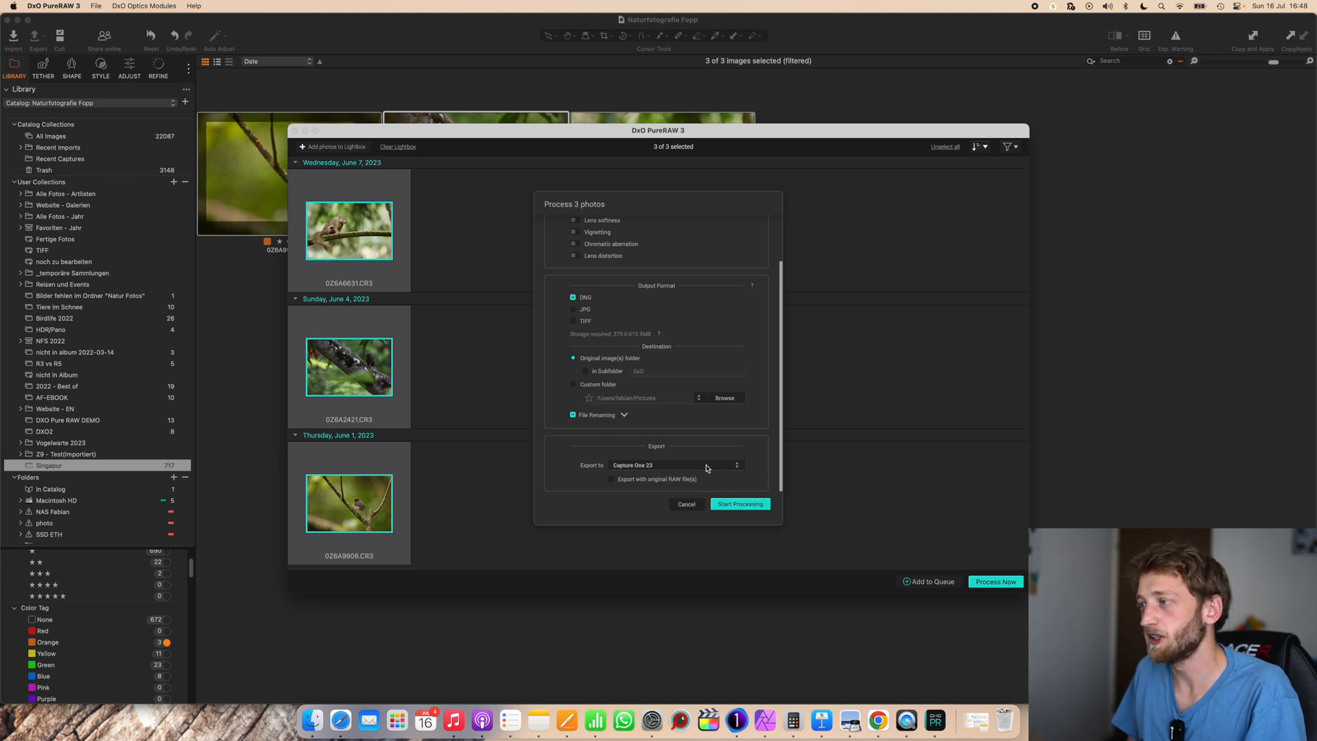
{"action": "mouse_move", "coordinate": [581, 455]}
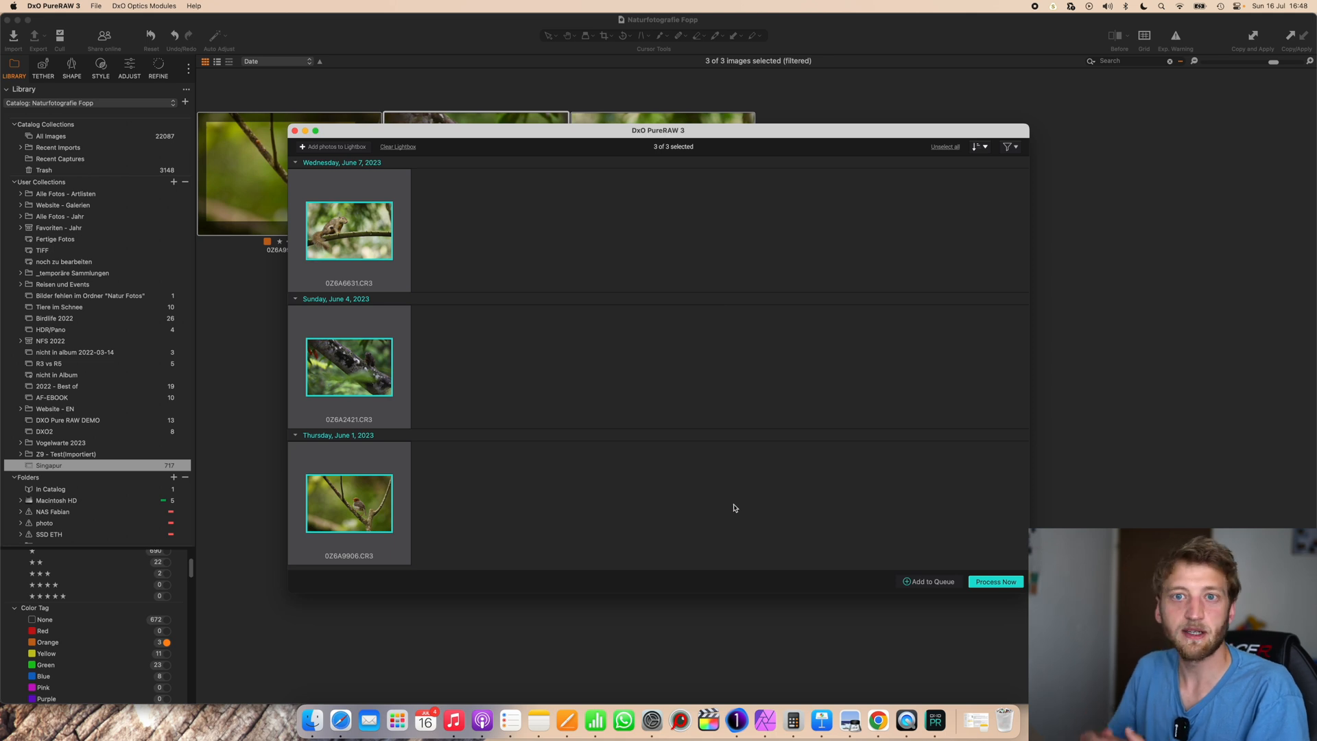
{"action": "left_click", "coordinate": [995, 582]}
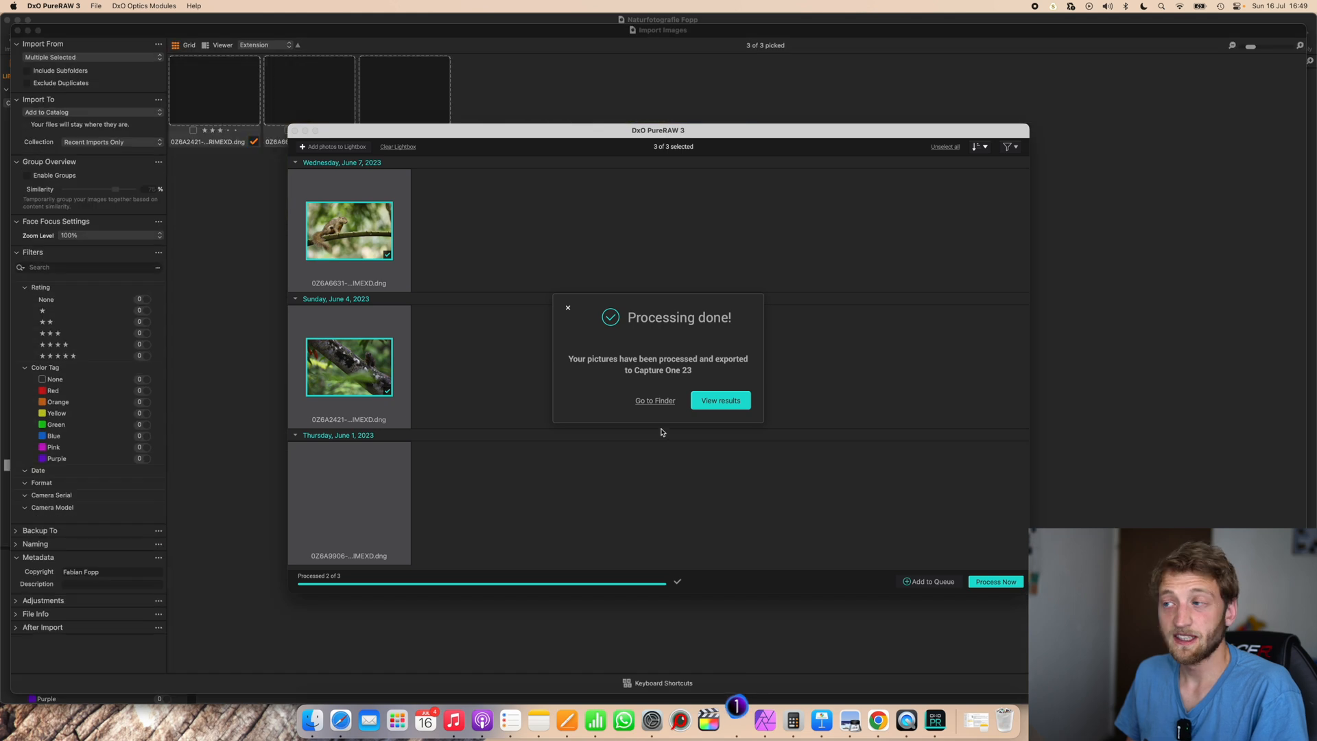
Dismiss the processing-done message and add the three DNGs to the Capture One catalog.
{"action": "left_click", "coordinate": [568, 307]}
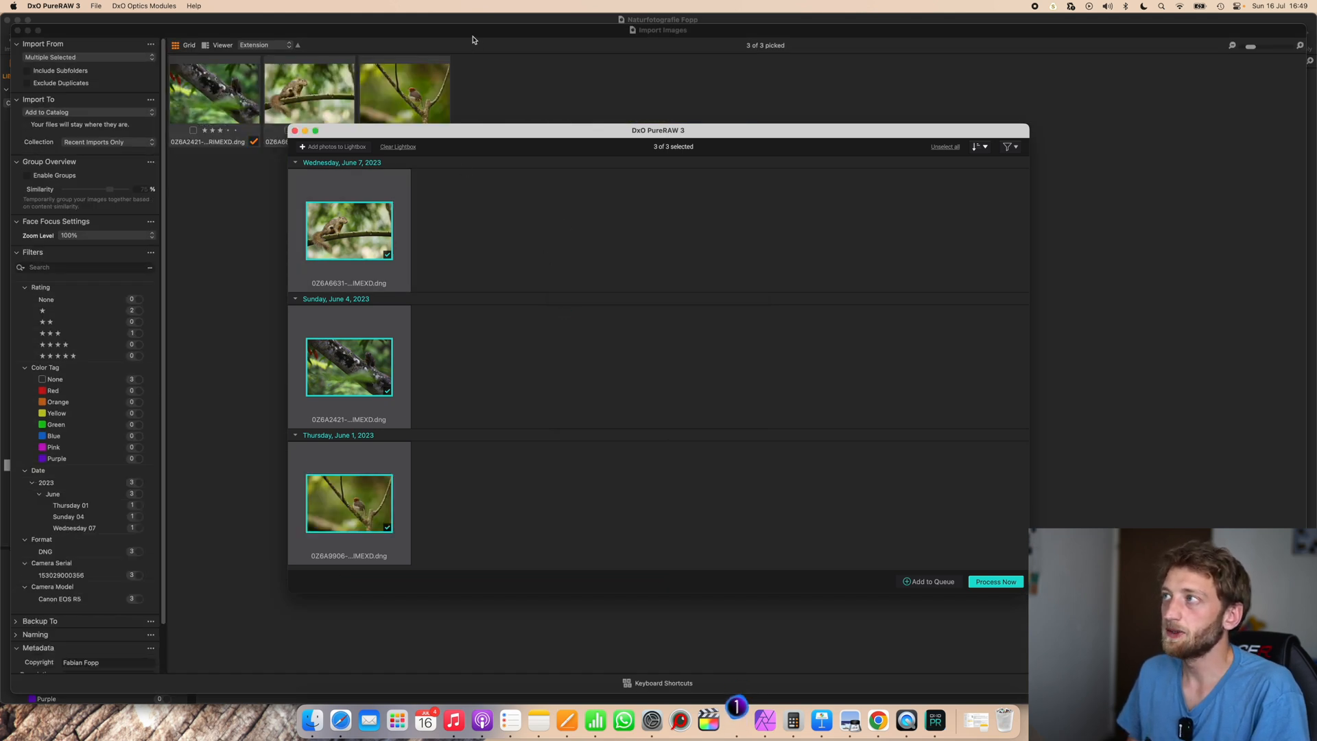
{"action": "left_click", "coordinate": [295, 131]}
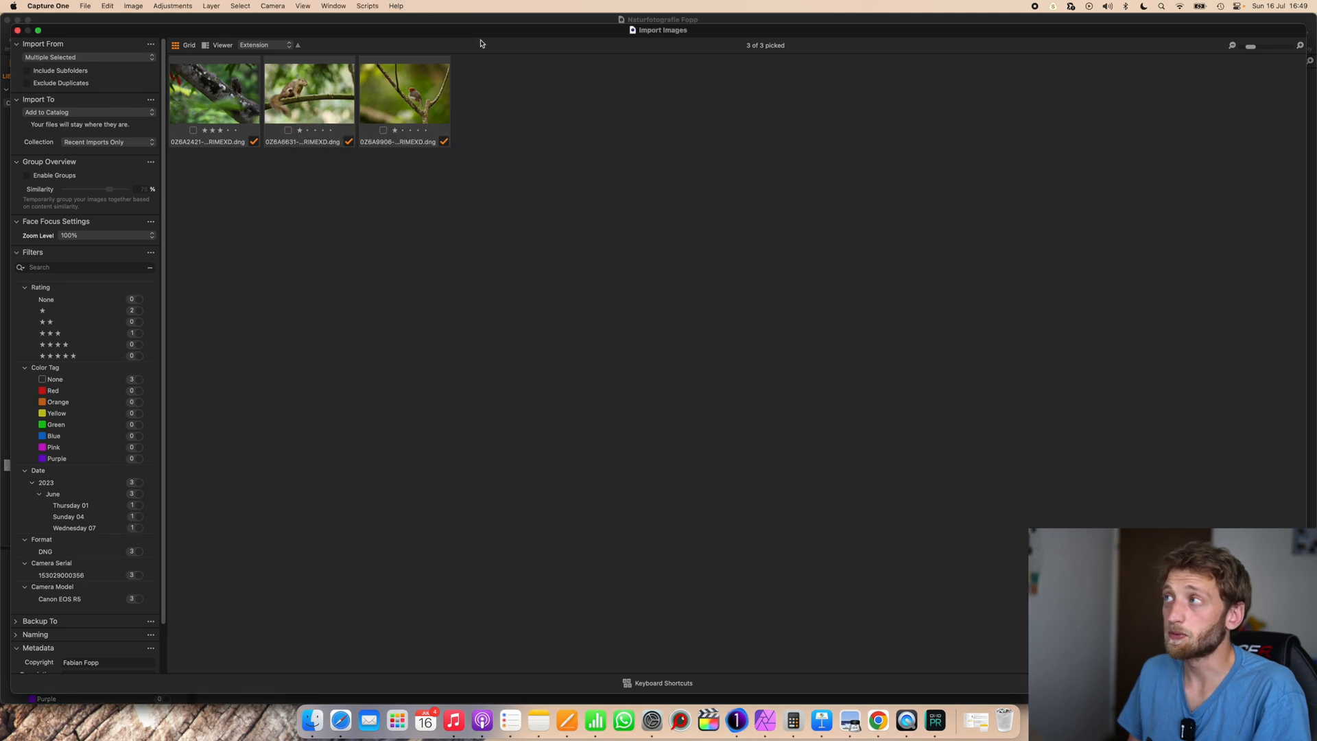
{"action": "mouse_move", "coordinate": [326, 162]}
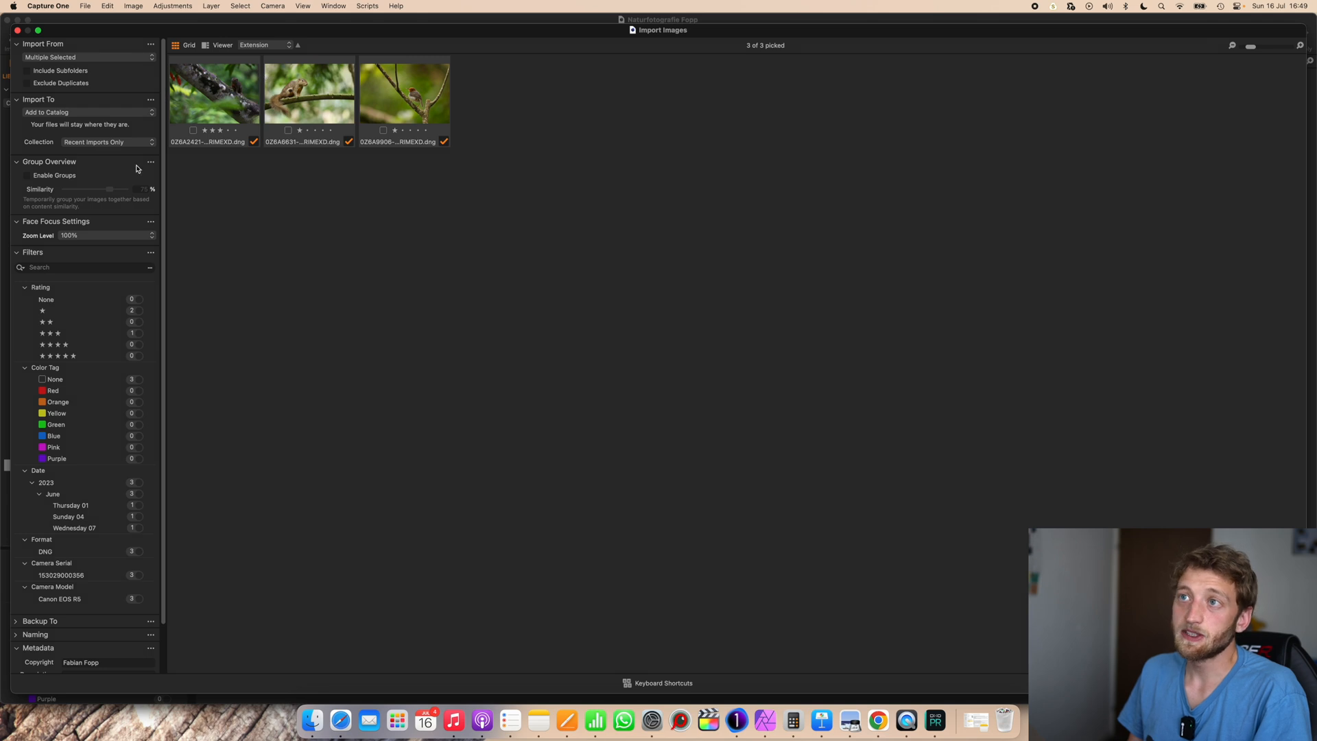
{"action": "left_click", "coordinate": [84, 111]}
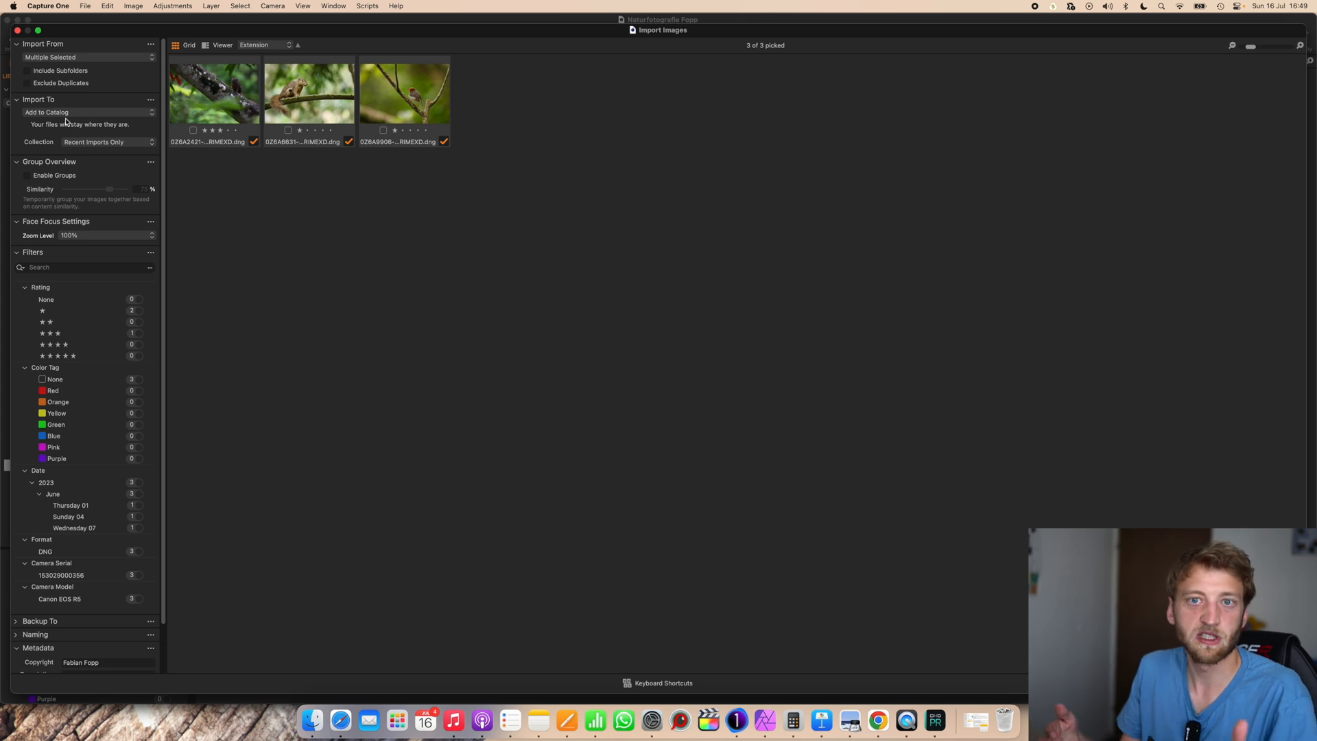
{"action": "mouse_move", "coordinate": [39, 115]}
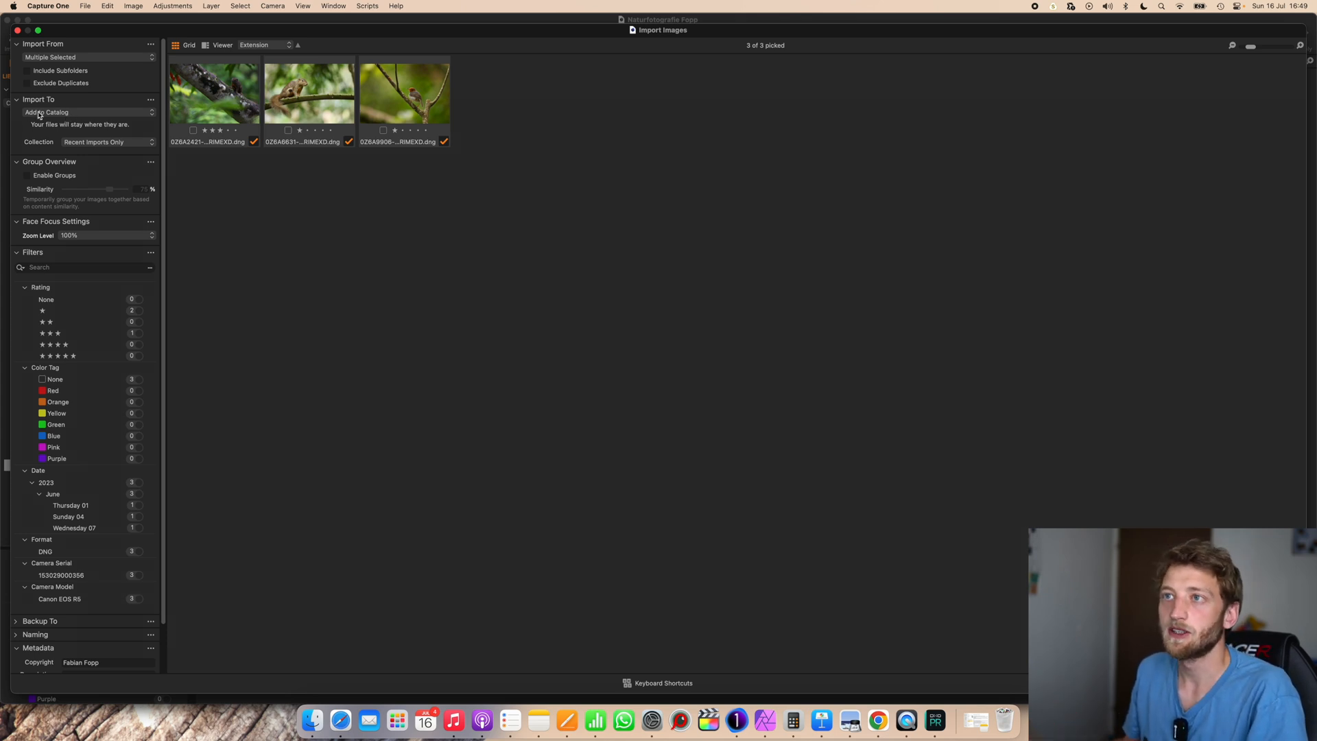
{"action": "mouse_move", "coordinate": [820, 432]}
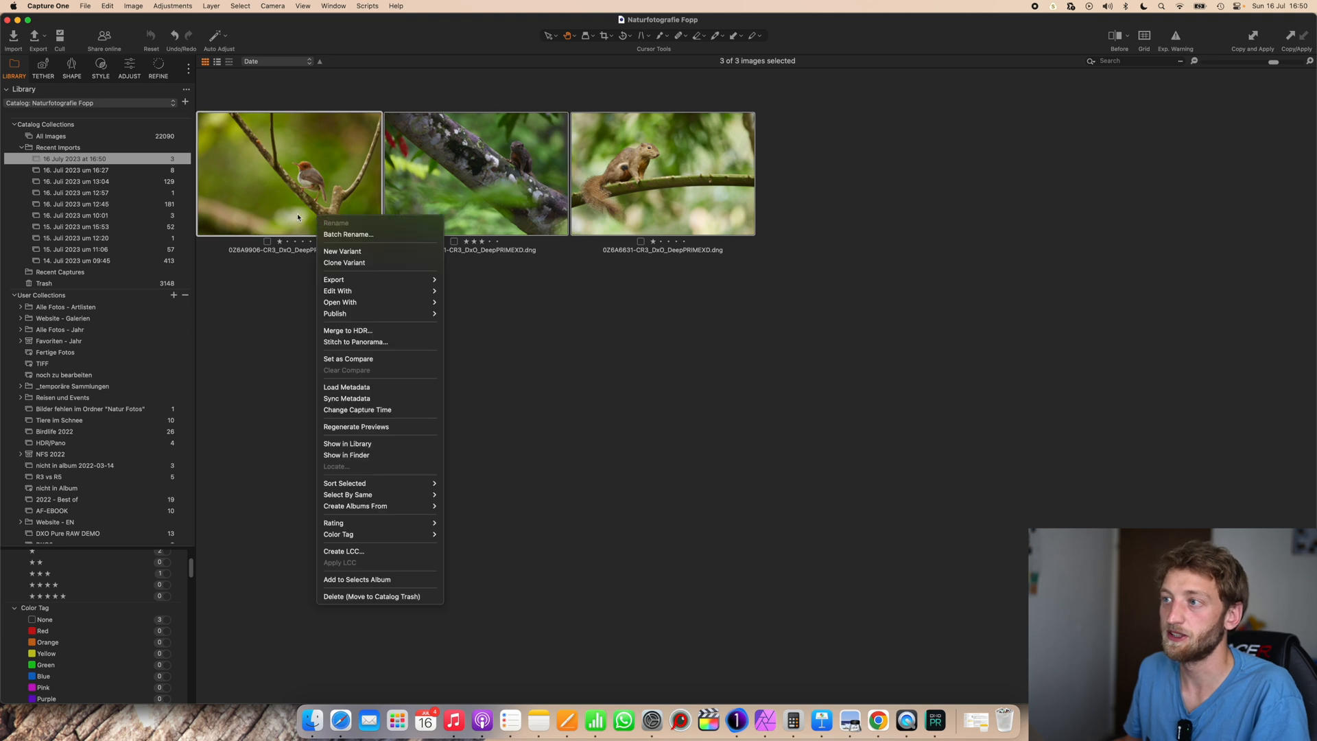
{"action": "mouse_move", "coordinate": [347, 494]}
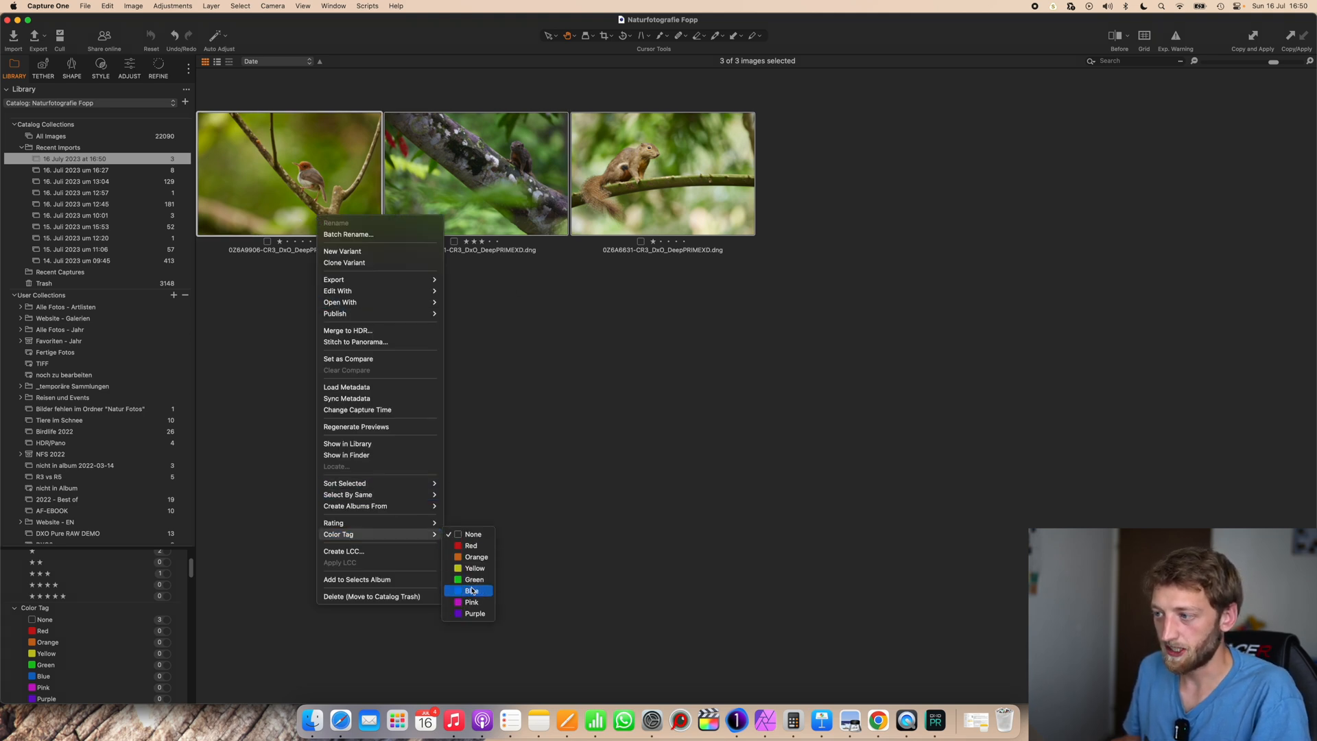
Tag the imported DNGs blue and show them in the Singapur collection beside the originals.
{"action": "left_click", "coordinate": [470, 590]}
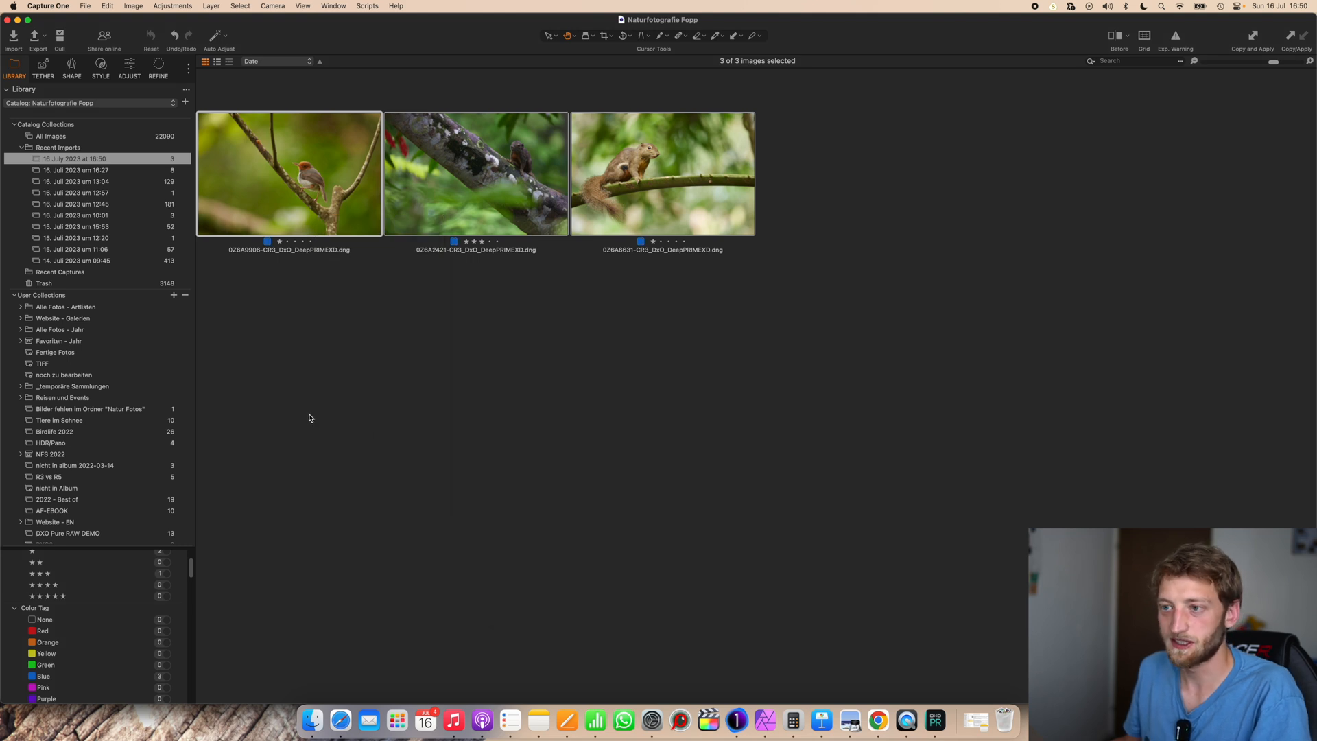
{"action": "scroll", "scroll_direction": "down", "scroll_amount": 3}
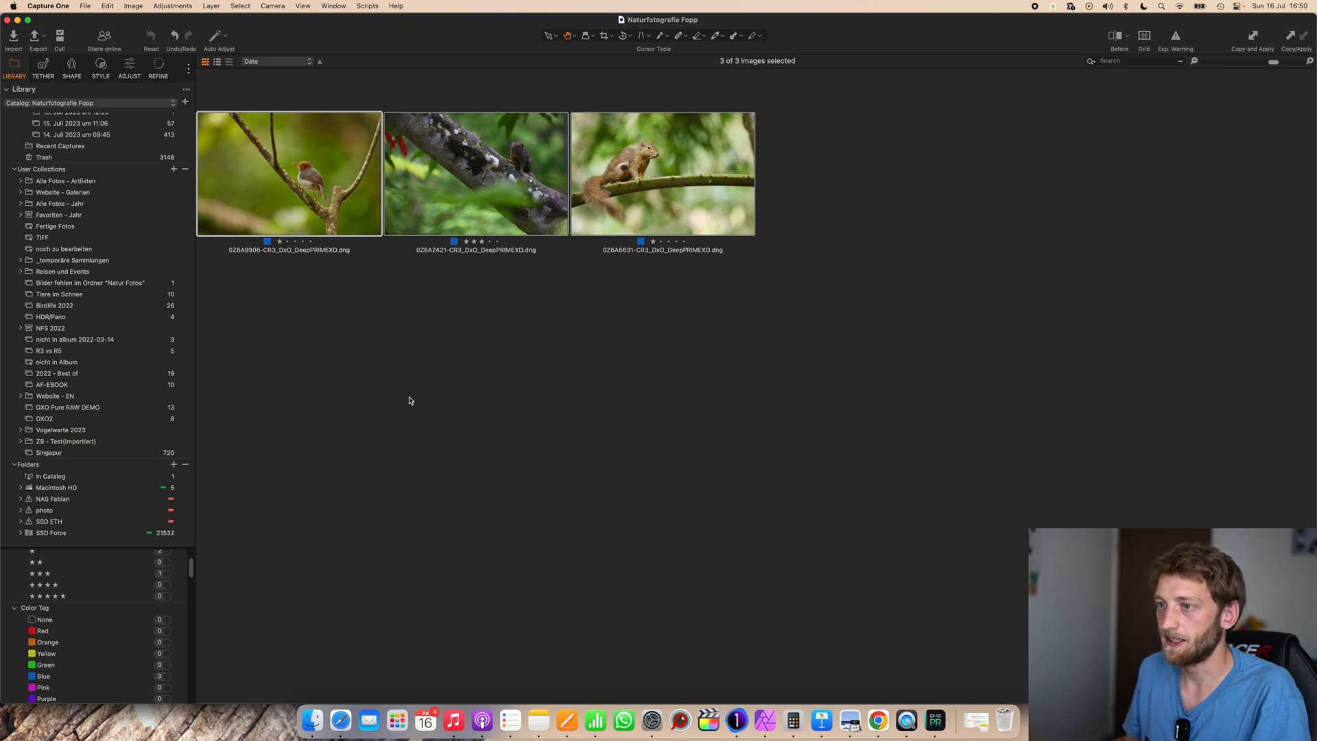
{"action": "left_click", "coordinate": [48, 451]}
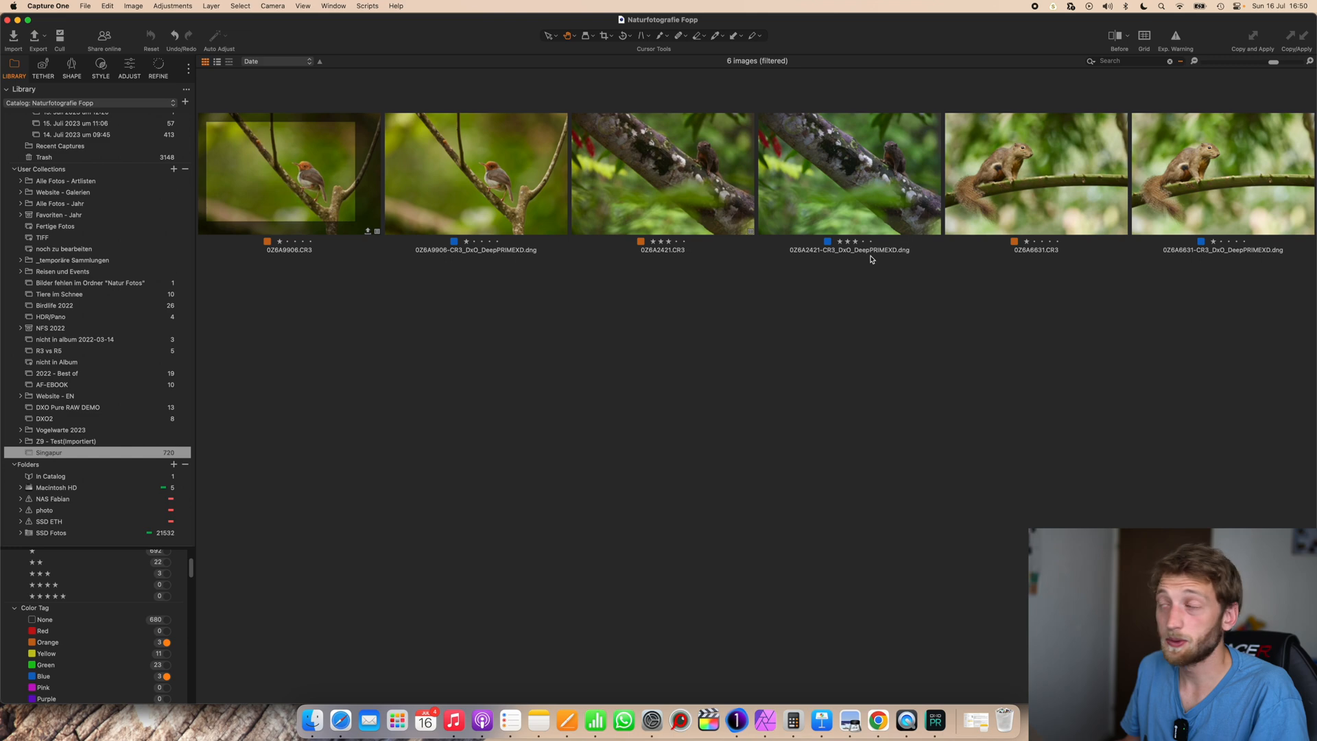
Compare the squirrel CR3 and DxO DNG at 200% with sharpening and noise reduction settings shown.
{"action": "left_click", "coordinate": [1036, 174]}
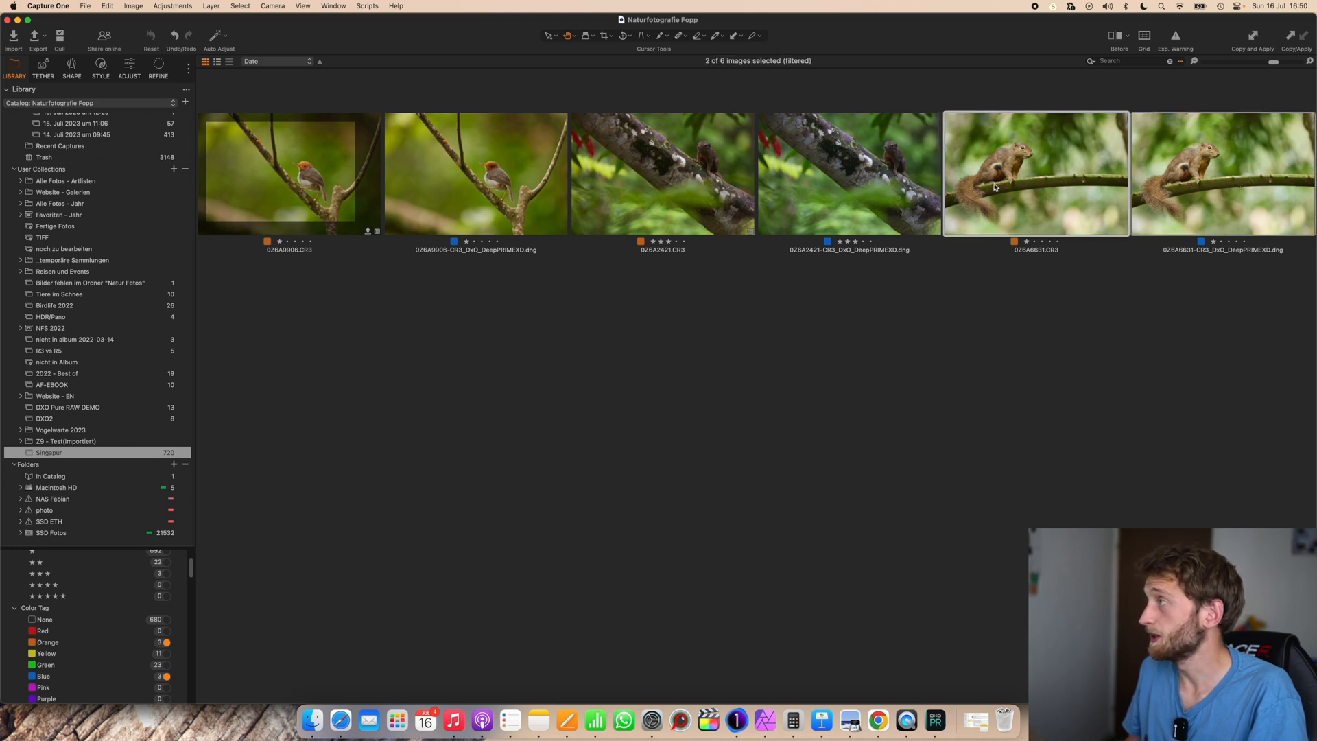
{"action": "double_click", "coordinate": [1036, 173]}
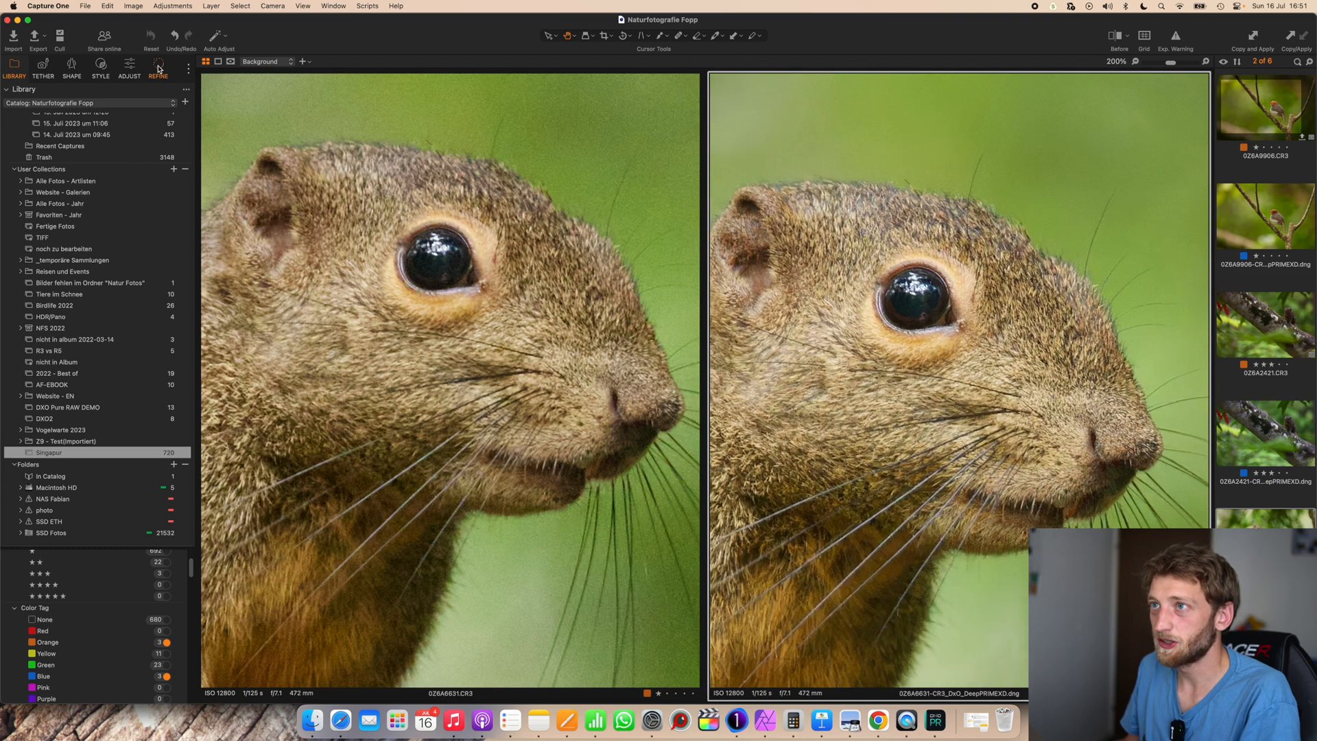
{"action": "left_click", "coordinate": [157, 68]}
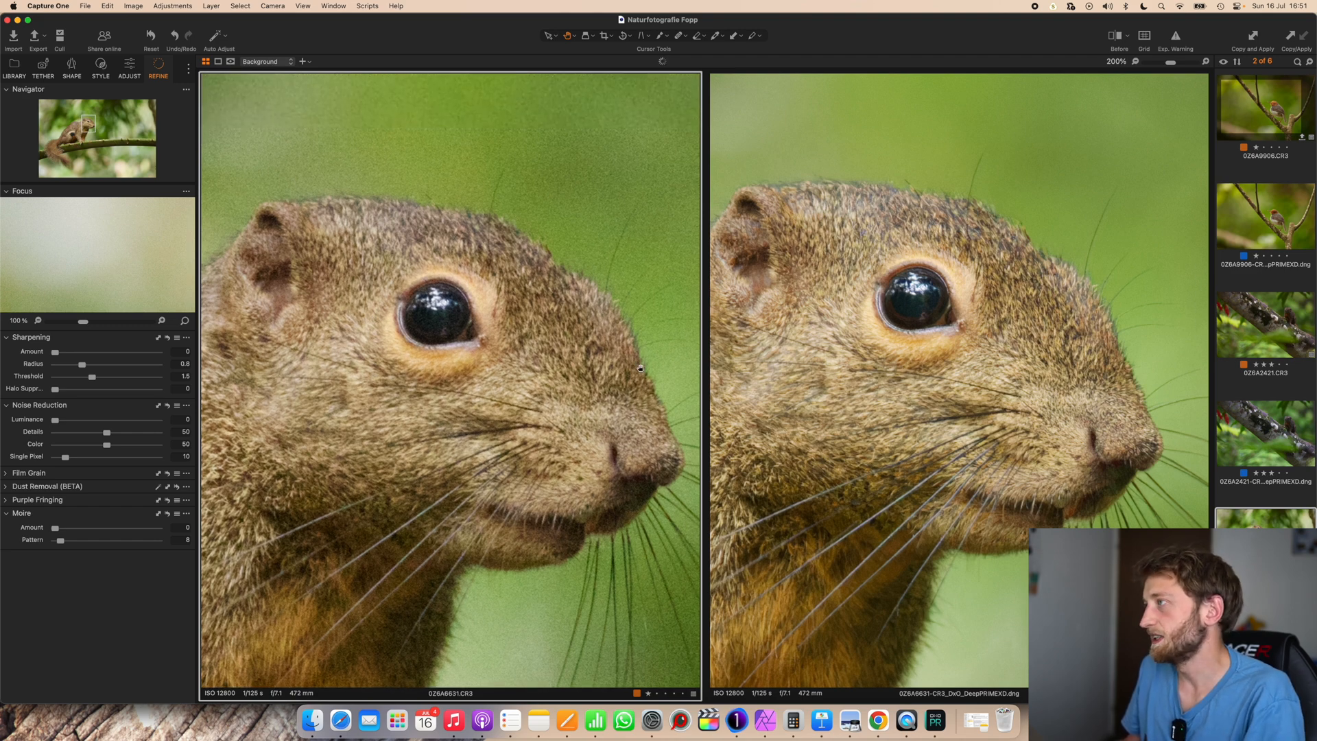
{"action": "mouse_move", "coordinate": [545, 285]}
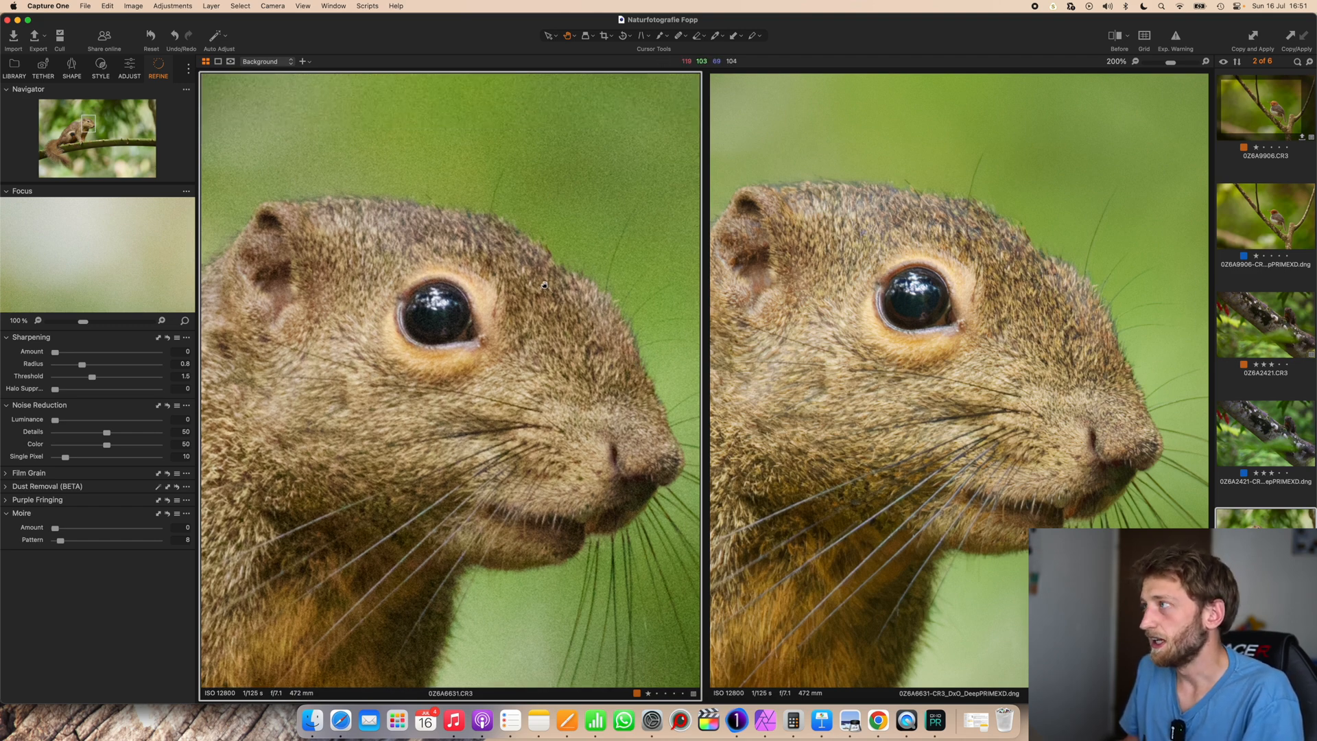
{"action": "mouse_move", "coordinate": [894, 331]}
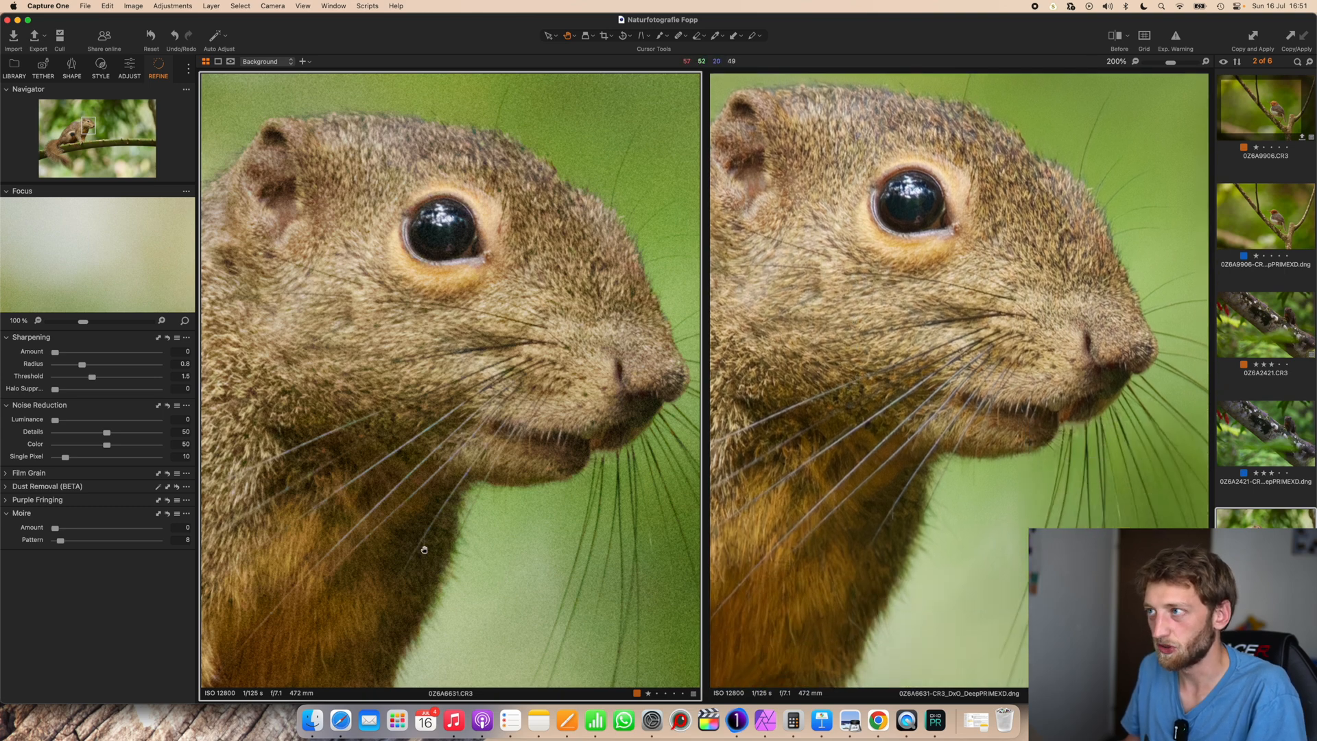
{"action": "mouse_move", "coordinate": [424, 491]}
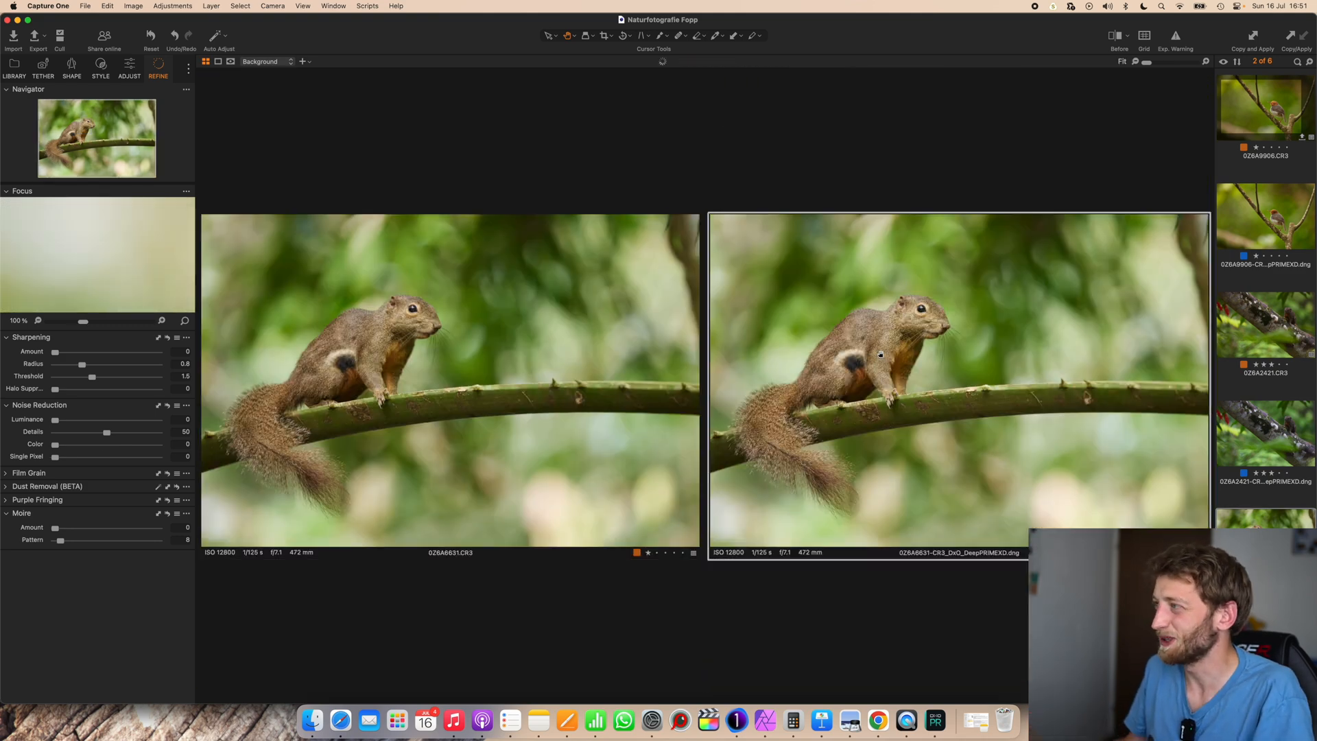
{"action": "mouse_move", "coordinate": [989, 465]}
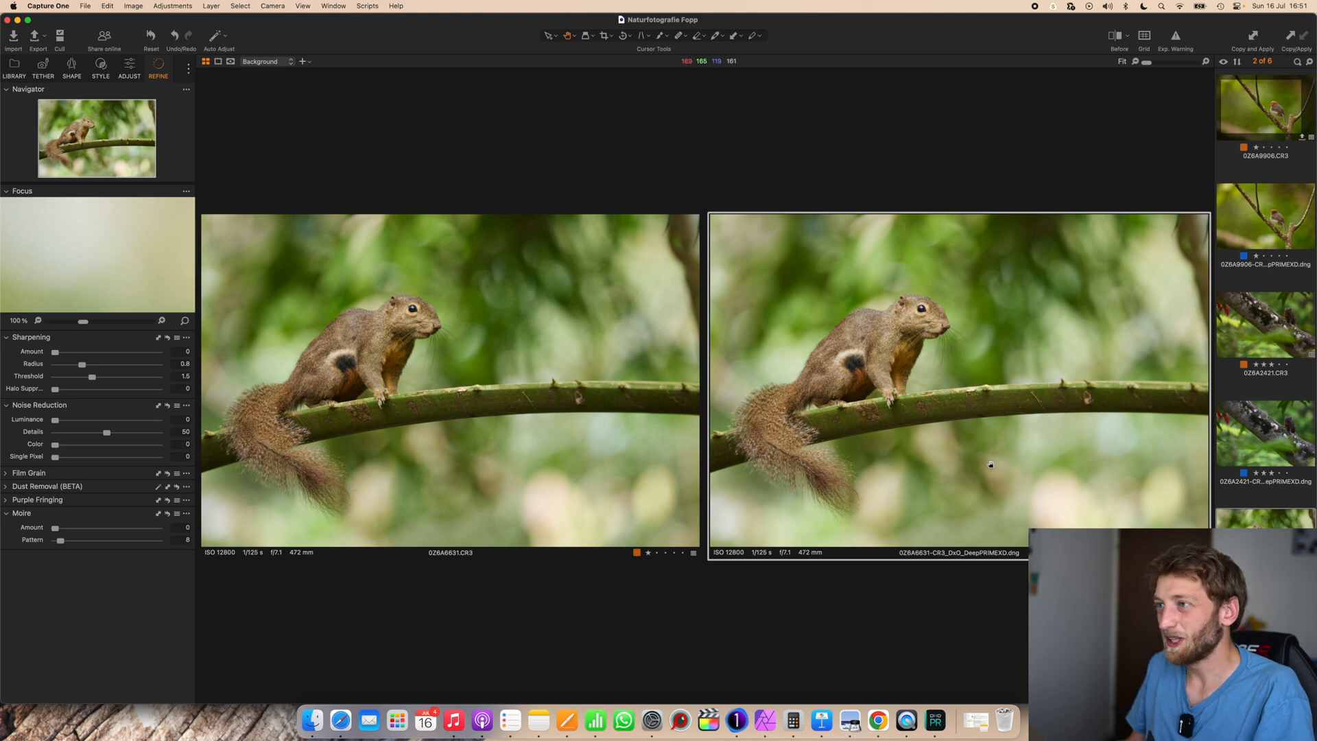
Show only the DeepPRIME DNG with the exposure, white balance and layer adjustment tools.
{"action": "left_click", "coordinate": [1263, 433]}
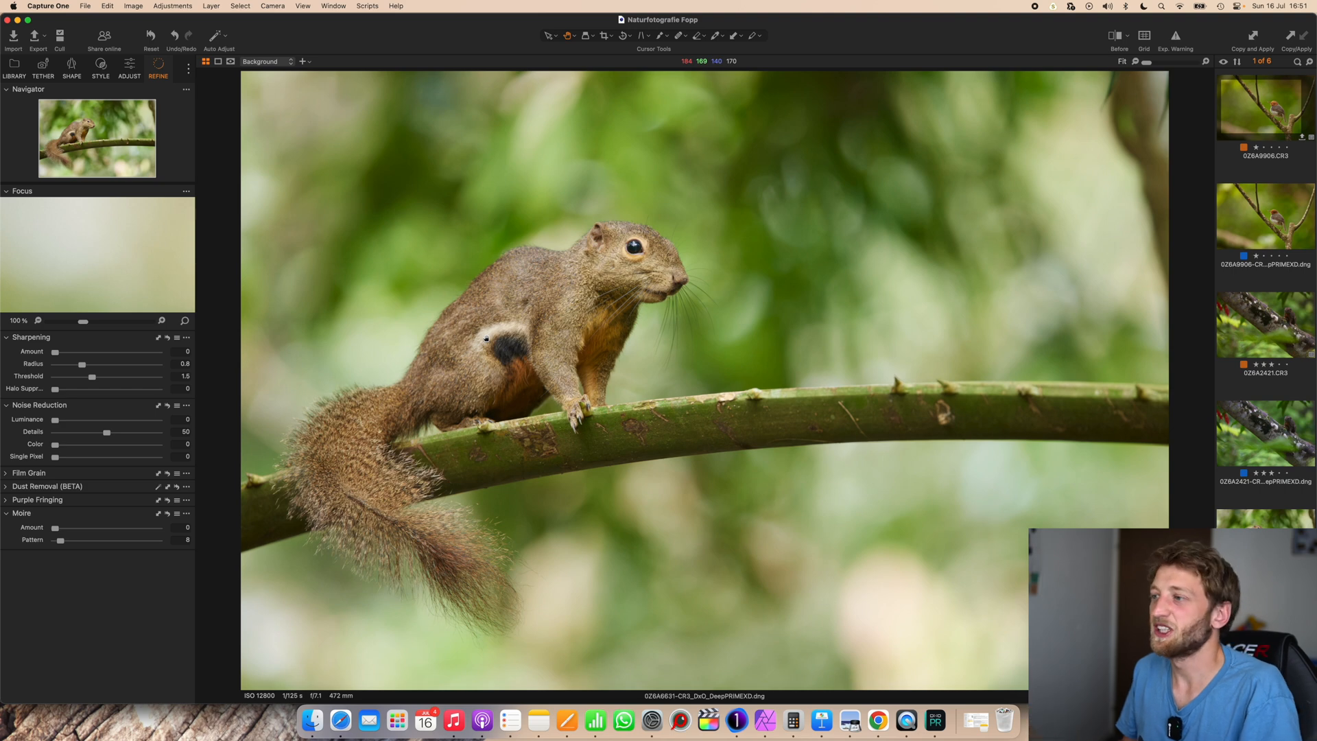
{"action": "mouse_move", "coordinate": [505, 214]}
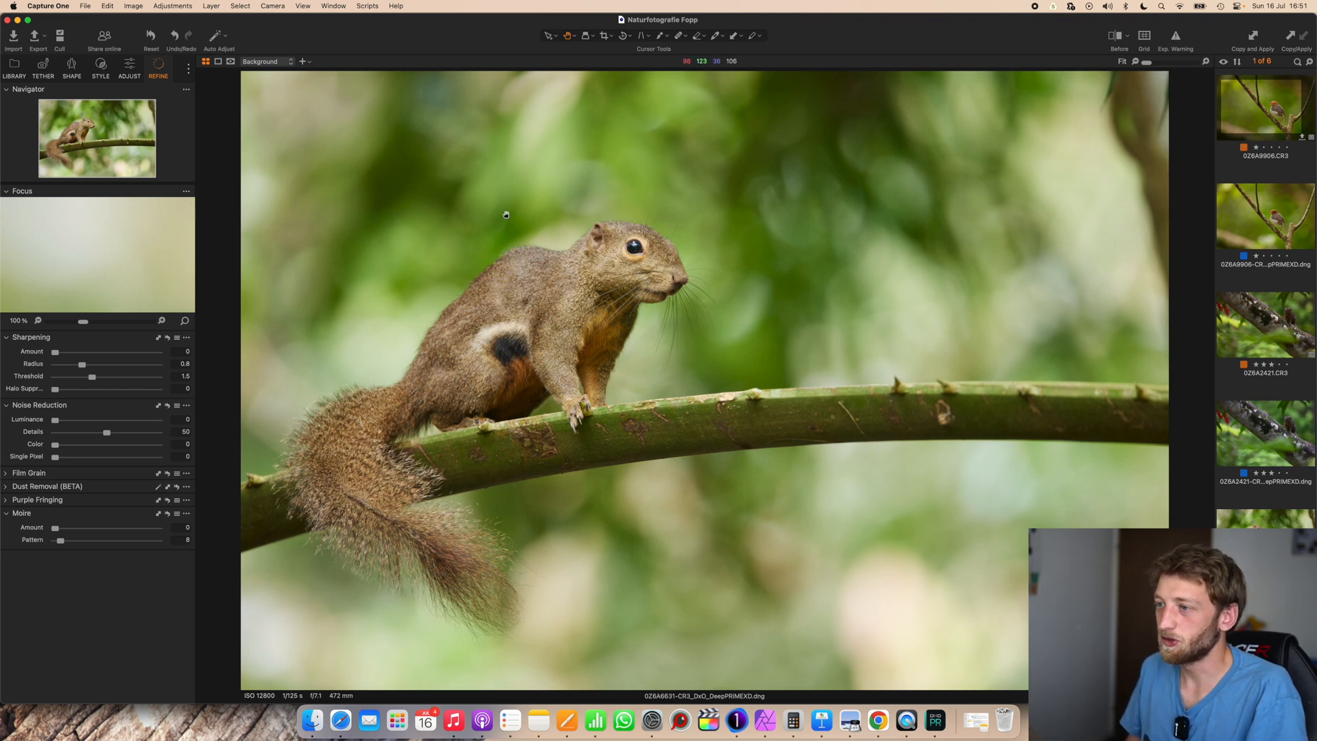
{"action": "left_click", "coordinate": [129, 69]}
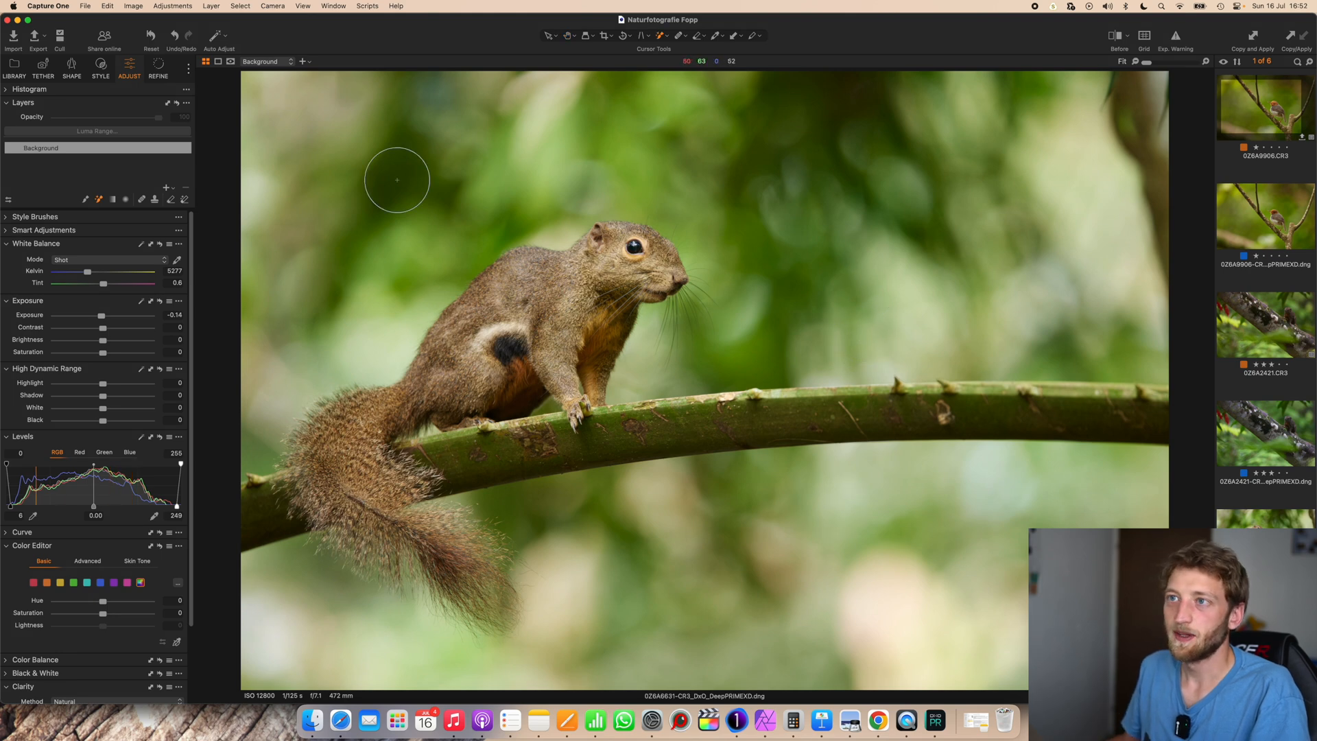
{"action": "mouse_move", "coordinate": [99, 199]}
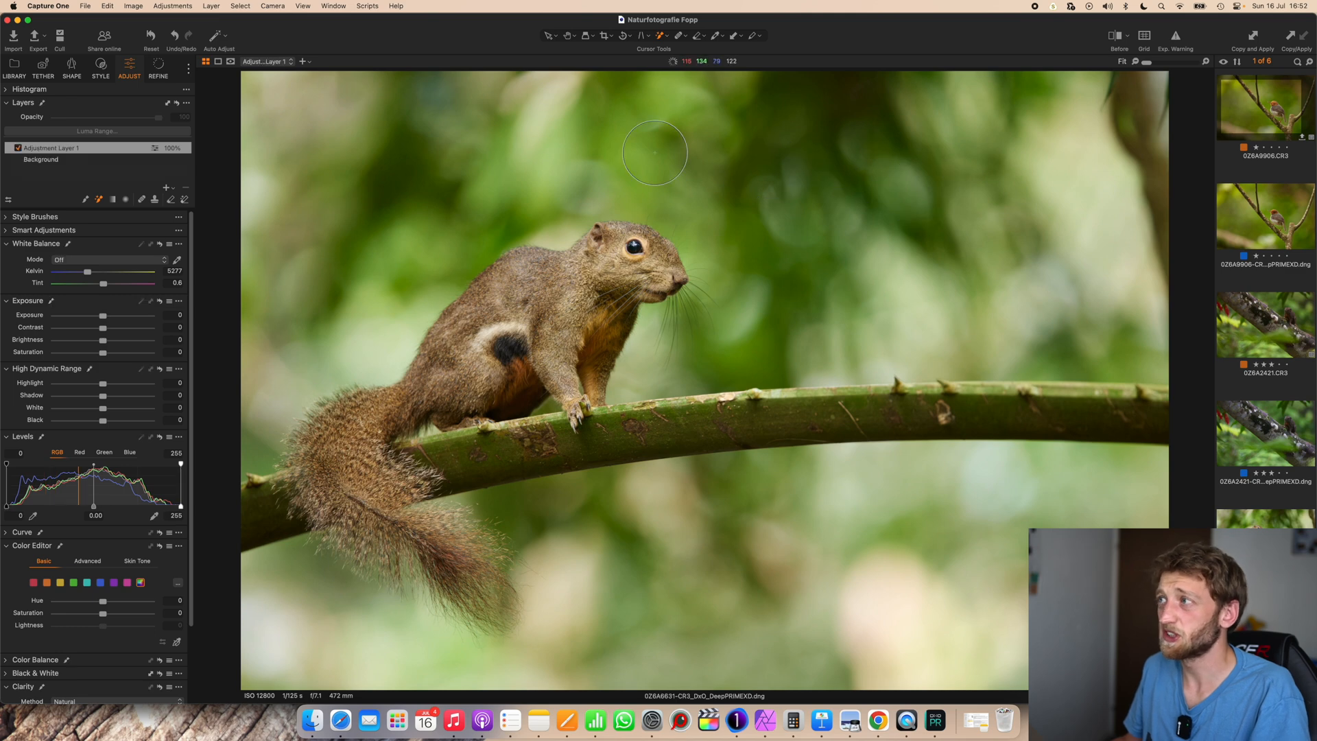
{"action": "mouse_move", "coordinate": [468, 134]}
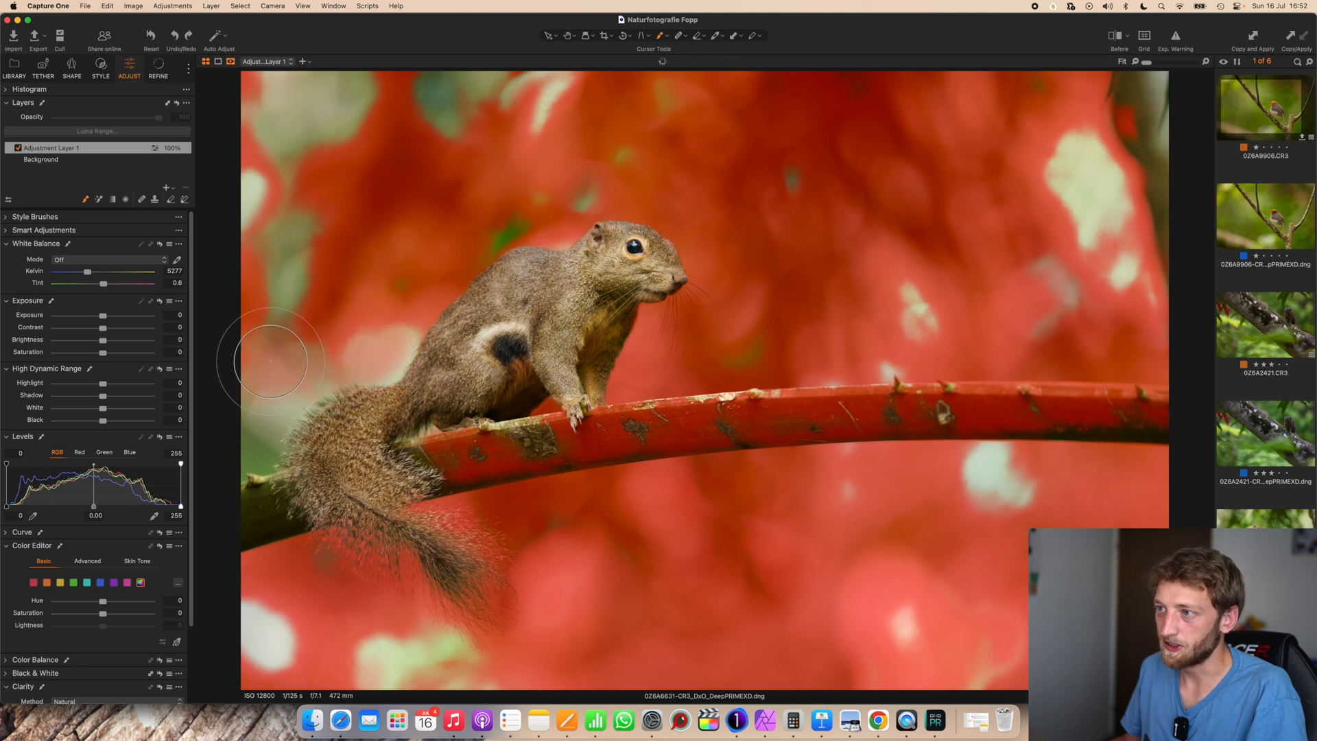
{"action": "mouse_move", "coordinate": [536, 720]}
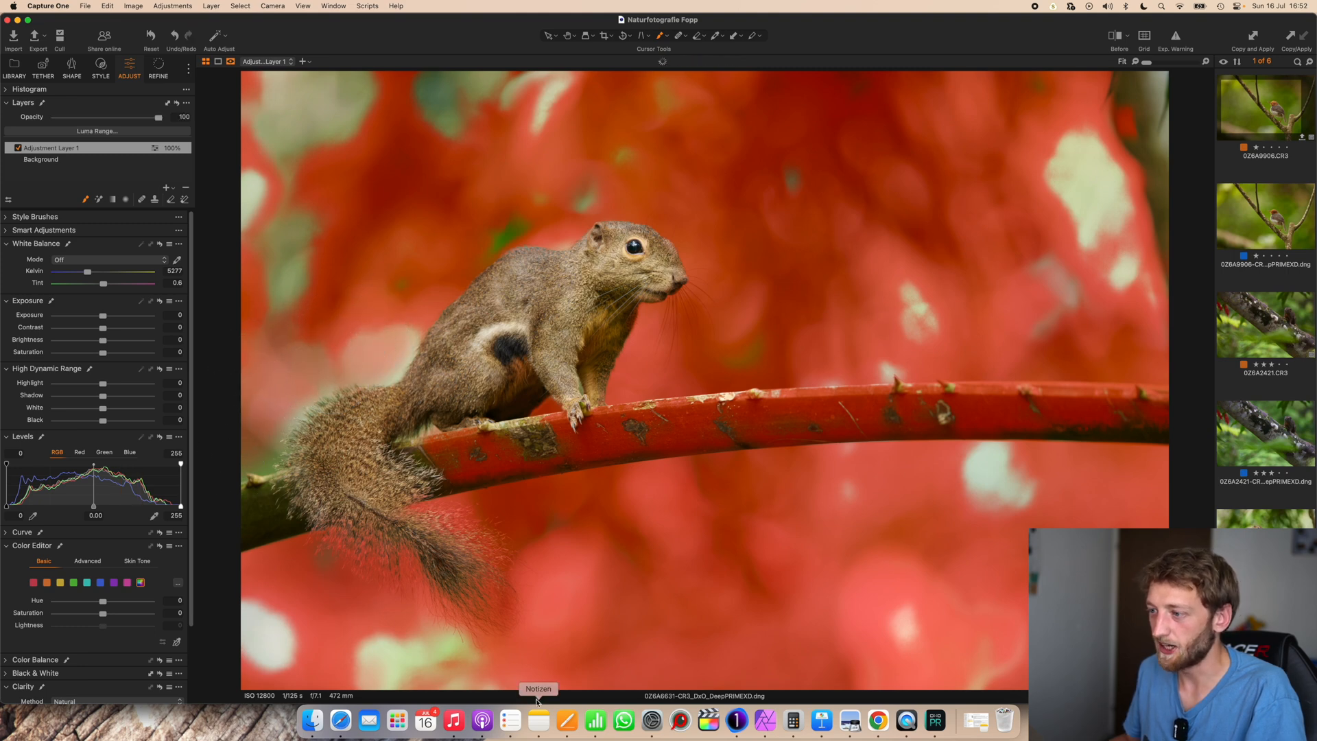
{"action": "mouse_move", "coordinate": [1075, 485]}
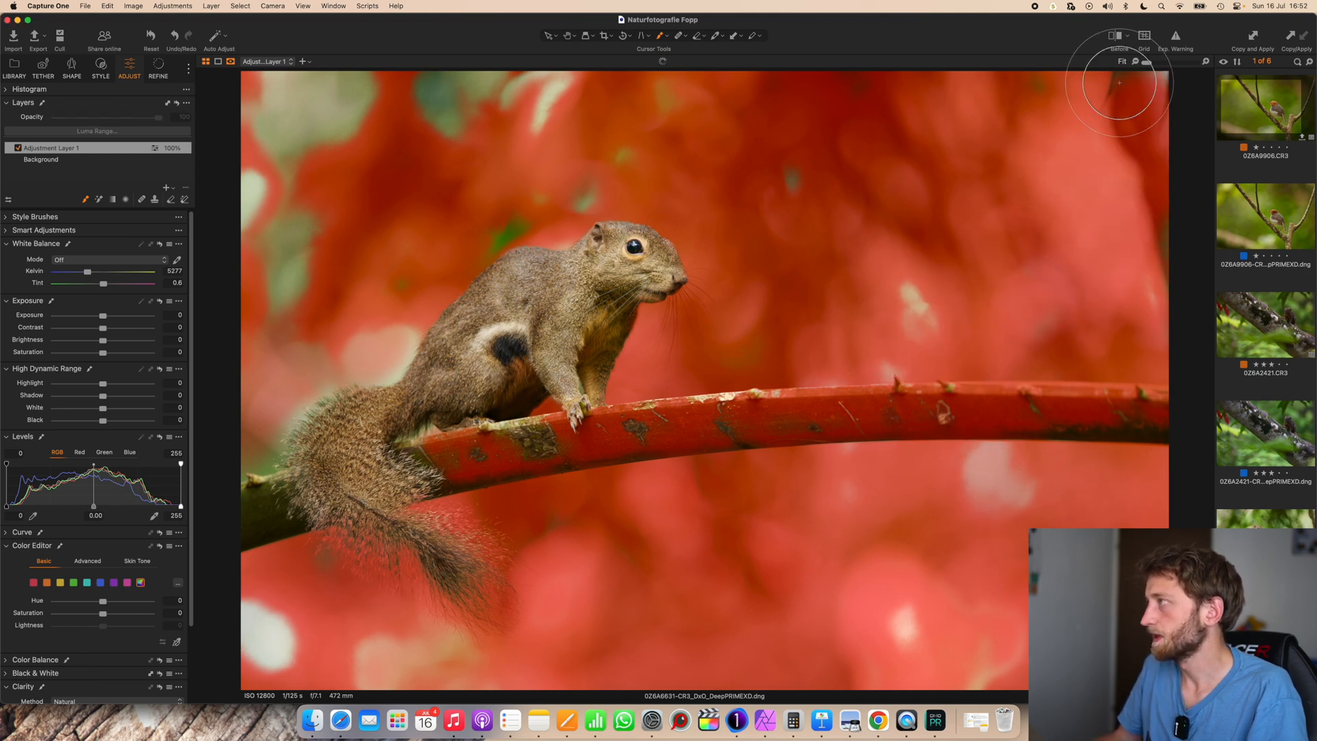
{"action": "mouse_move", "coordinate": [440, 63]}
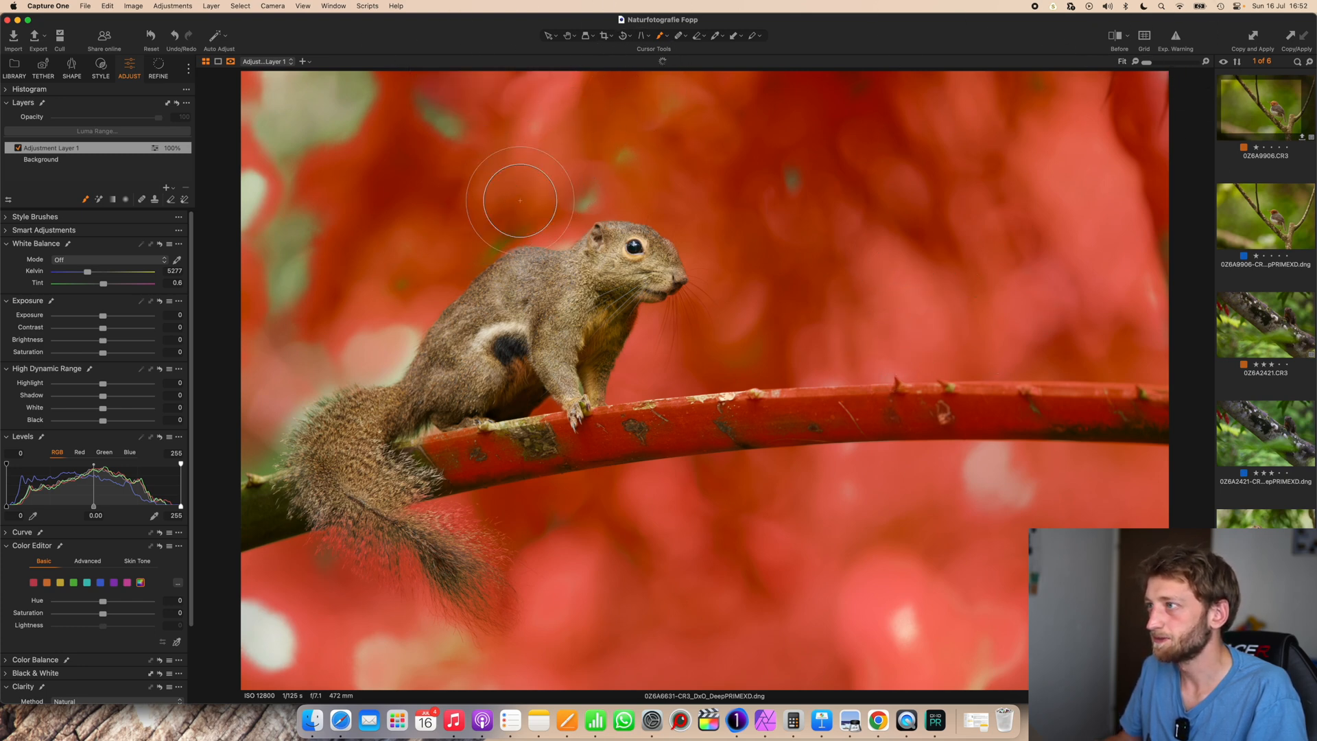
{"action": "mouse_move", "coordinate": [268, 271]}
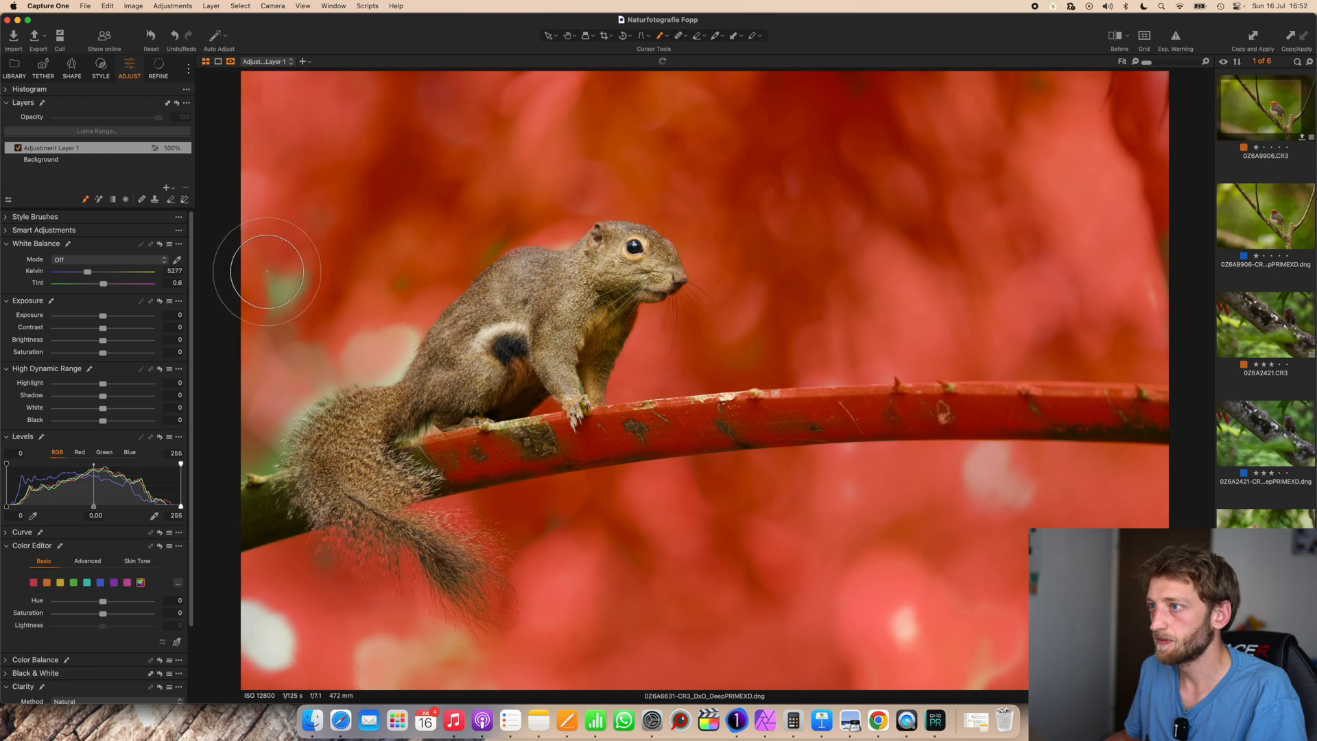
{"action": "mouse_move", "coordinate": [293, 634]}
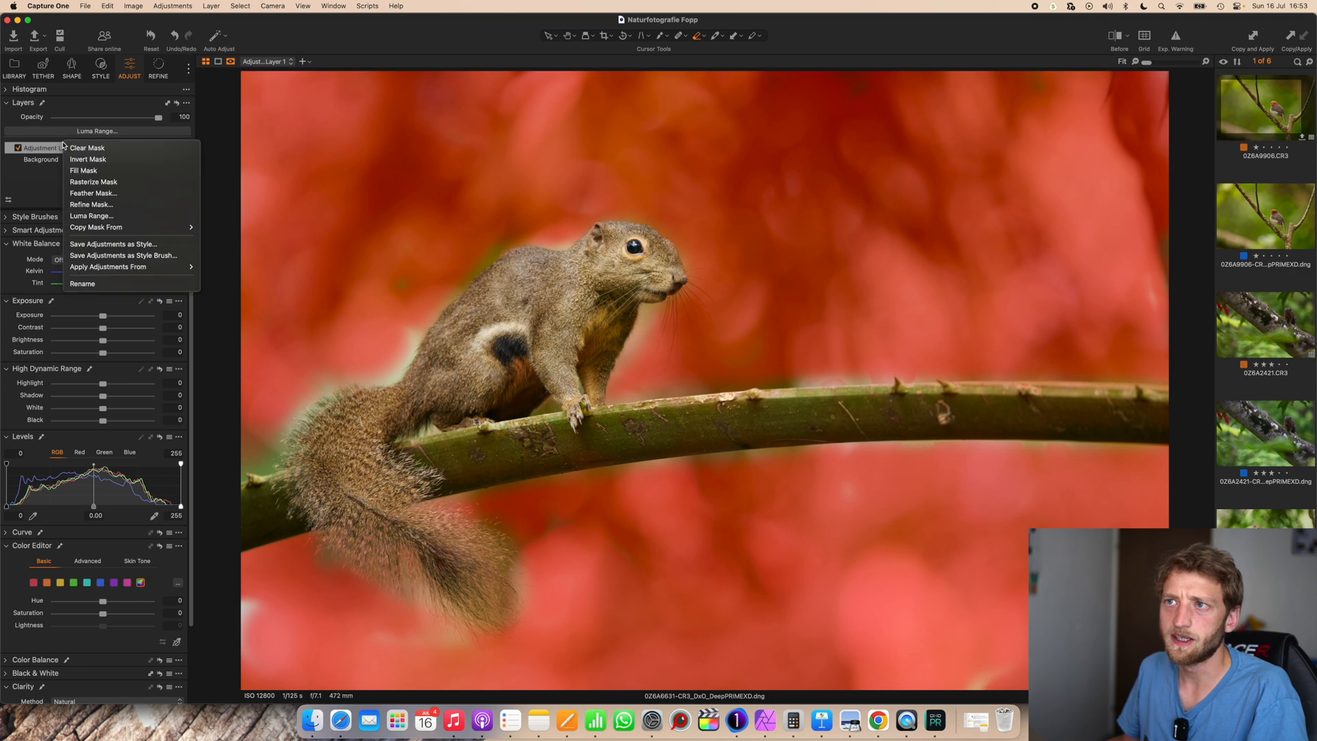
Feather the background mask and apply it to soften the mask edges.
{"action": "left_click", "coordinate": [93, 192]}
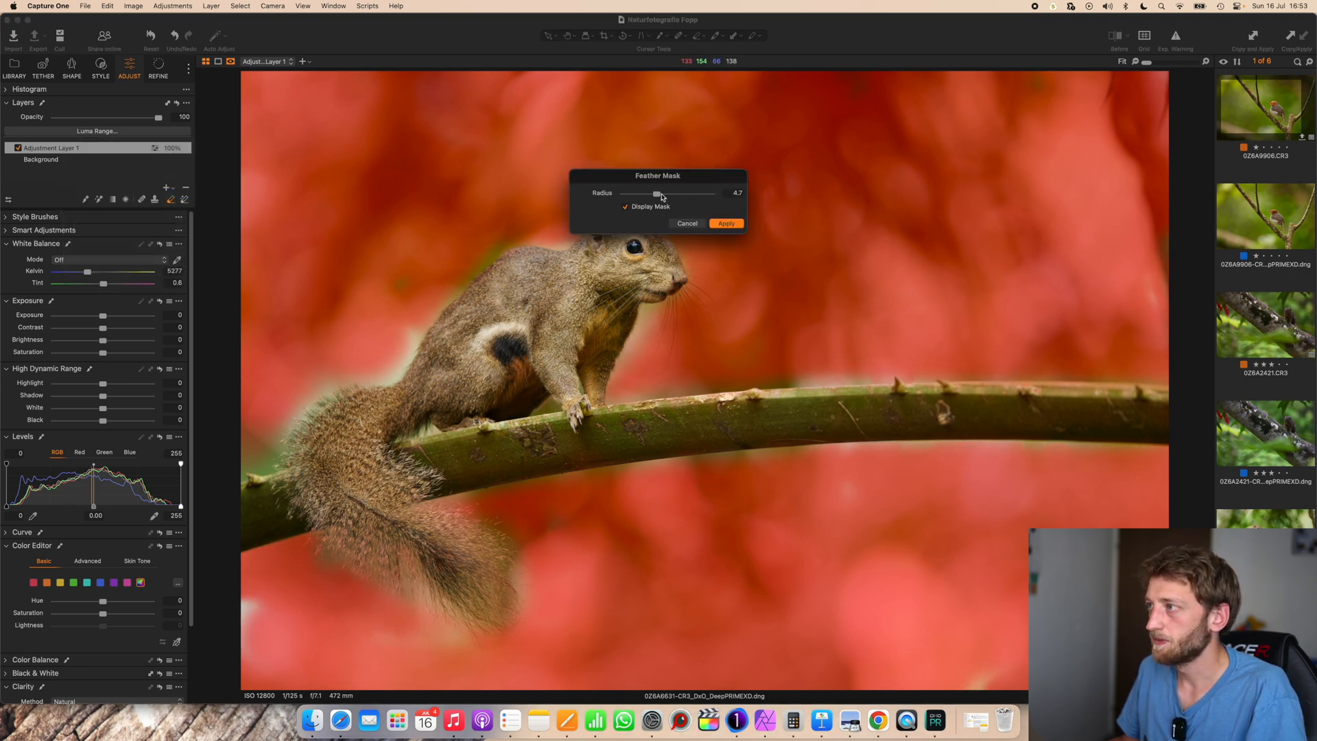
{"action": "left_click", "coordinate": [724, 224]}
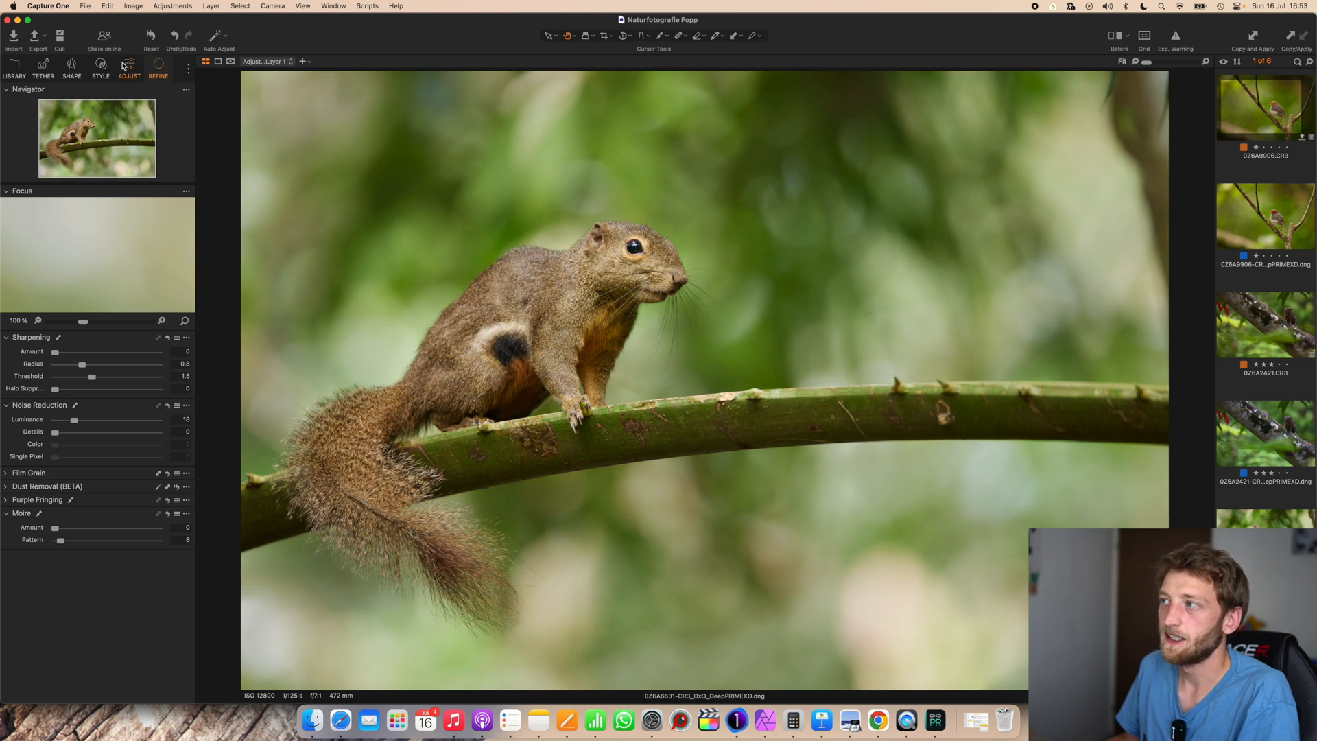
Lower exposure slightly, raise tint and warm Kelvin, then compare before/after in split view.
{"action": "left_click", "coordinate": [129, 68]}
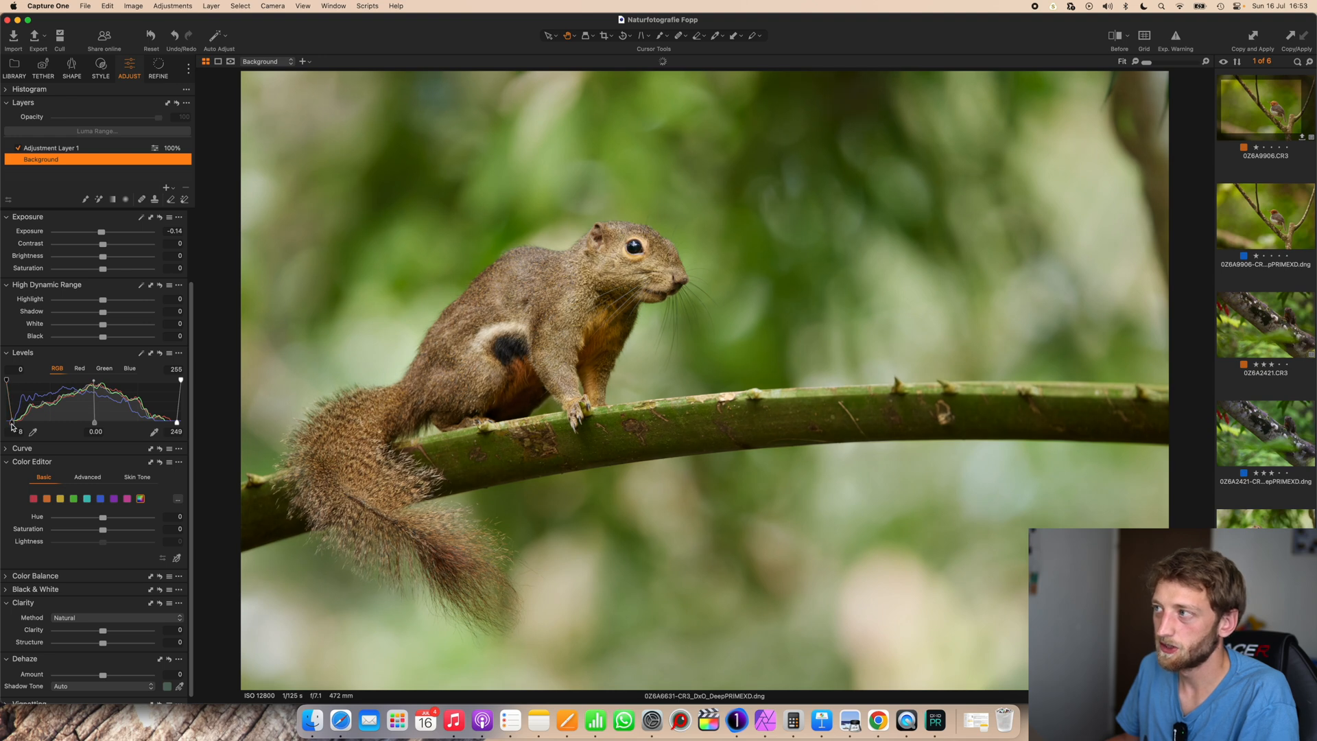
{"action": "left_click_drag", "start_coordinate": [103, 232], "coordinate": [99, 232]}
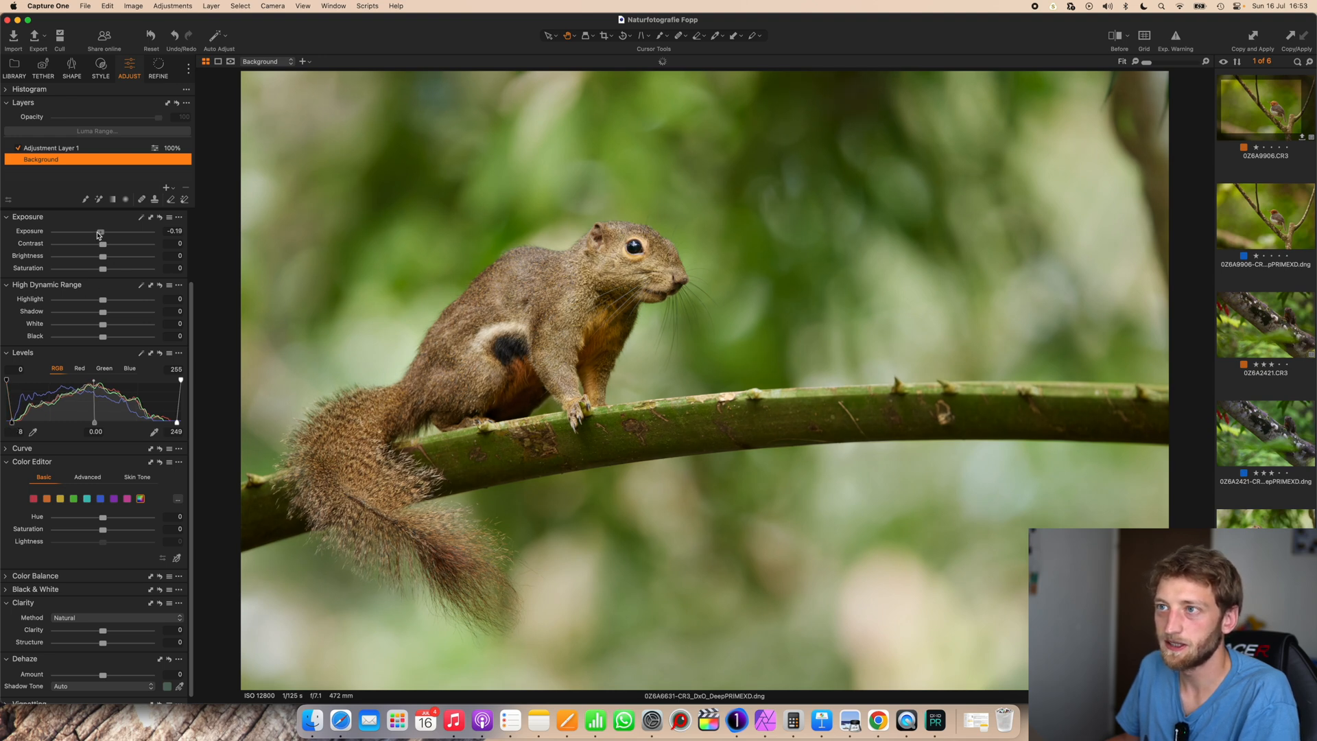
{"action": "left_click_drag", "start_coordinate": [100, 230], "coordinate": [99, 230]}
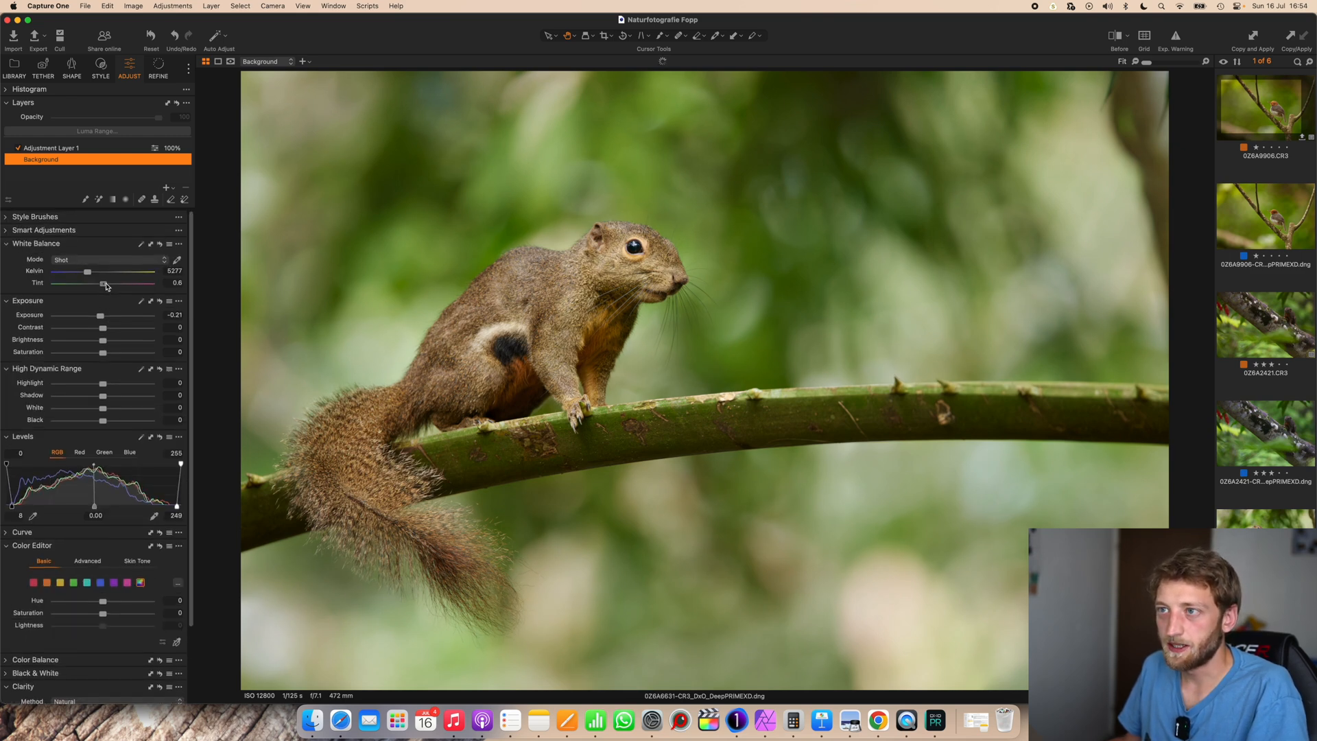
{"action": "left_click_drag", "start_coordinate": [103, 282], "coordinate": [114, 283]}
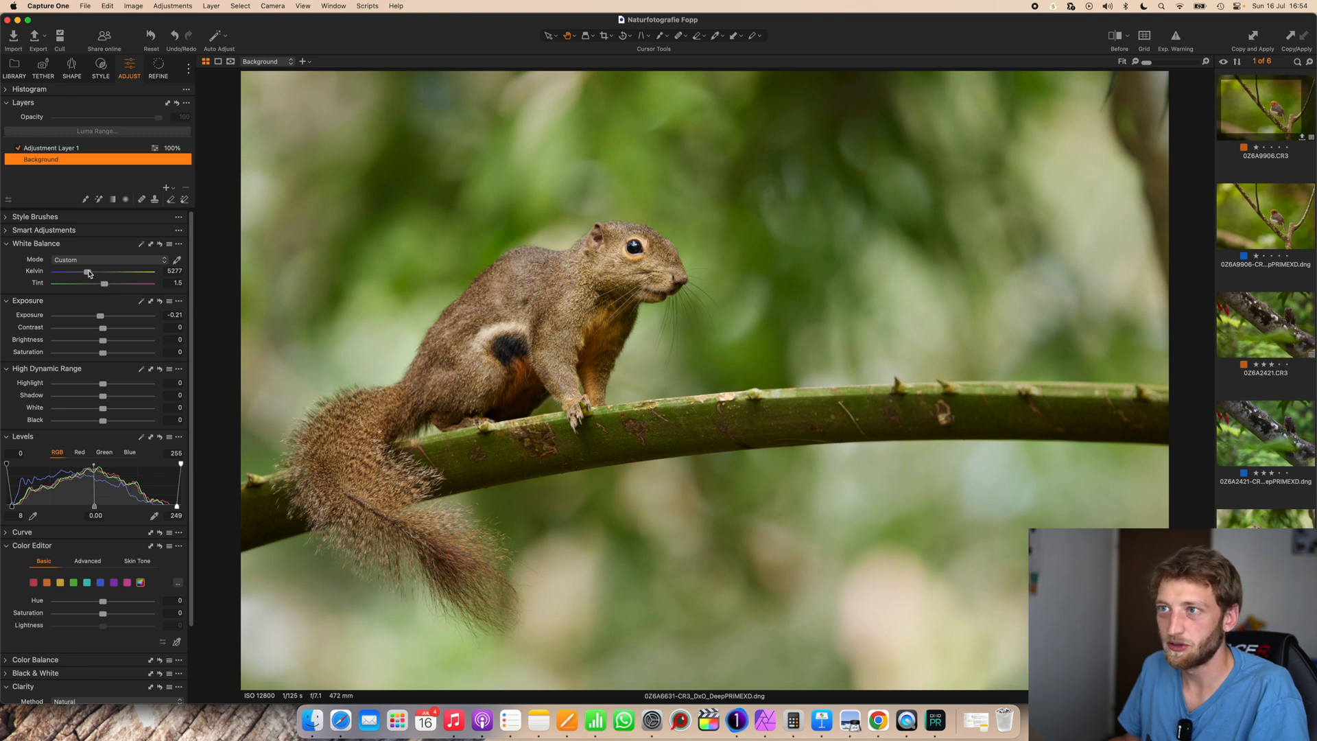
{"action": "left_click_drag", "start_coordinate": [87, 271], "coordinate": [90, 272]}
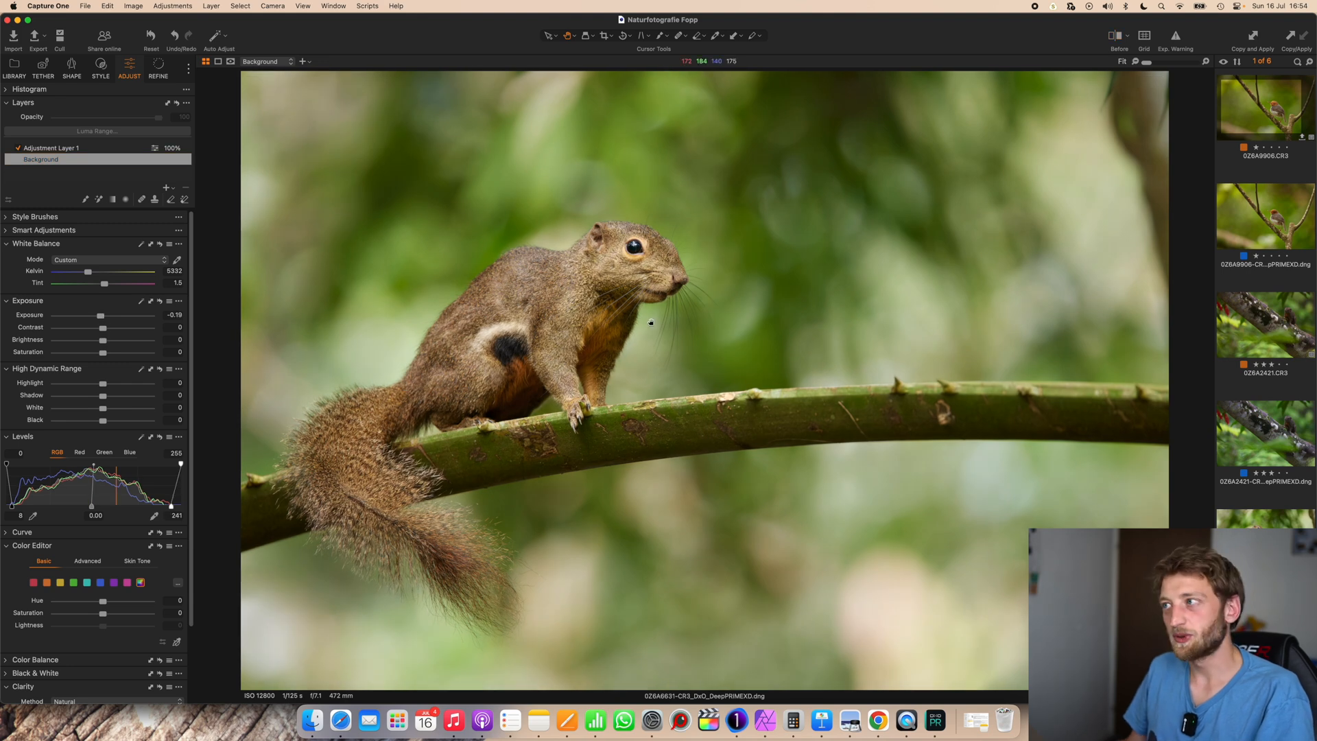
{"action": "left_click", "coordinate": [1118, 36]}
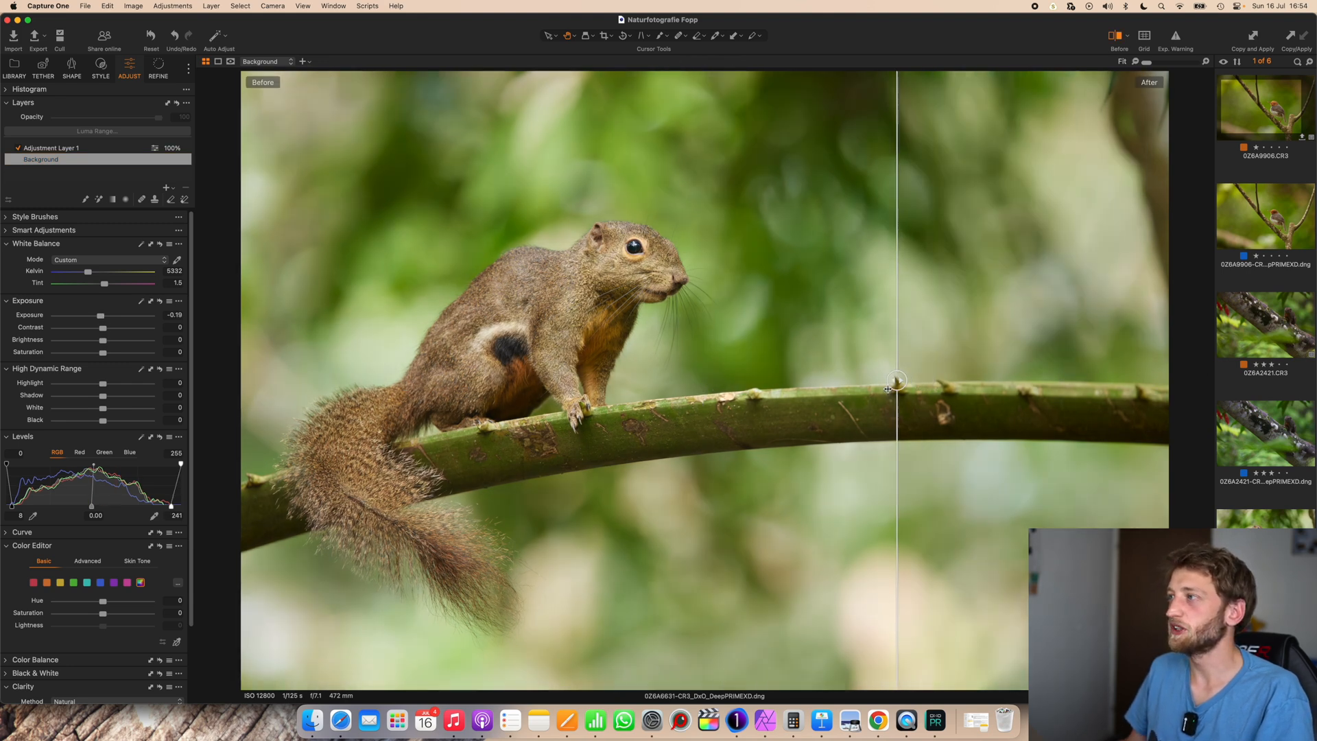